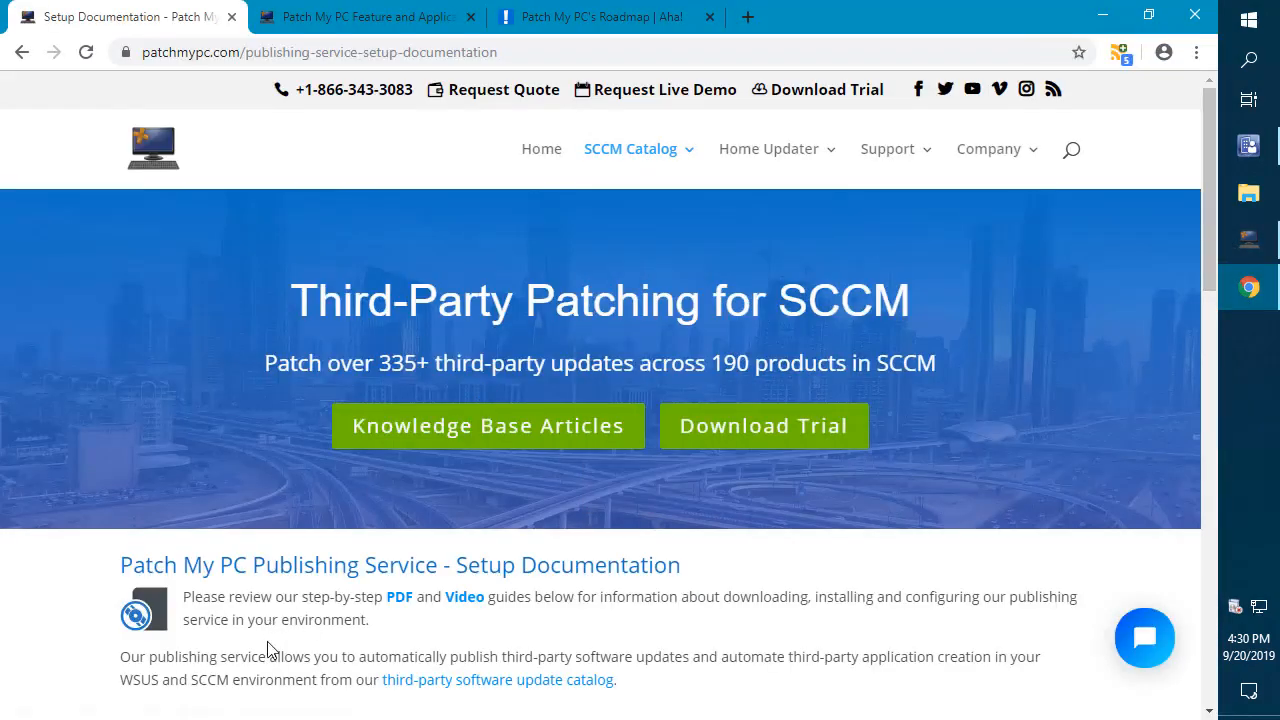
# Step: Scroll through the Release Channel release notes
pyautogui.scroll(-3)
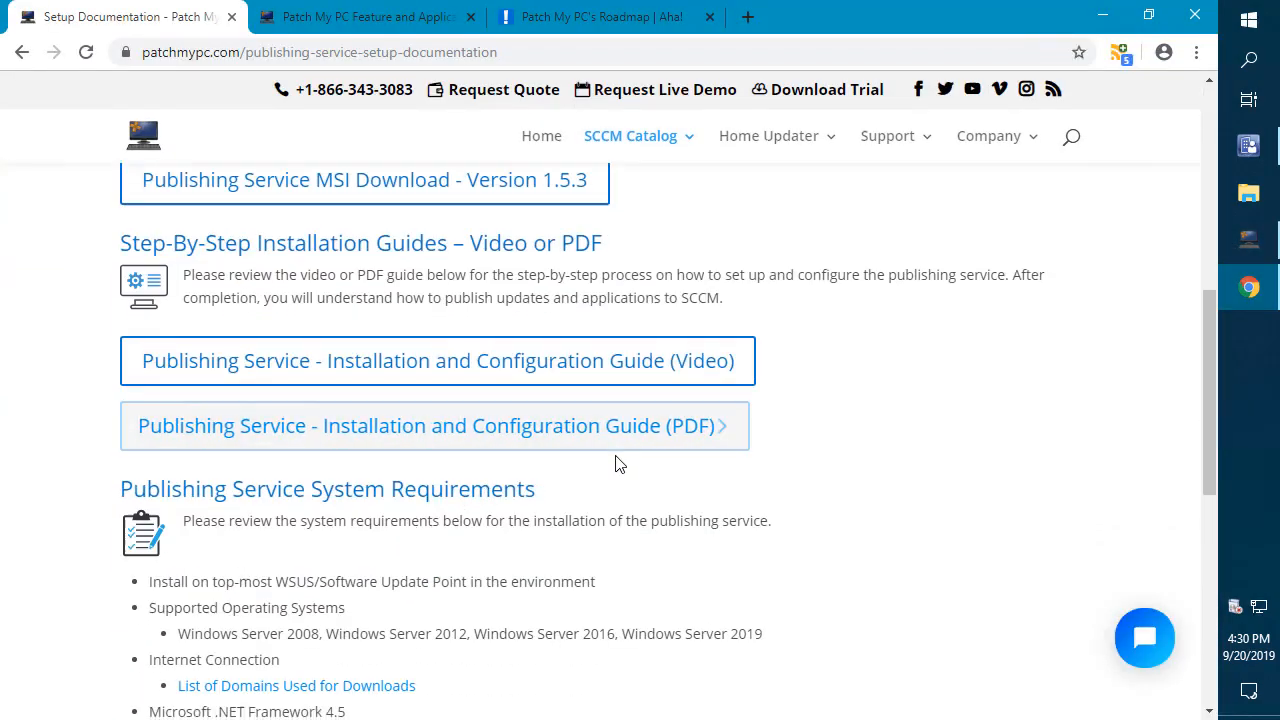
pyautogui.scroll(-3)
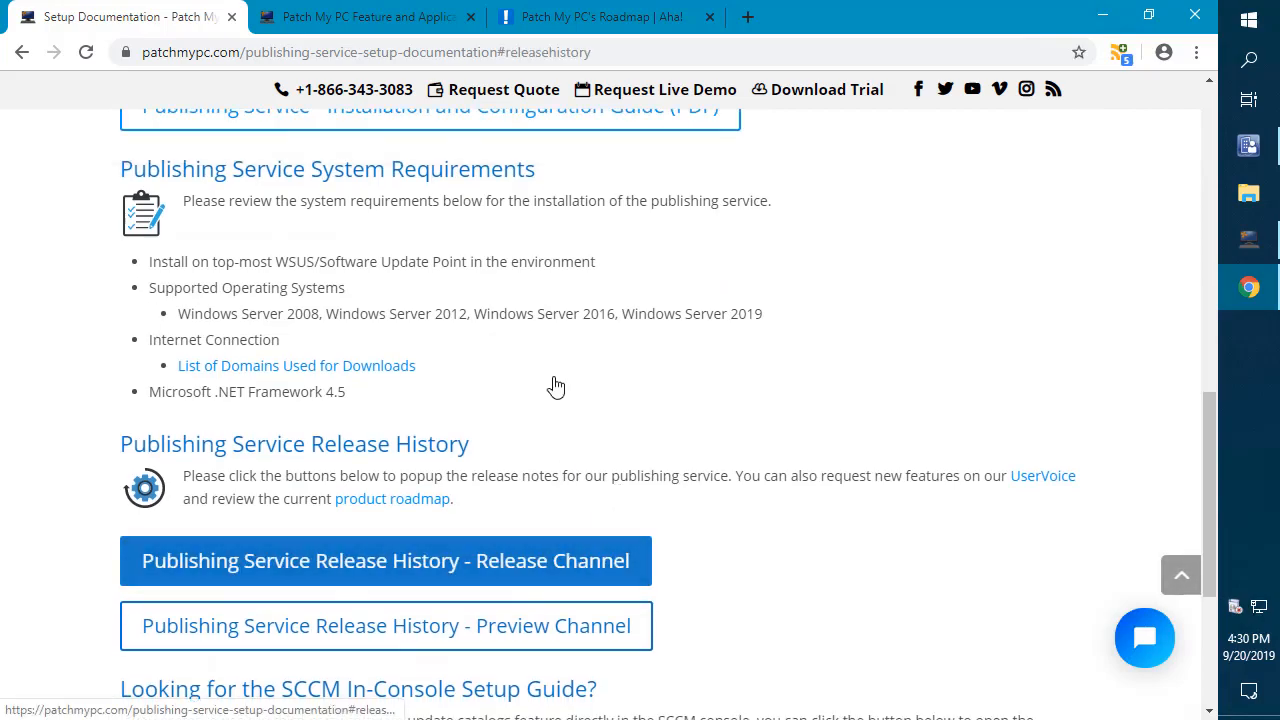
pyautogui.click(385, 560)
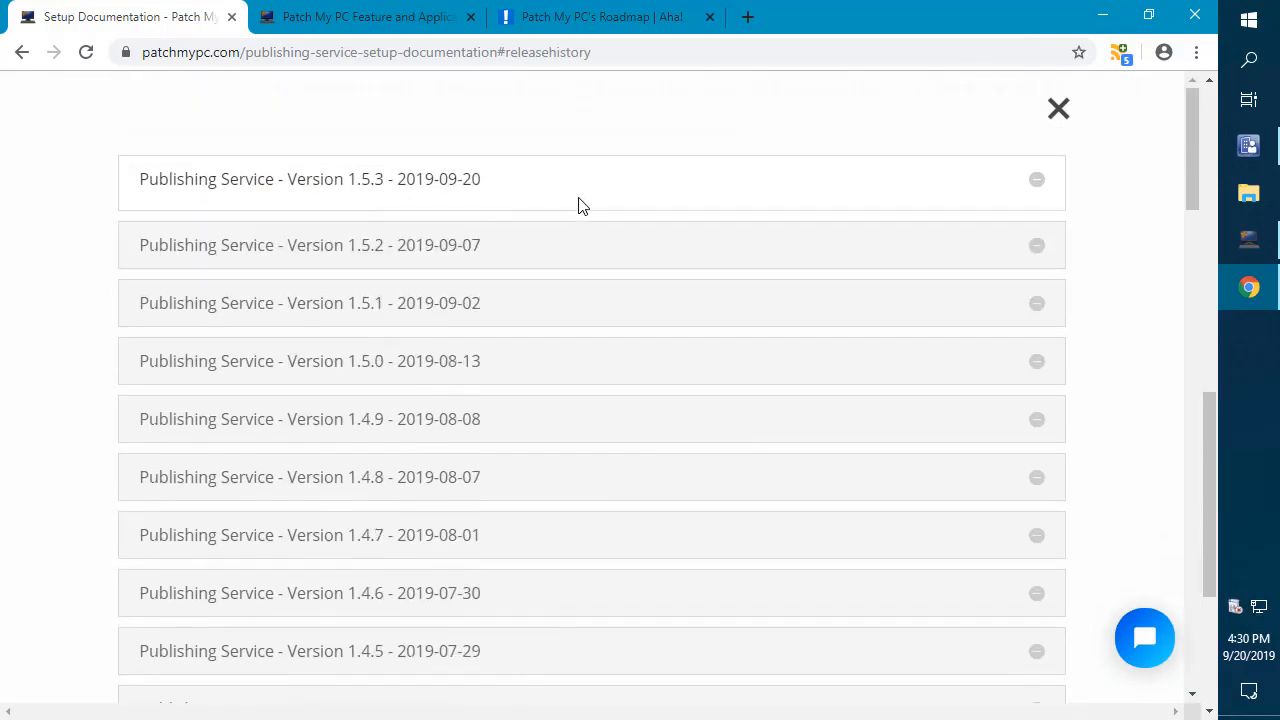
pyautogui.scroll(-3)
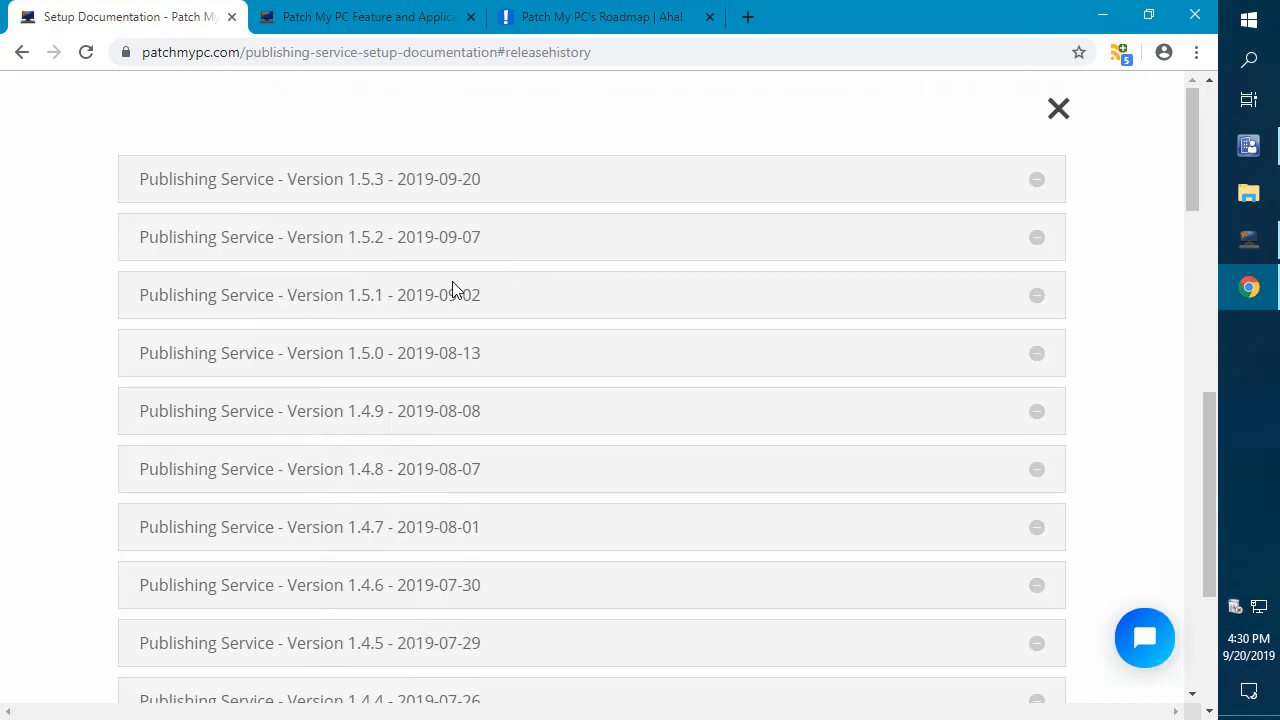
pyautogui.scroll(-3)
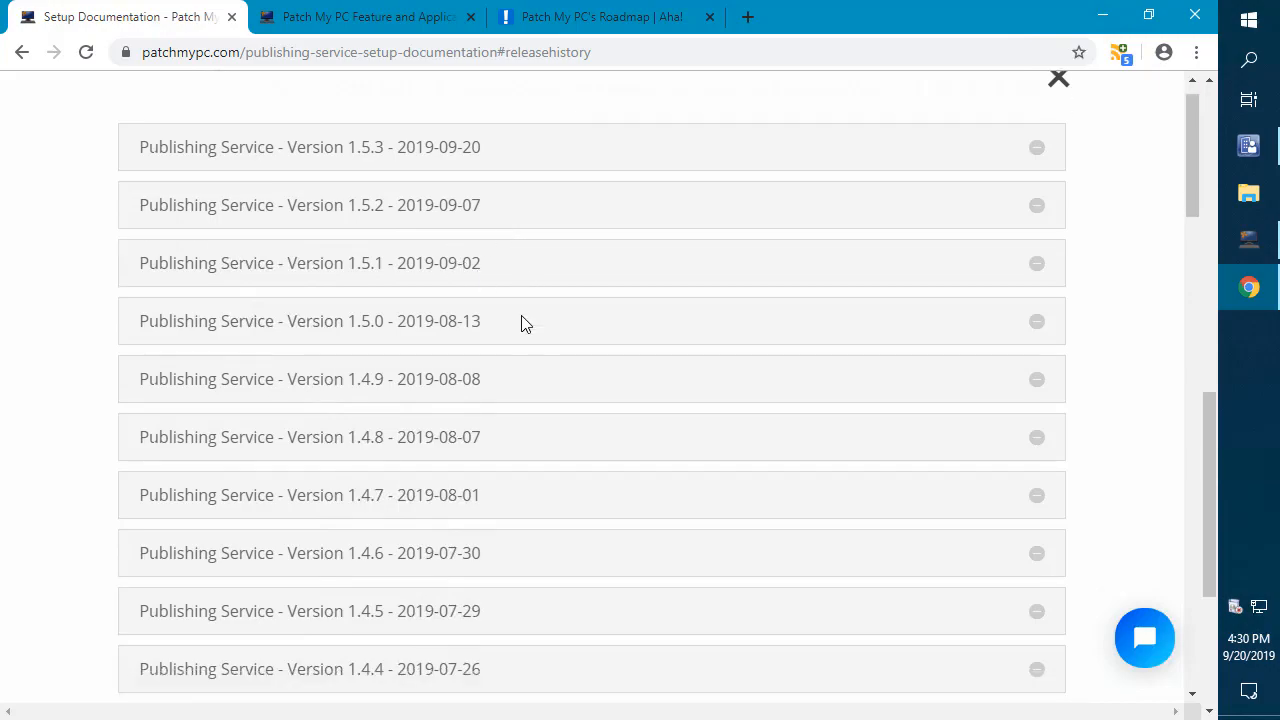
pyautogui.scroll(-3)
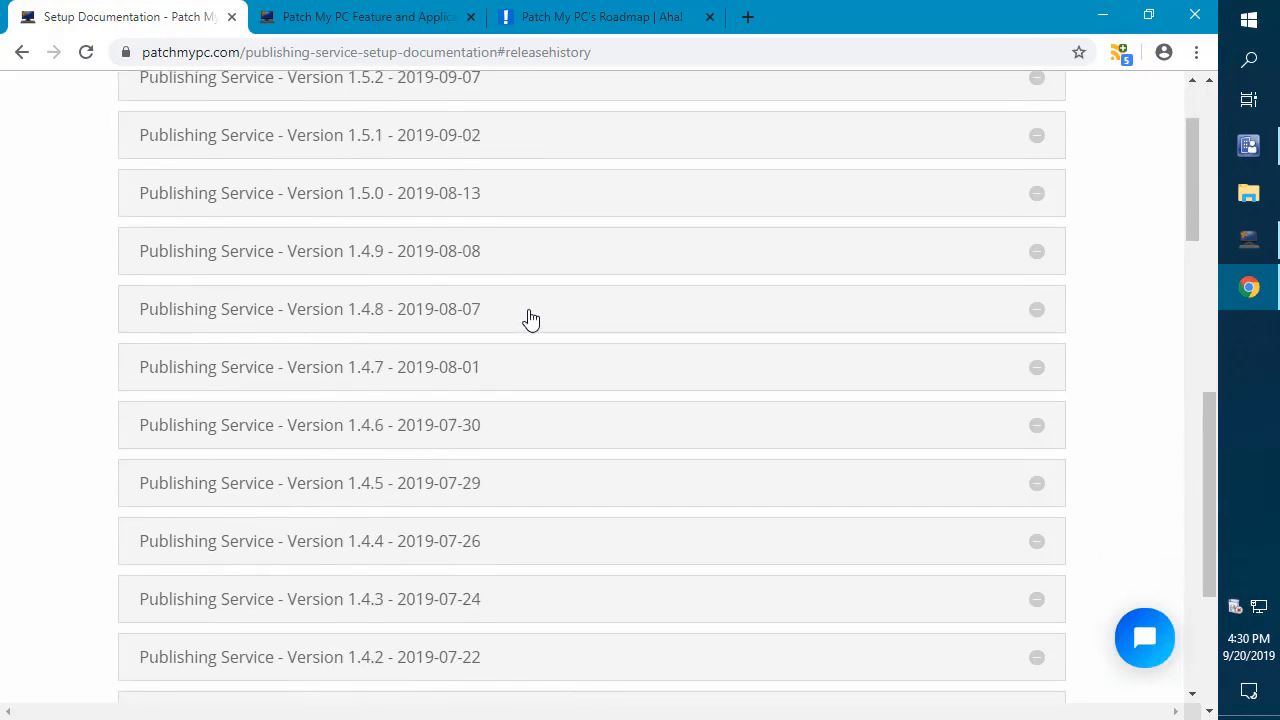
pyautogui.scroll(-3)
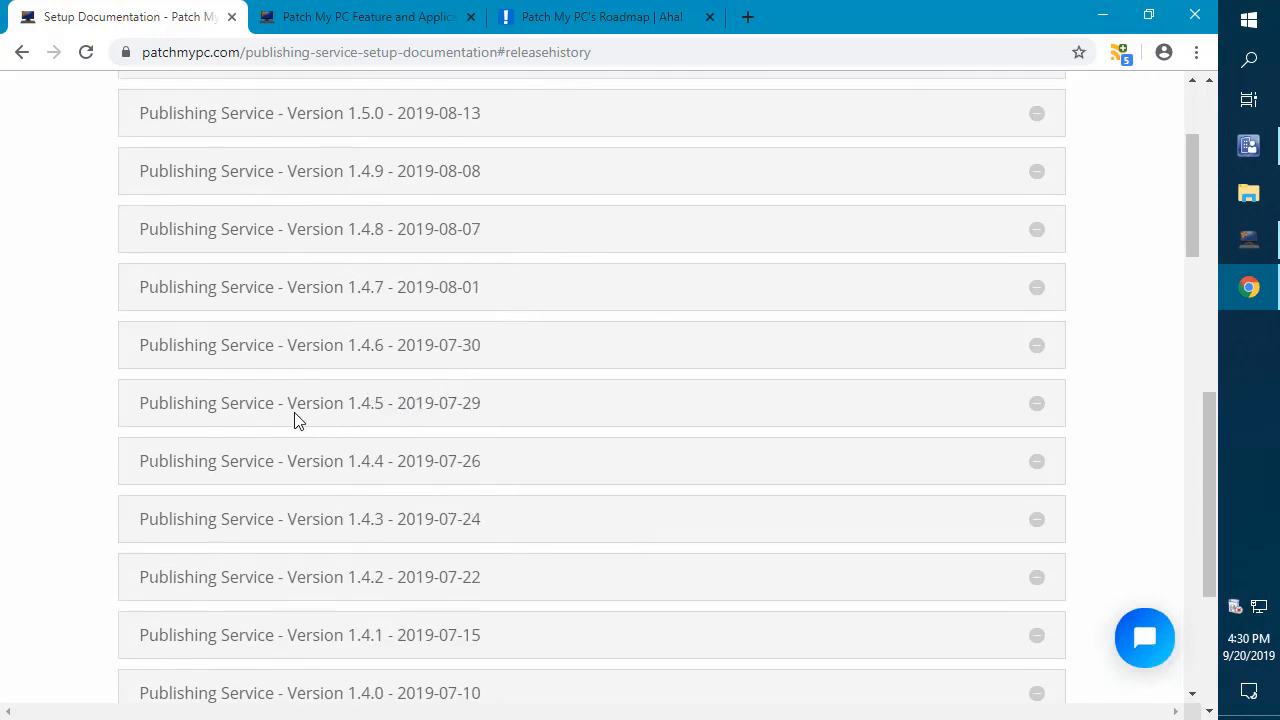
pyautogui.moveTo(95, 362)
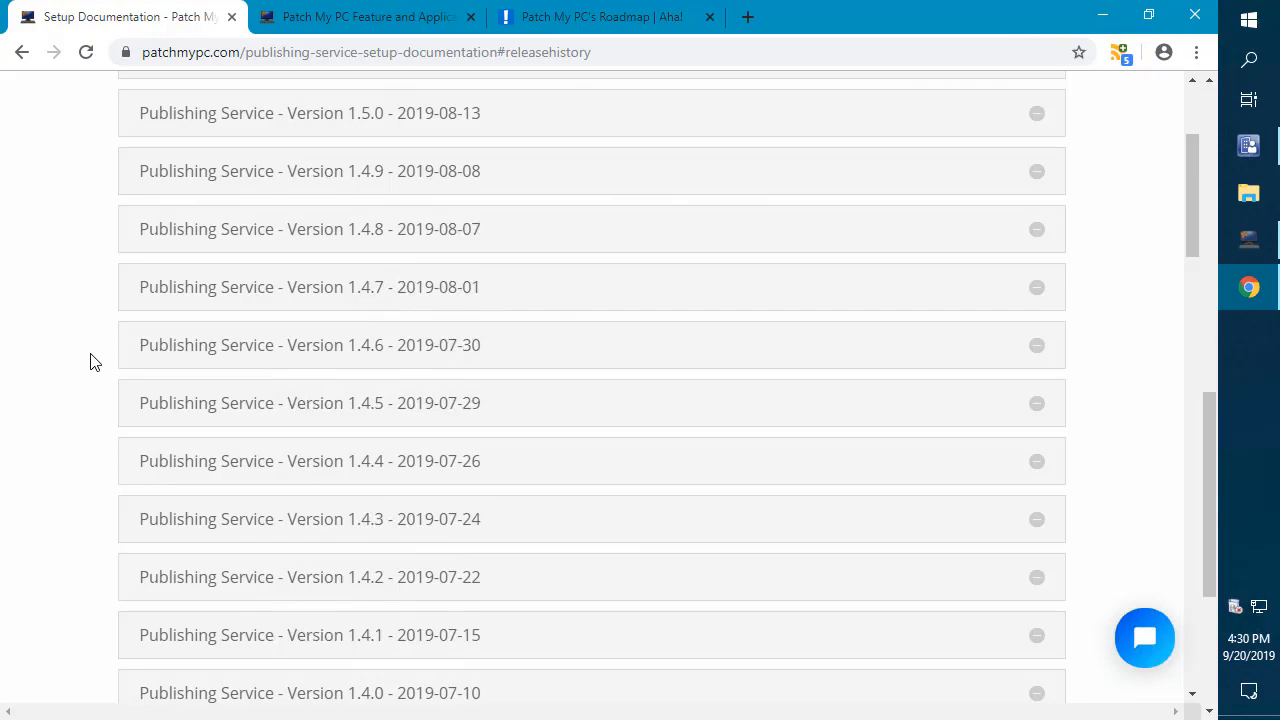
pyautogui.scroll(3)
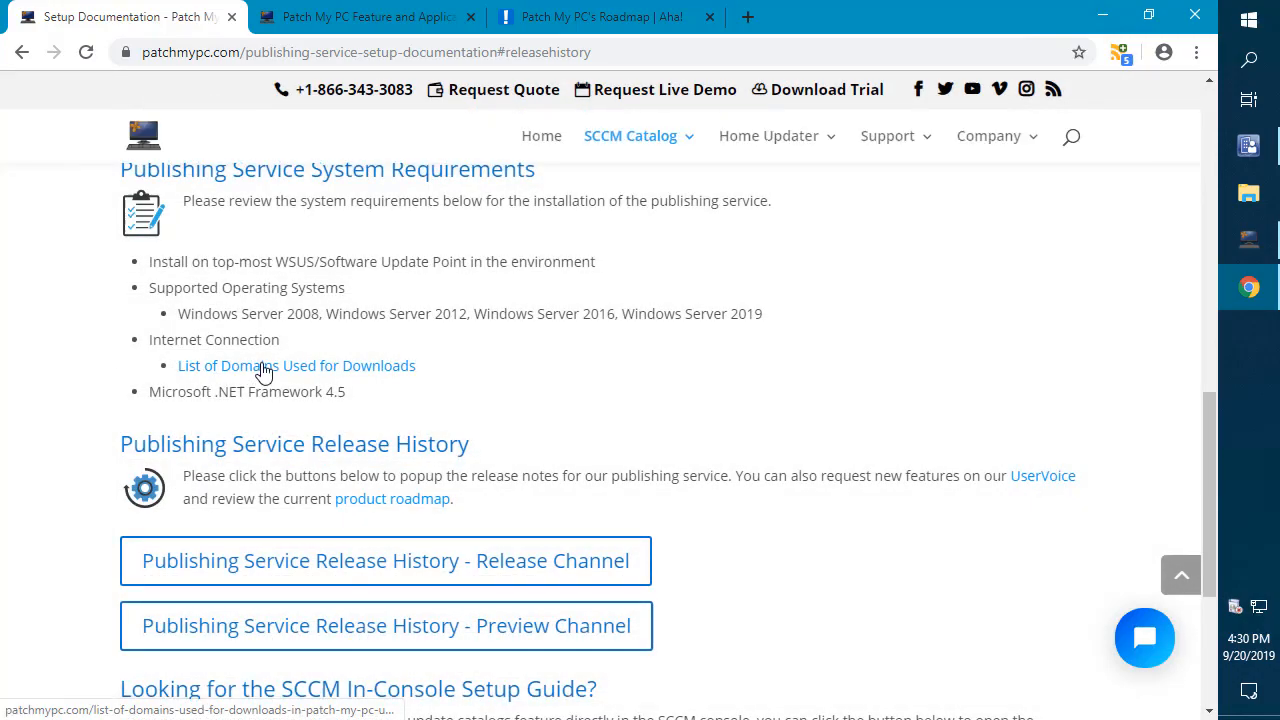
pyautogui.moveTo(385, 17)
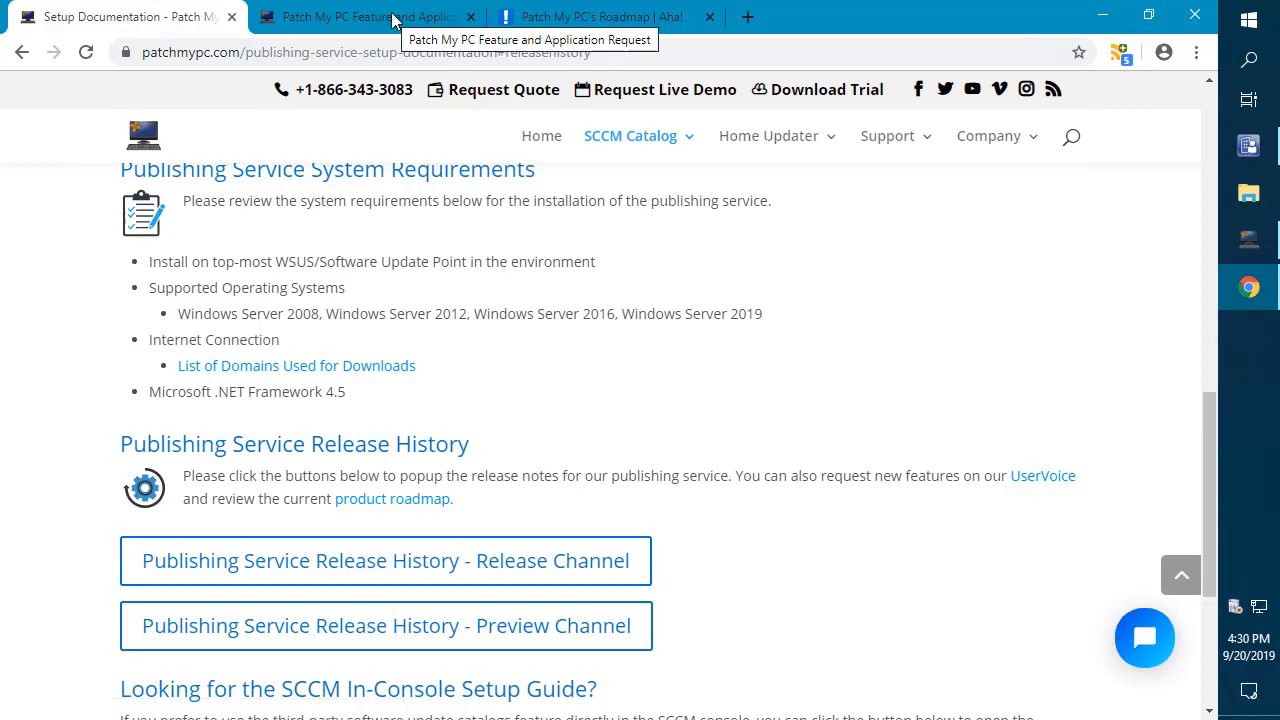
# Step: Filter the Ideas portal to the Publishing Service category and Shipped status
pyautogui.click(360, 17)
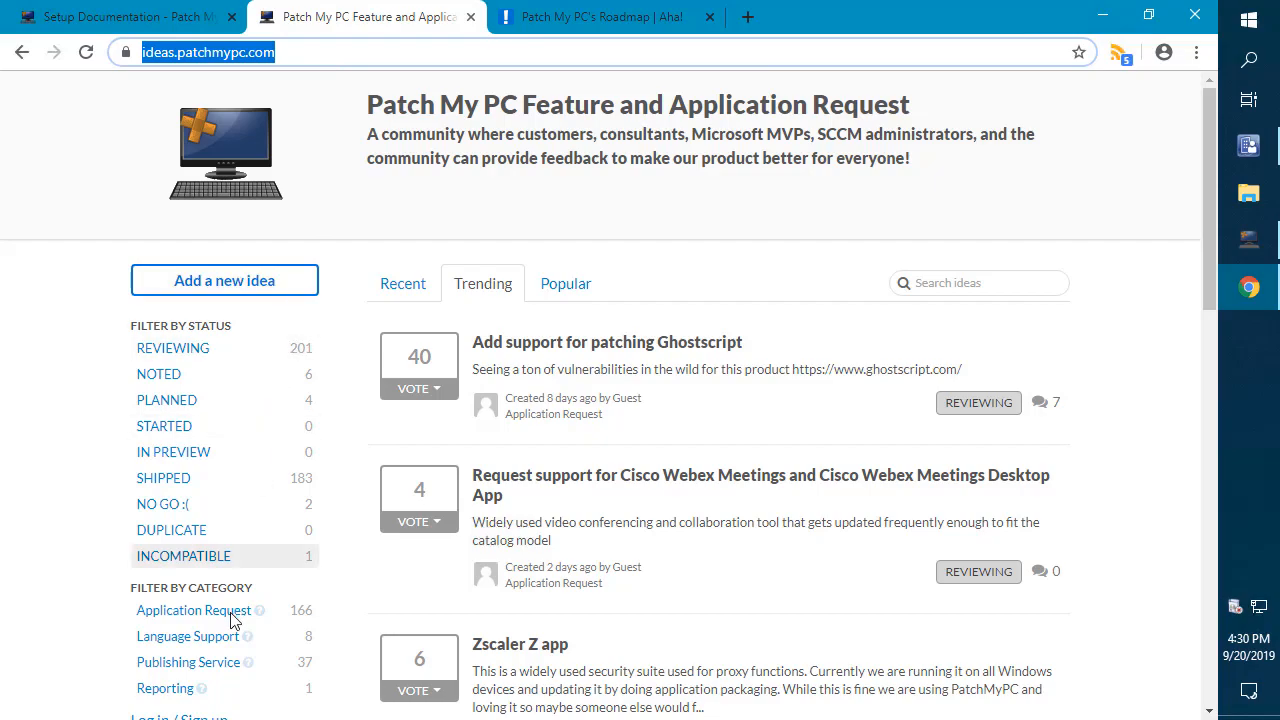
pyautogui.click(188, 662)
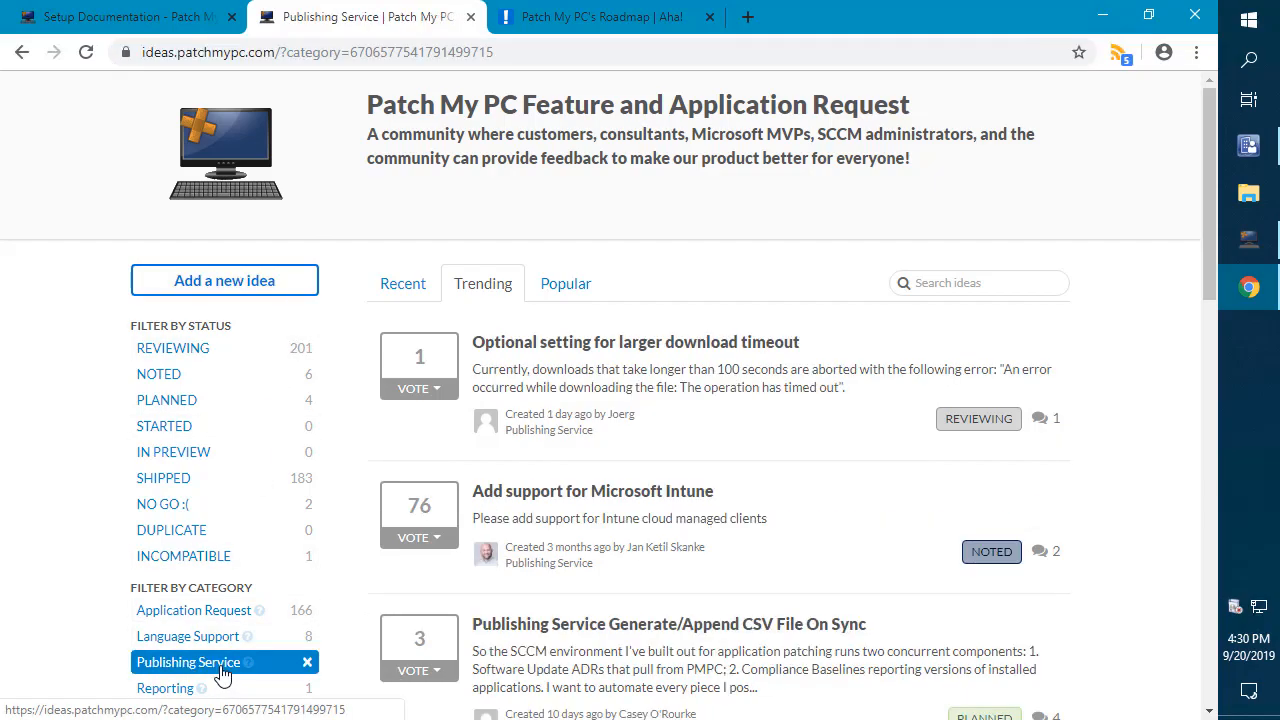
pyautogui.moveTo(200, 664)
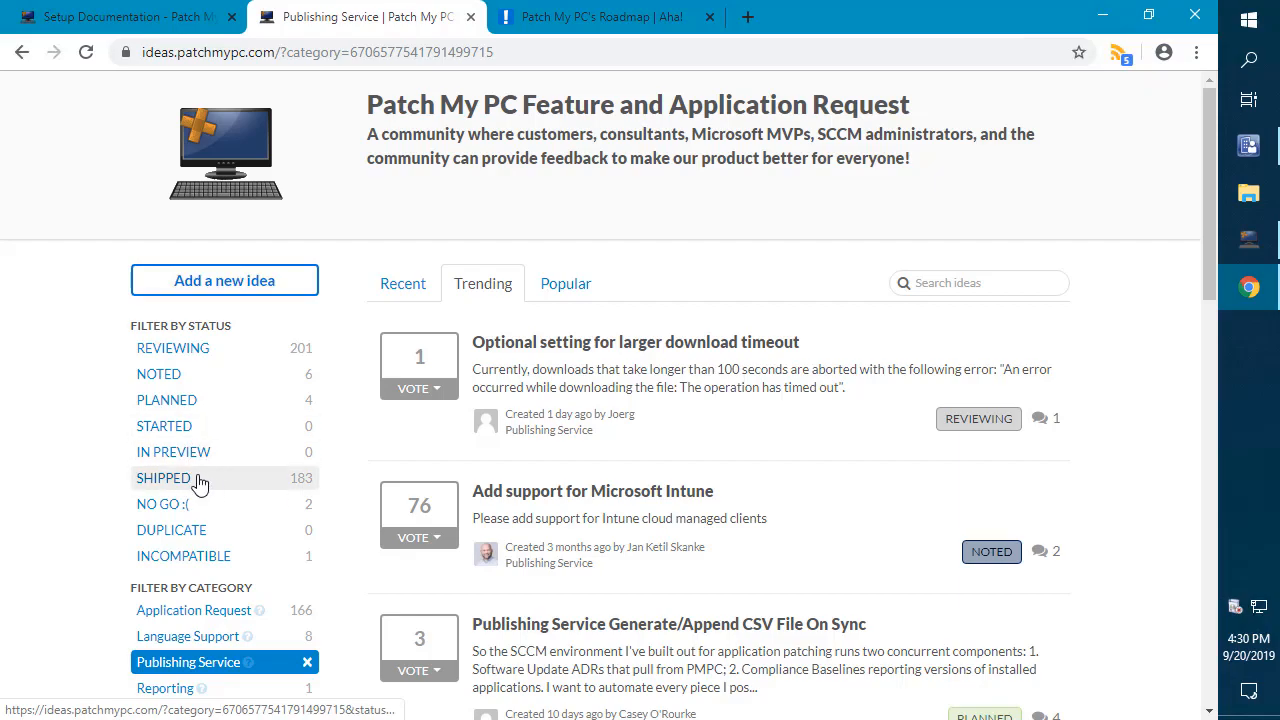
pyautogui.click(163, 478)
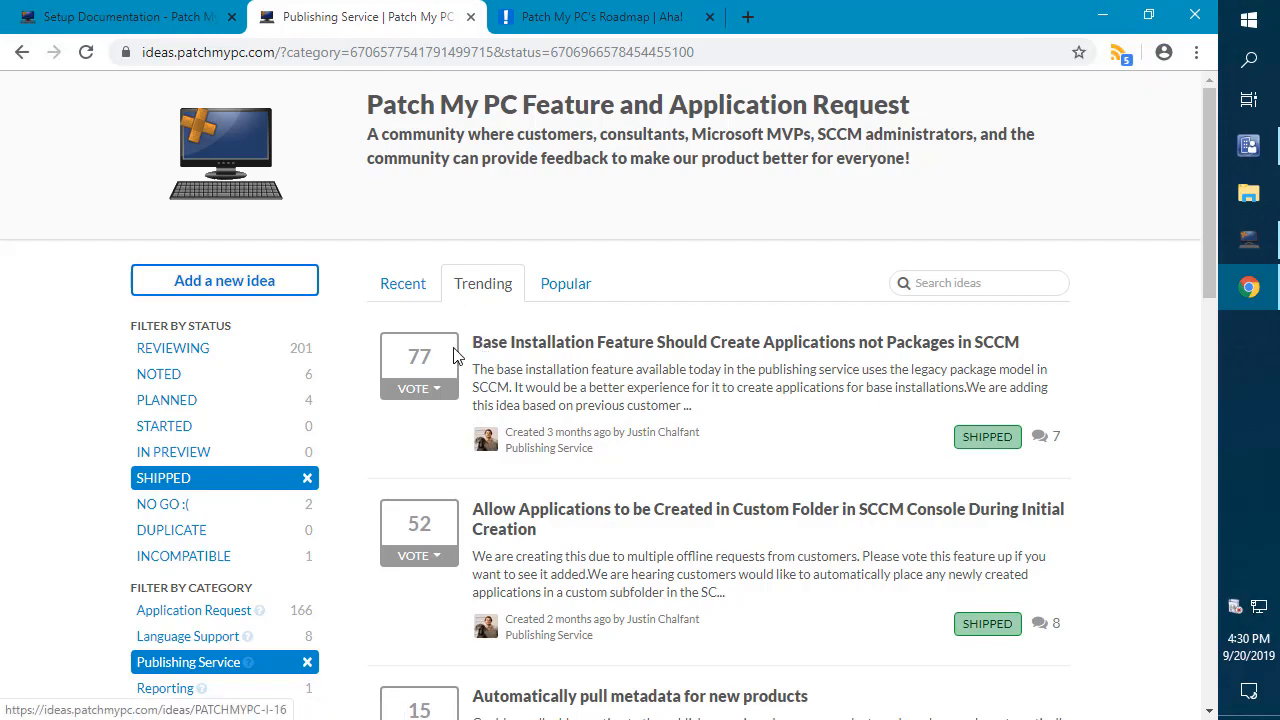
pyautogui.moveTo(248, 286)
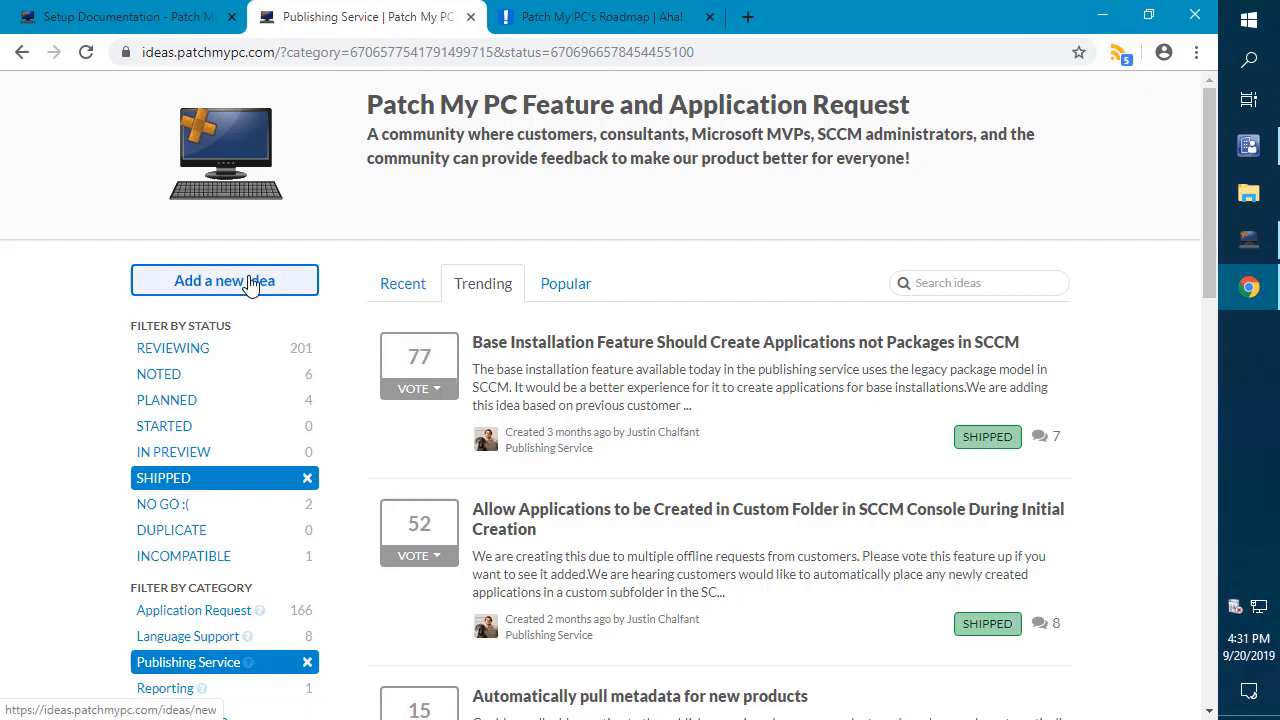
pyautogui.moveTo(250, 285)
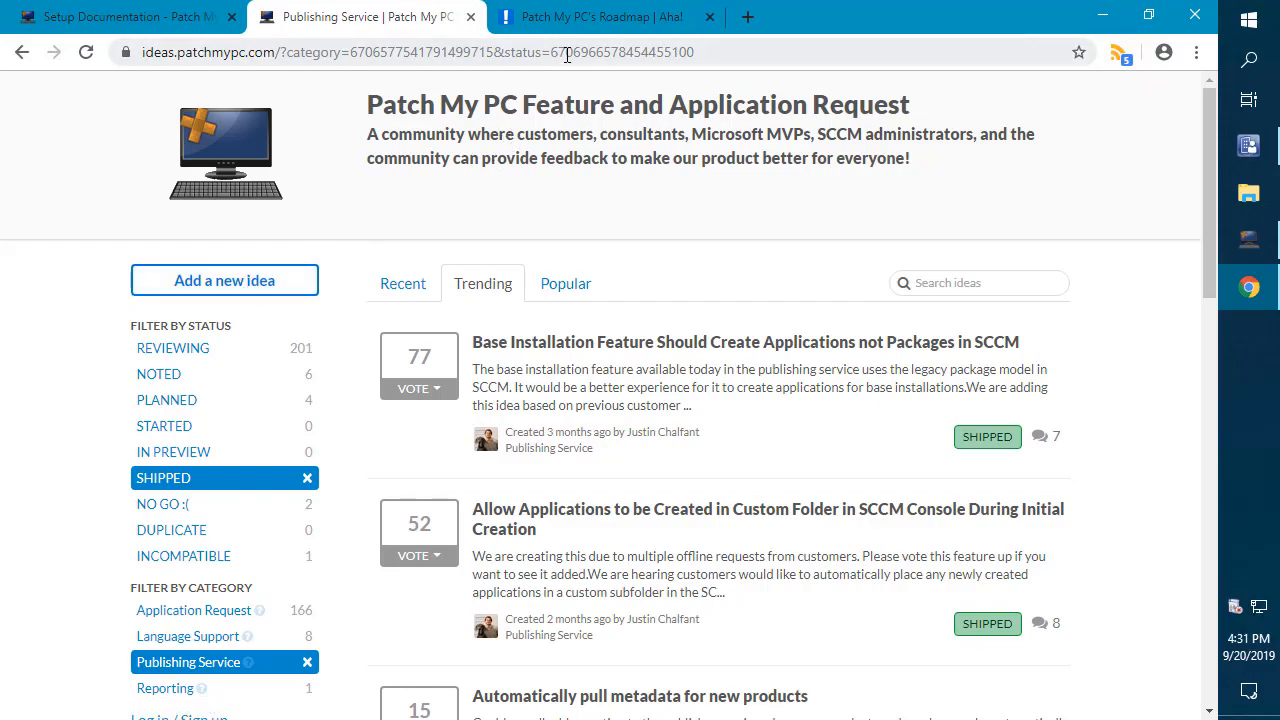
# Step: Scroll through the July–October release columns on Patch My PC's Aha! roadmap
pyautogui.click(604, 17)
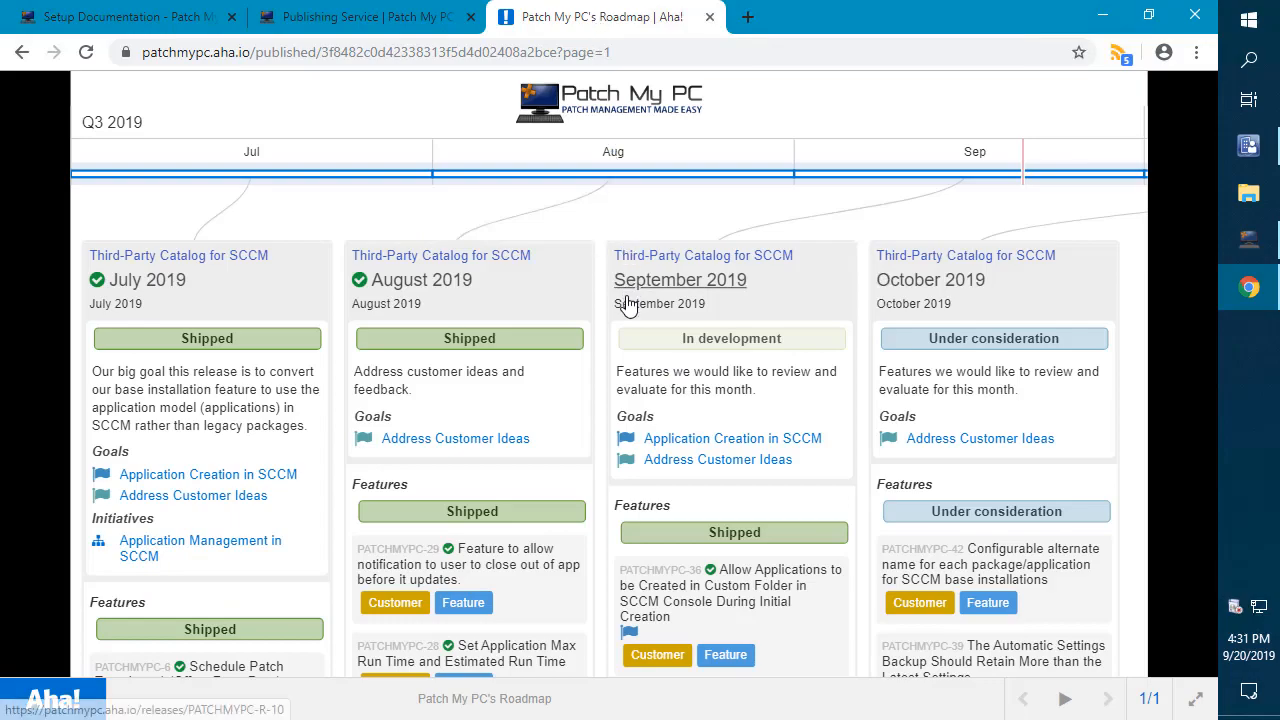
pyautogui.scroll(-3)
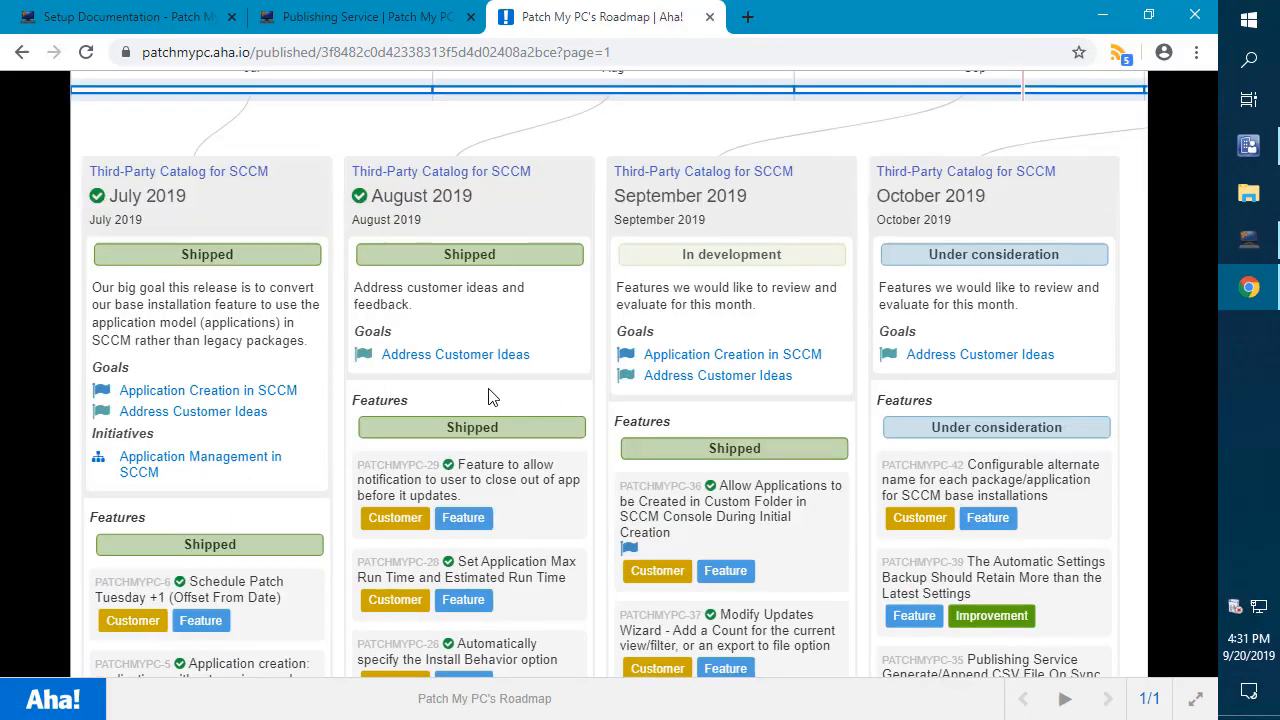
pyautogui.scroll(-3)
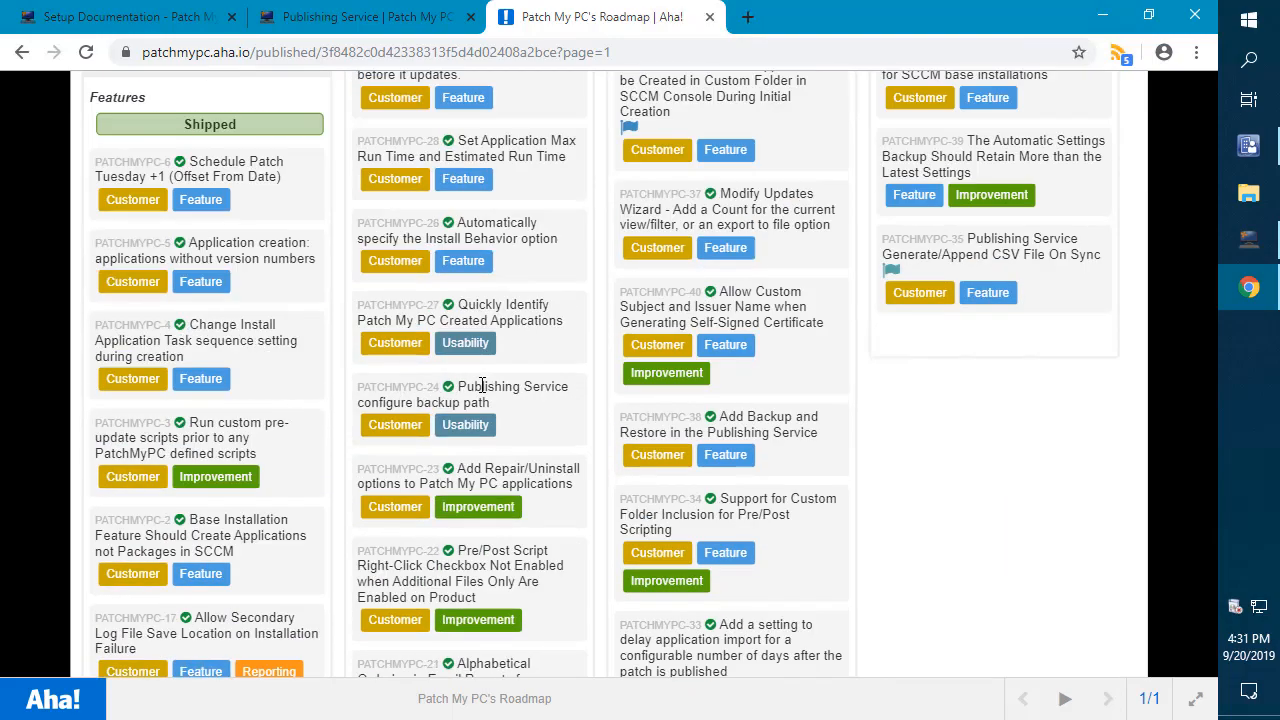
pyautogui.scroll(-3)
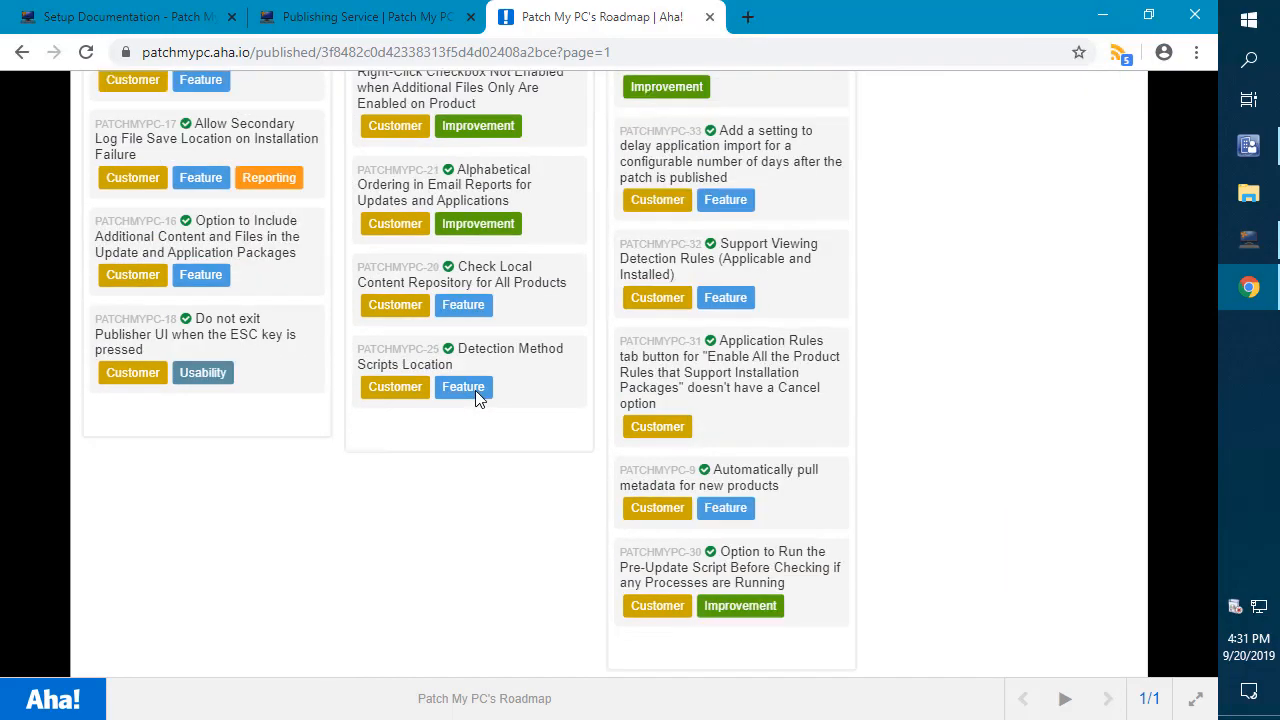
pyautogui.moveTo(517, 438)
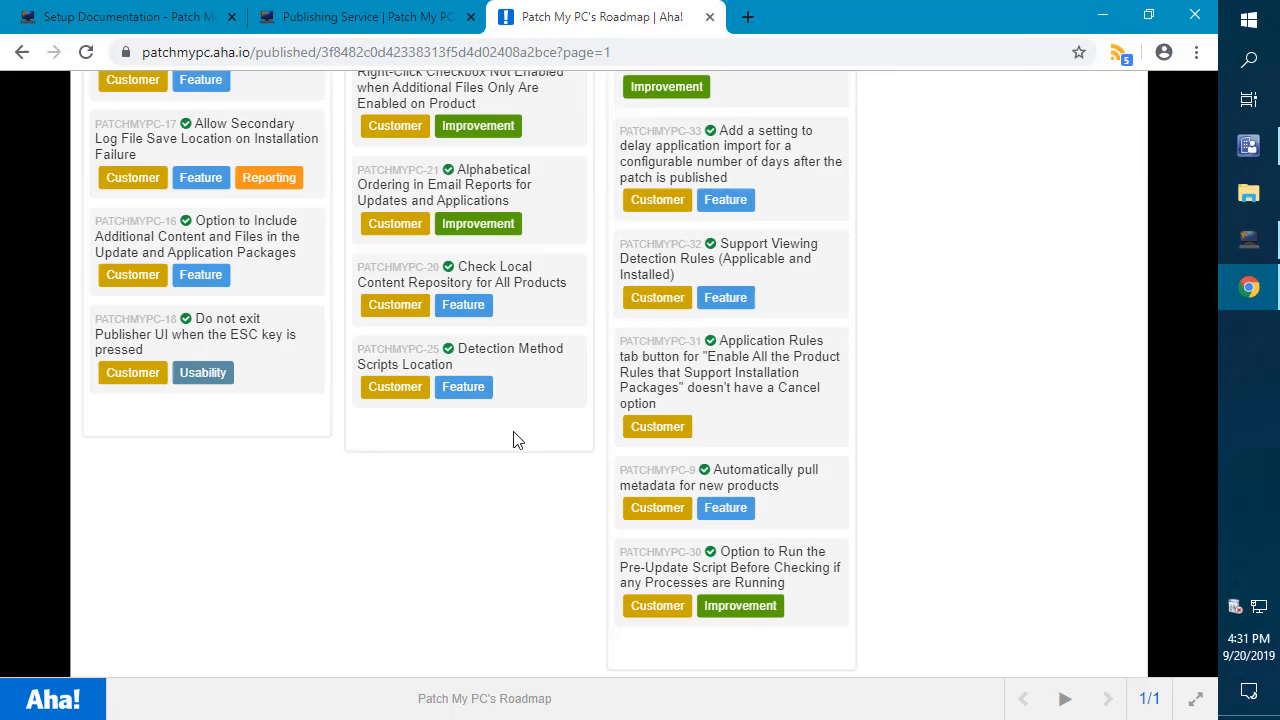
pyautogui.scroll(3)
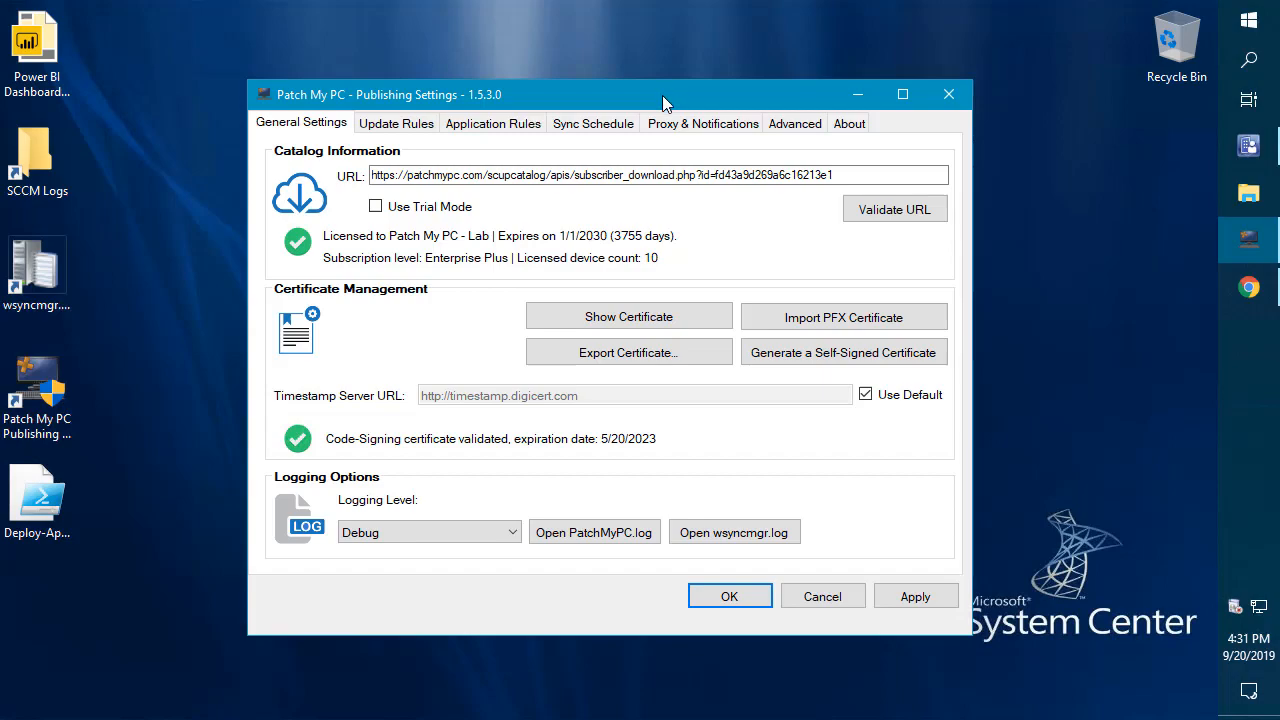
pyautogui.moveTo(679, 224)
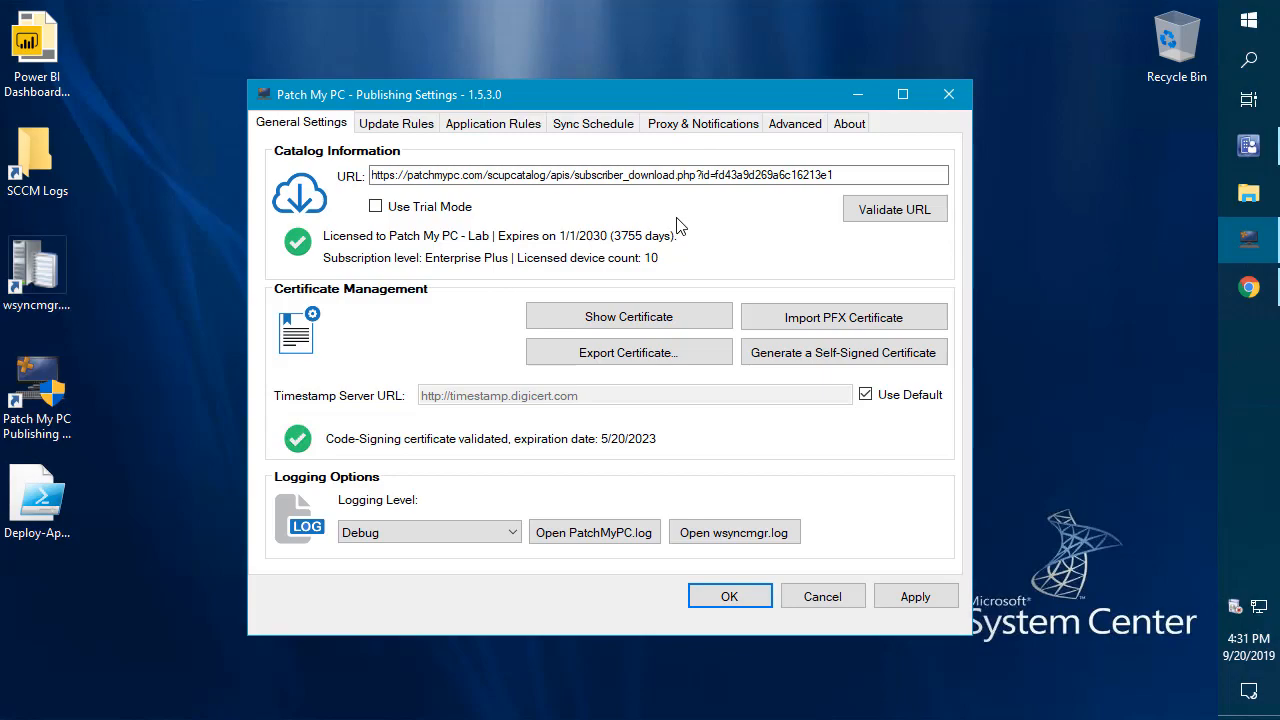
pyautogui.moveTo(760, 230)
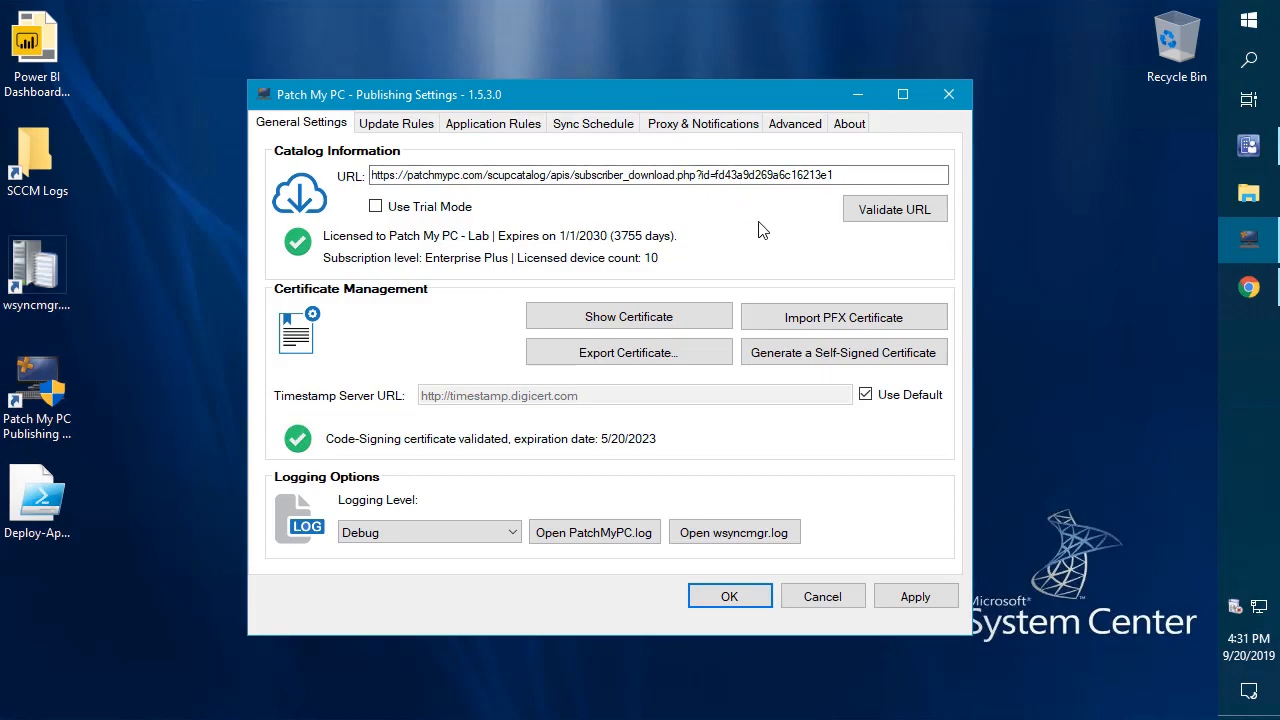
pyautogui.moveTo(819, 344)
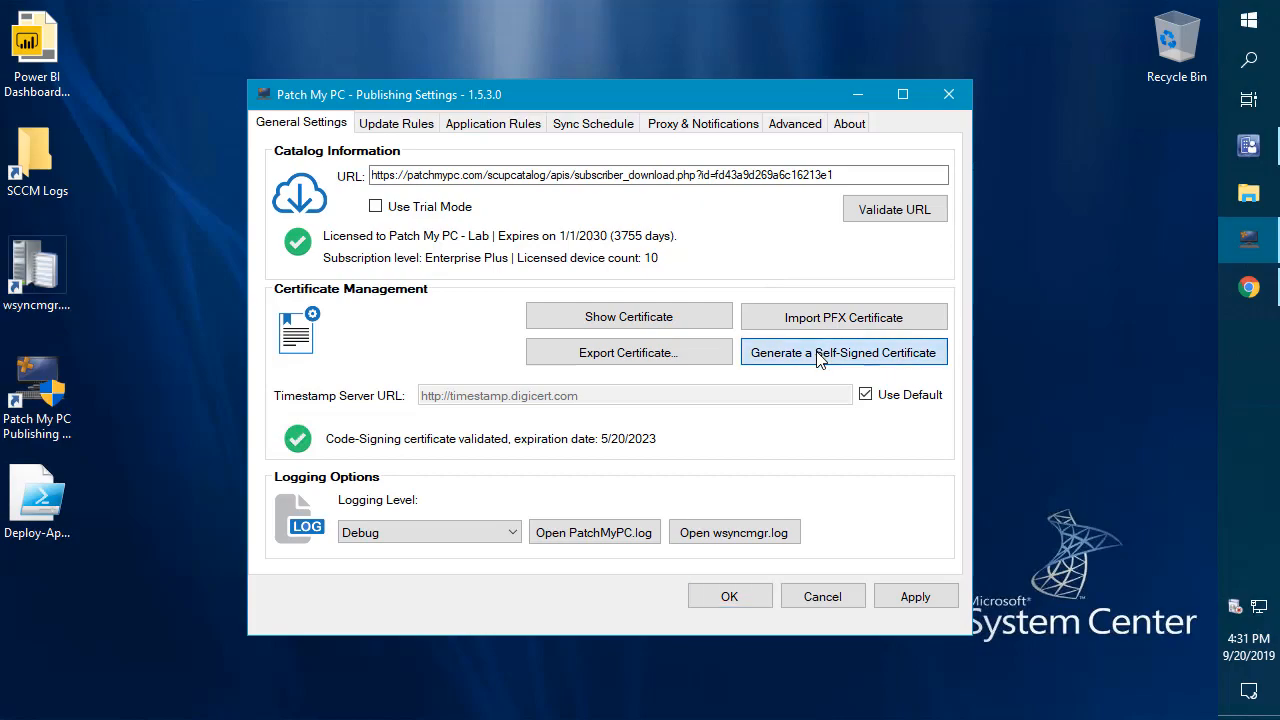
# Step: Preview and cancel self-signed certificate options, then launch the SCCM database scan from Update Rules
pyautogui.click(843, 352)
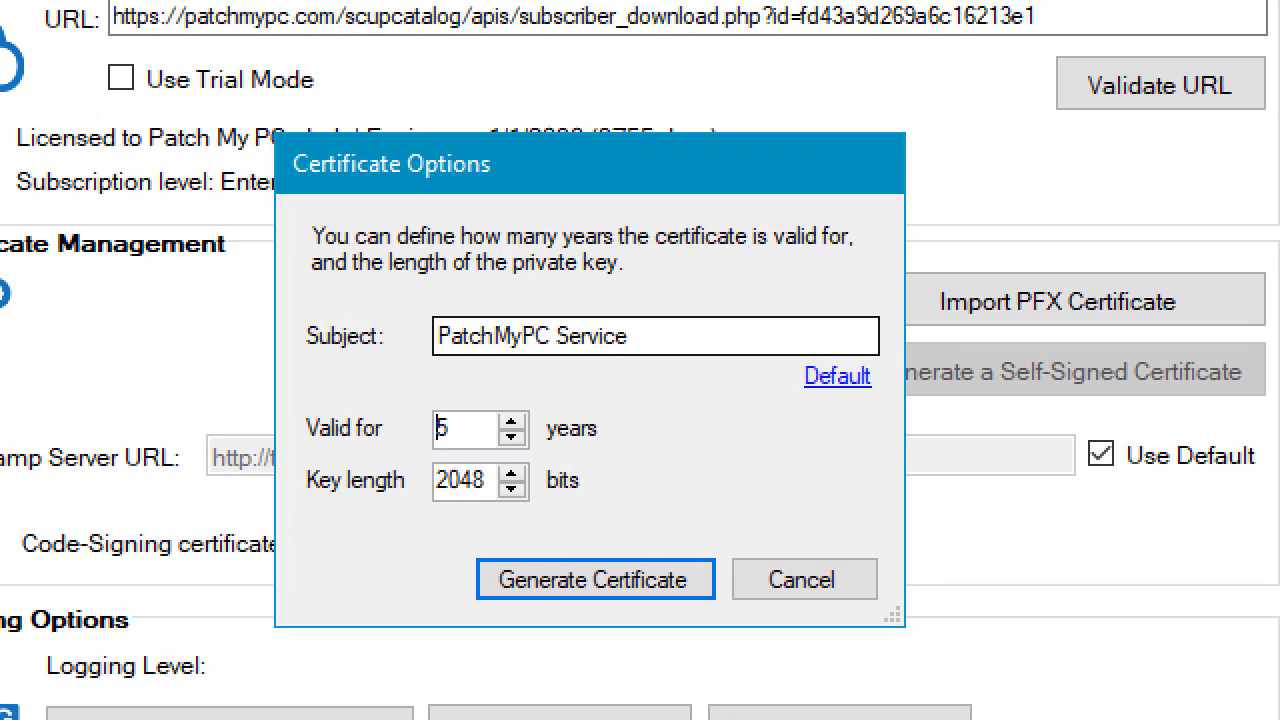
pyautogui.click(652, 336)
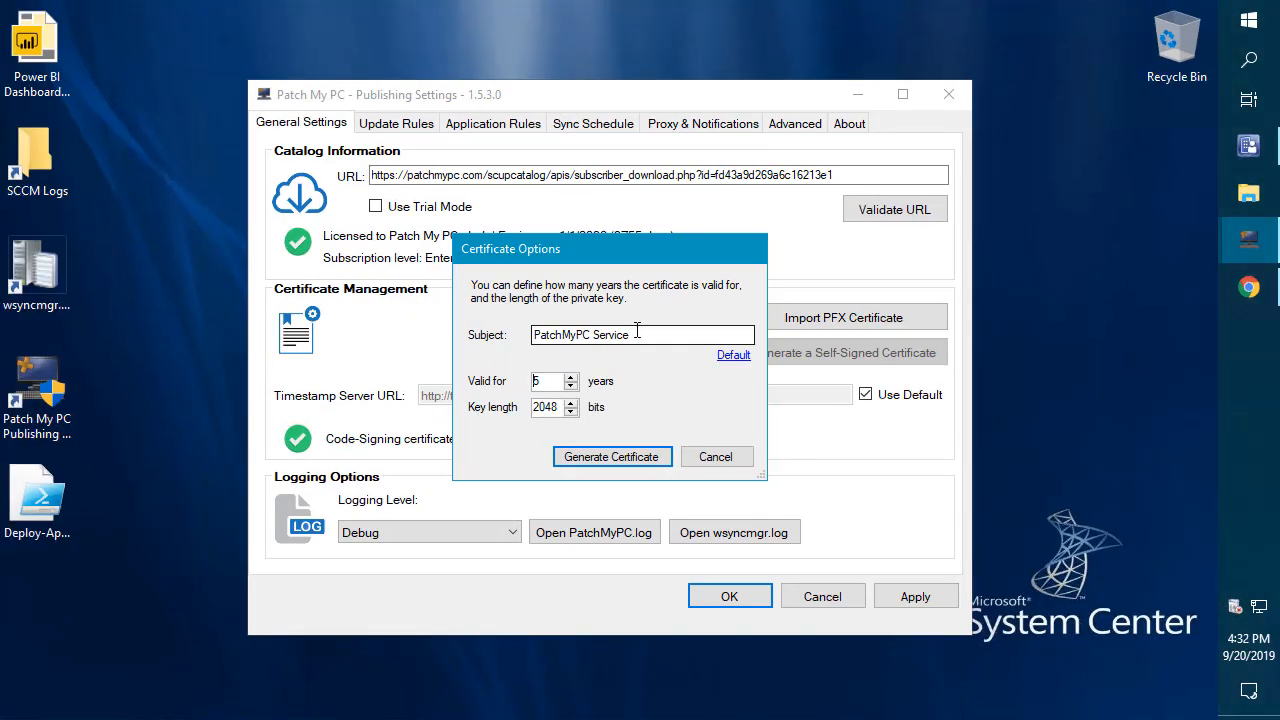
pyautogui.click(716, 456)
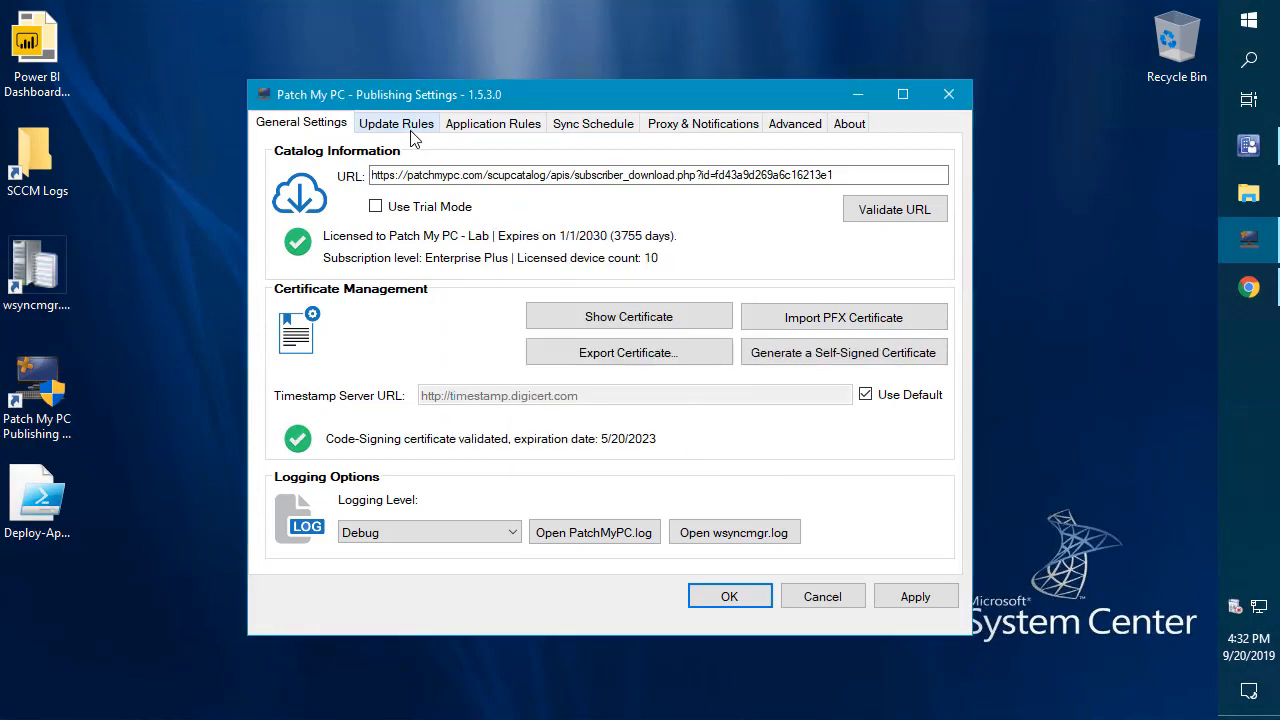
pyautogui.click(395, 122)
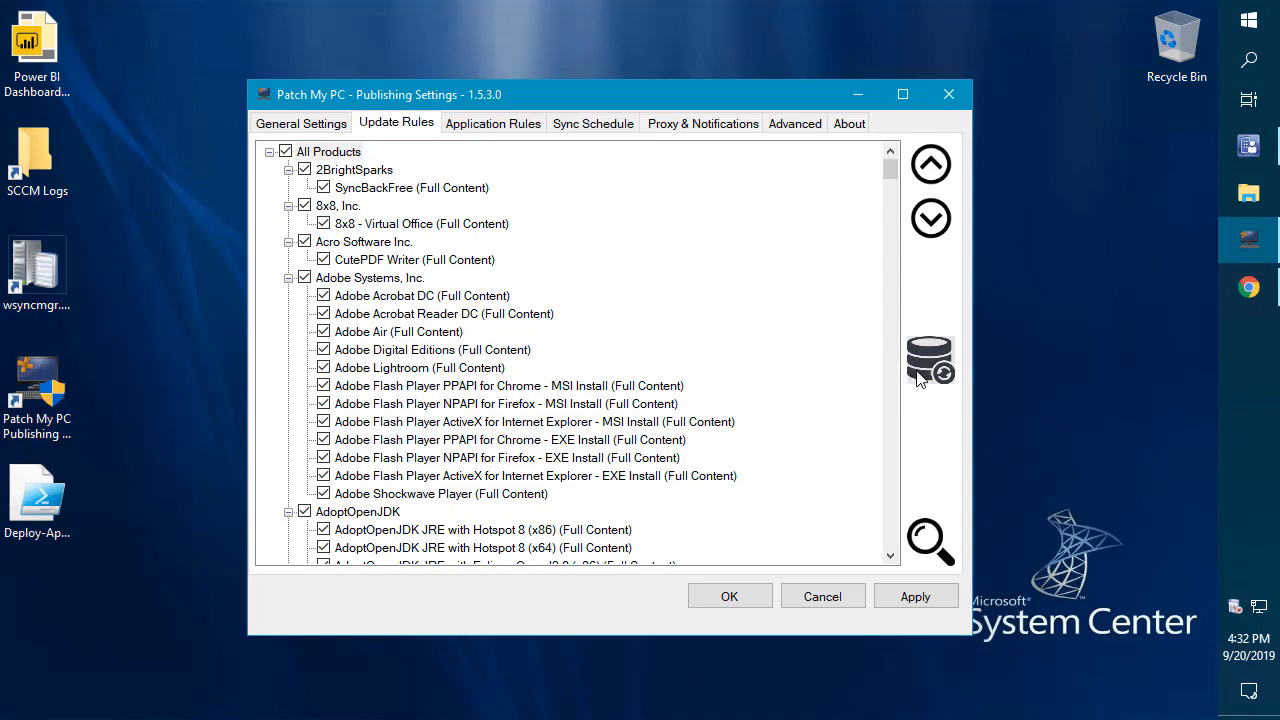
pyautogui.click(929, 360)
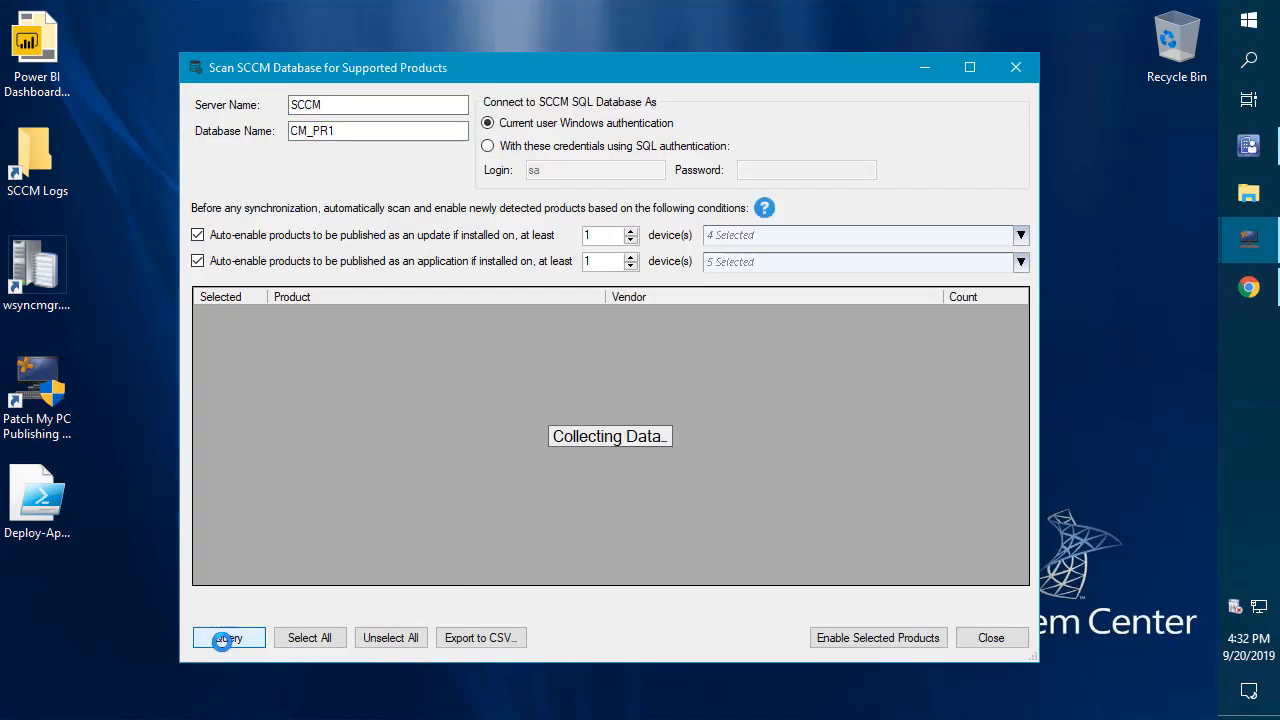
# Step: Run the SCCM scan, auto-enabling updates at 2 devices and applications at 1
pyautogui.click(228, 637)
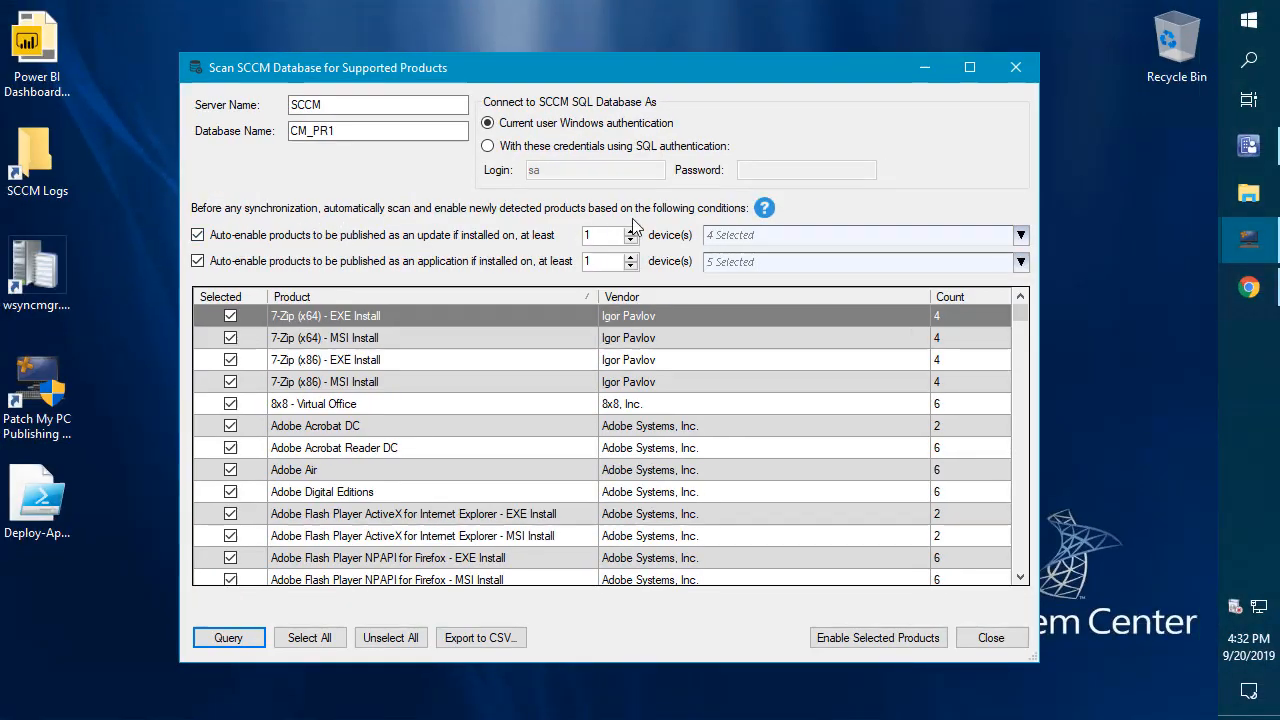
pyautogui.click(631, 229)
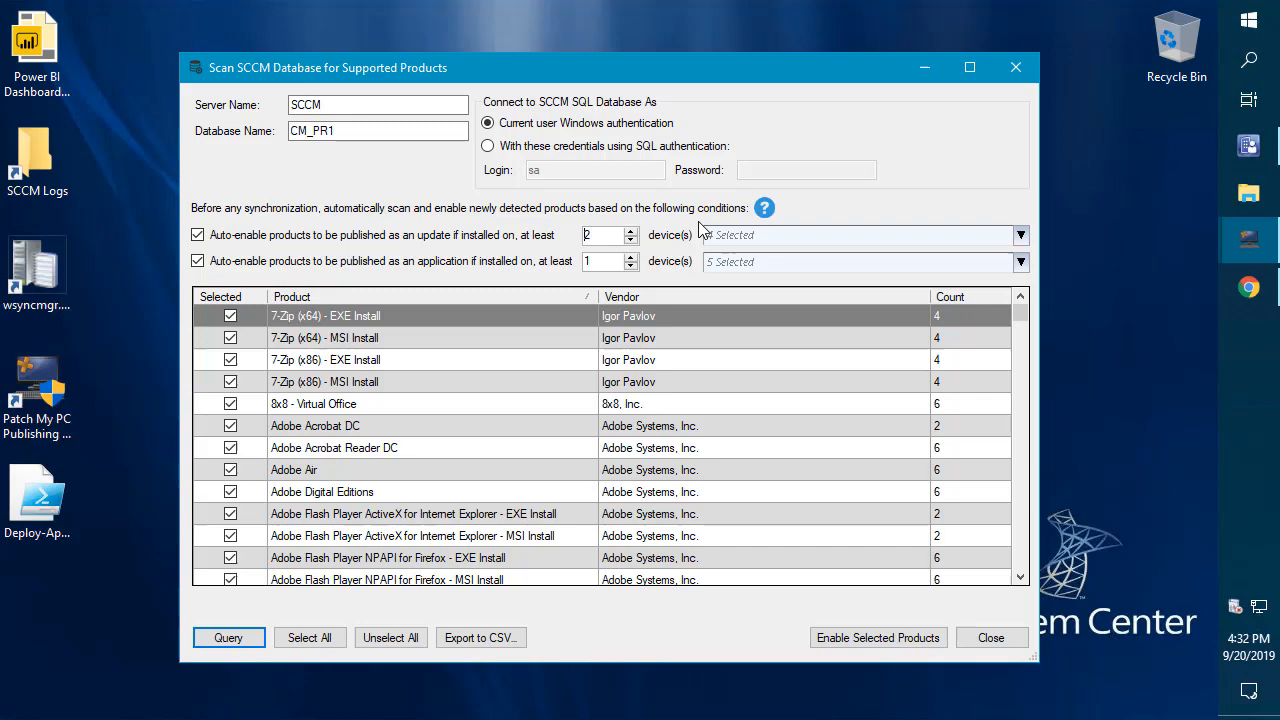
pyautogui.click(1020, 234)
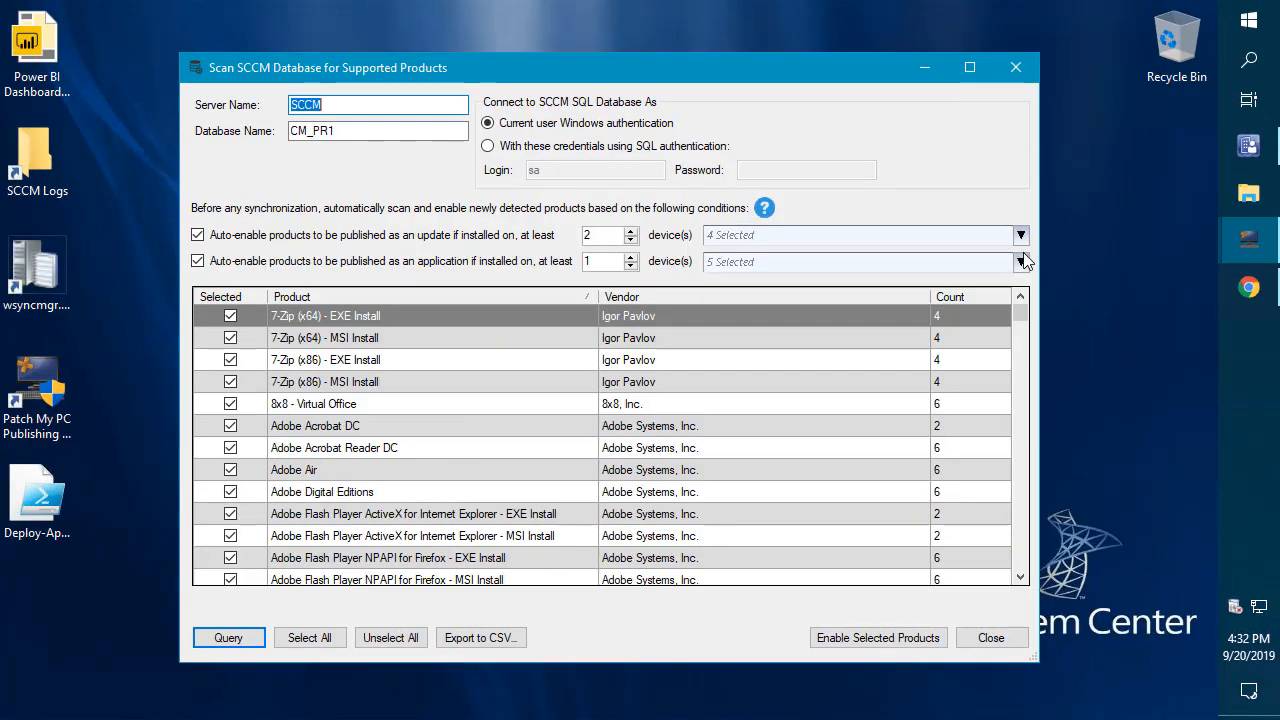
pyautogui.click(1020, 261)
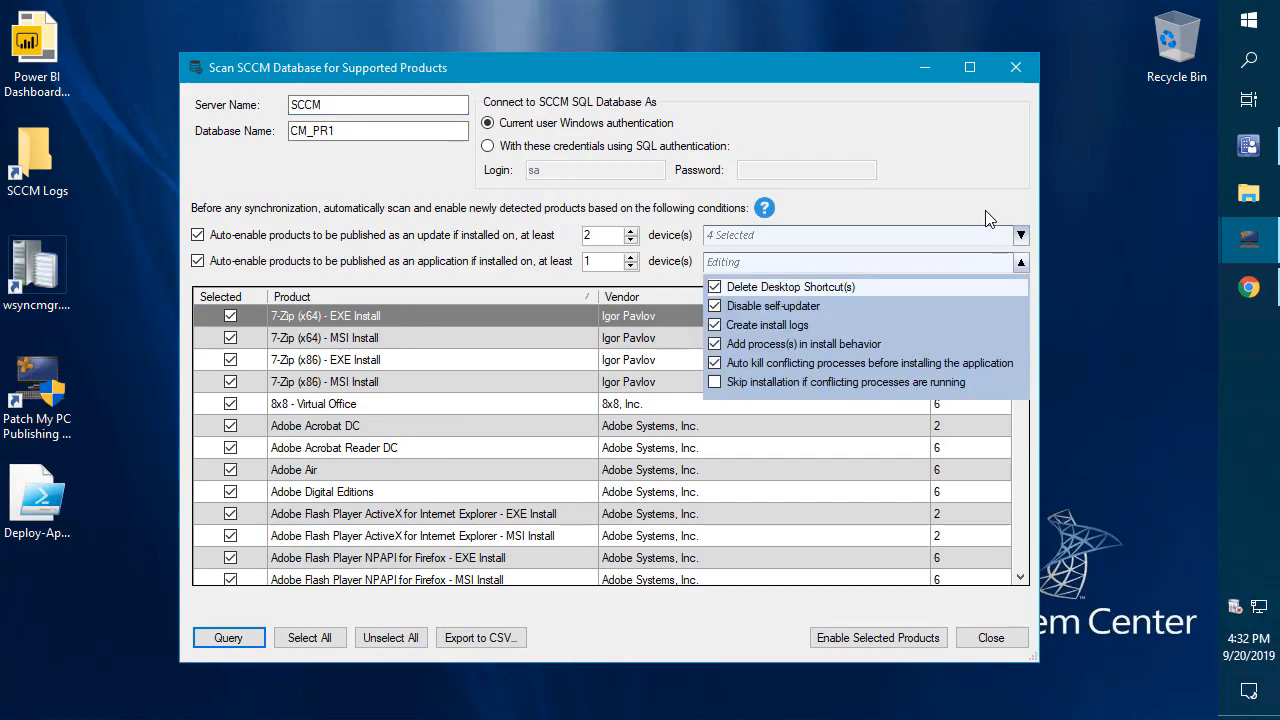
pyautogui.moveTo(1035, 282)
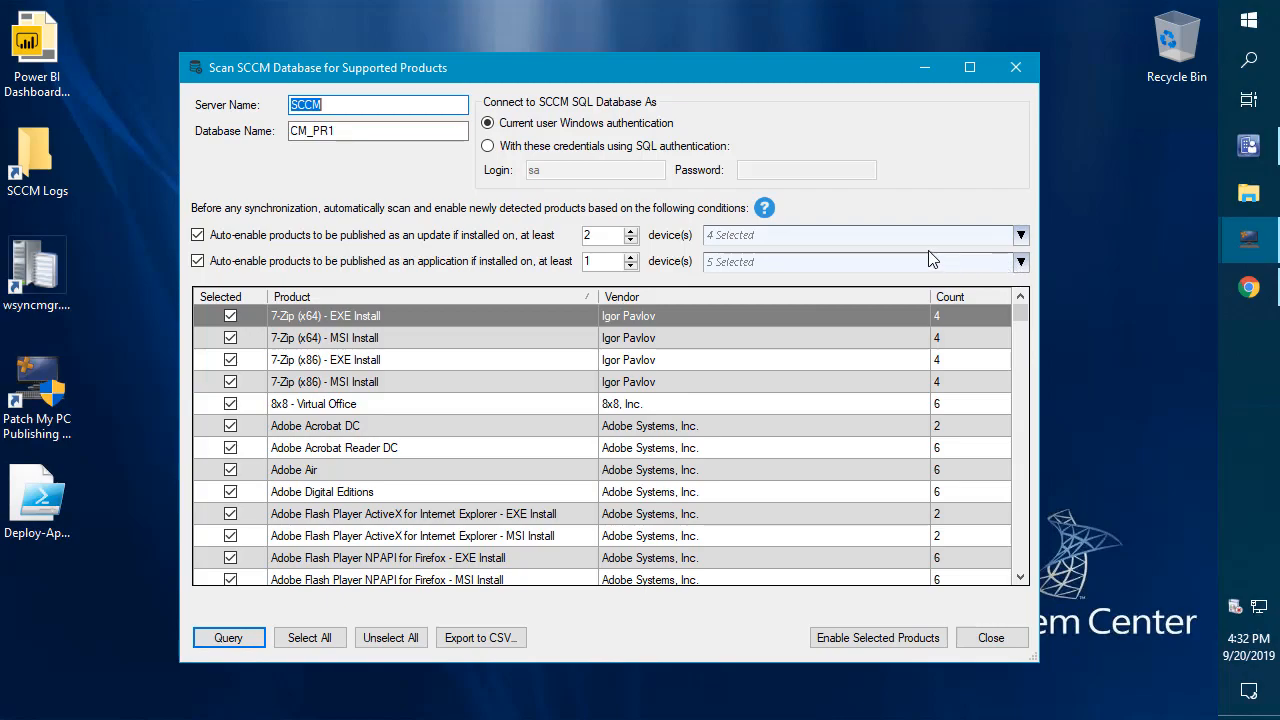
pyautogui.moveTo(842, 384)
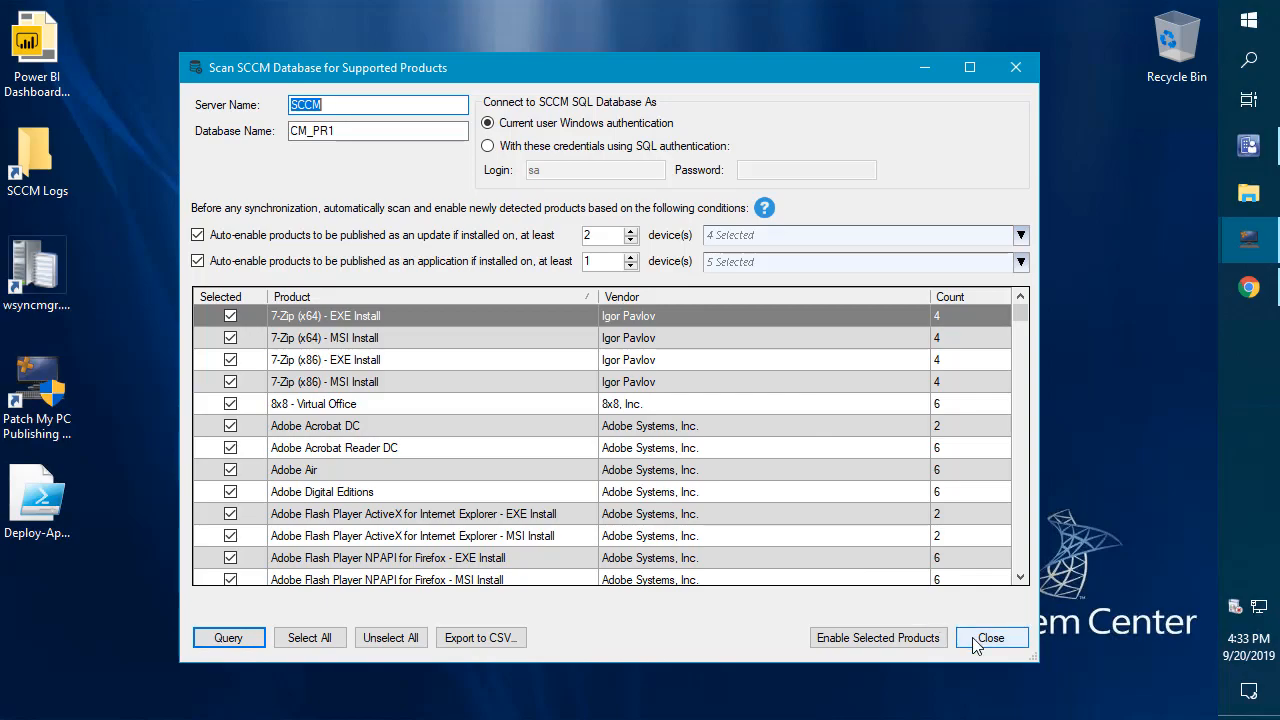
# Step: Close the scan and search Update Rules for 'go' to locate Google, Inc. products
pyautogui.click(991, 637)
pyautogui.write('go')
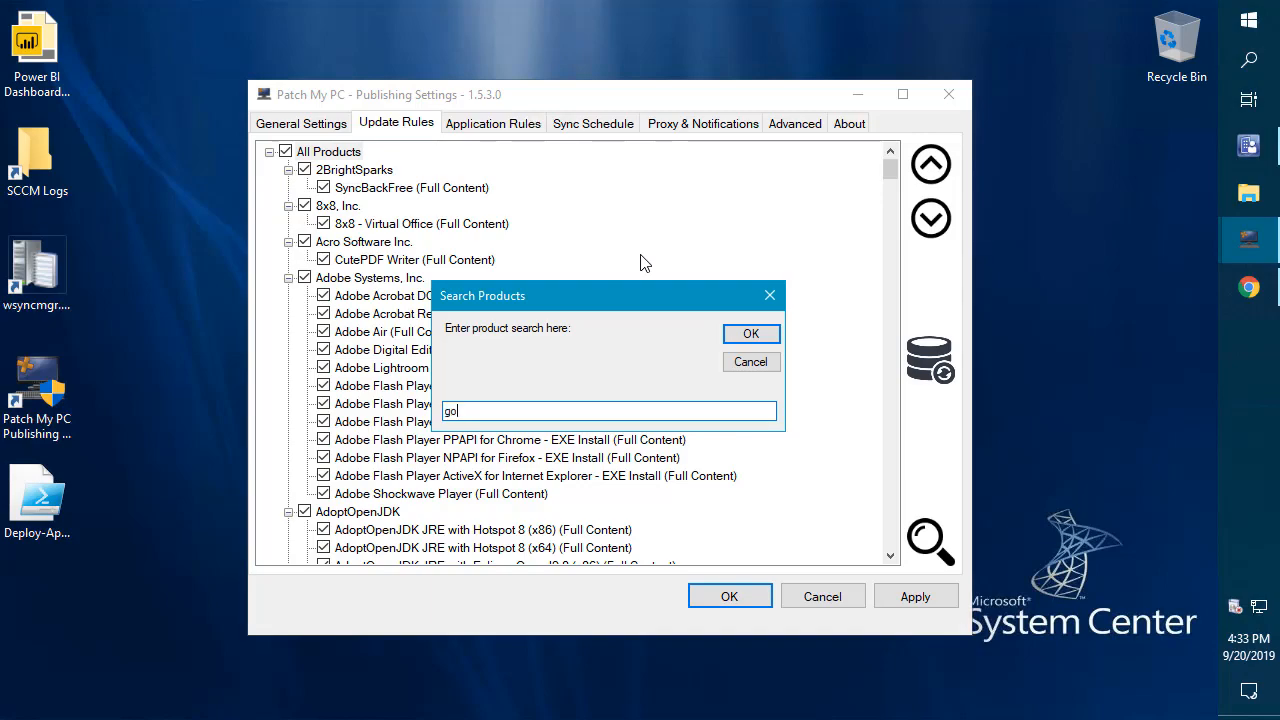
pyautogui.click(751, 333)
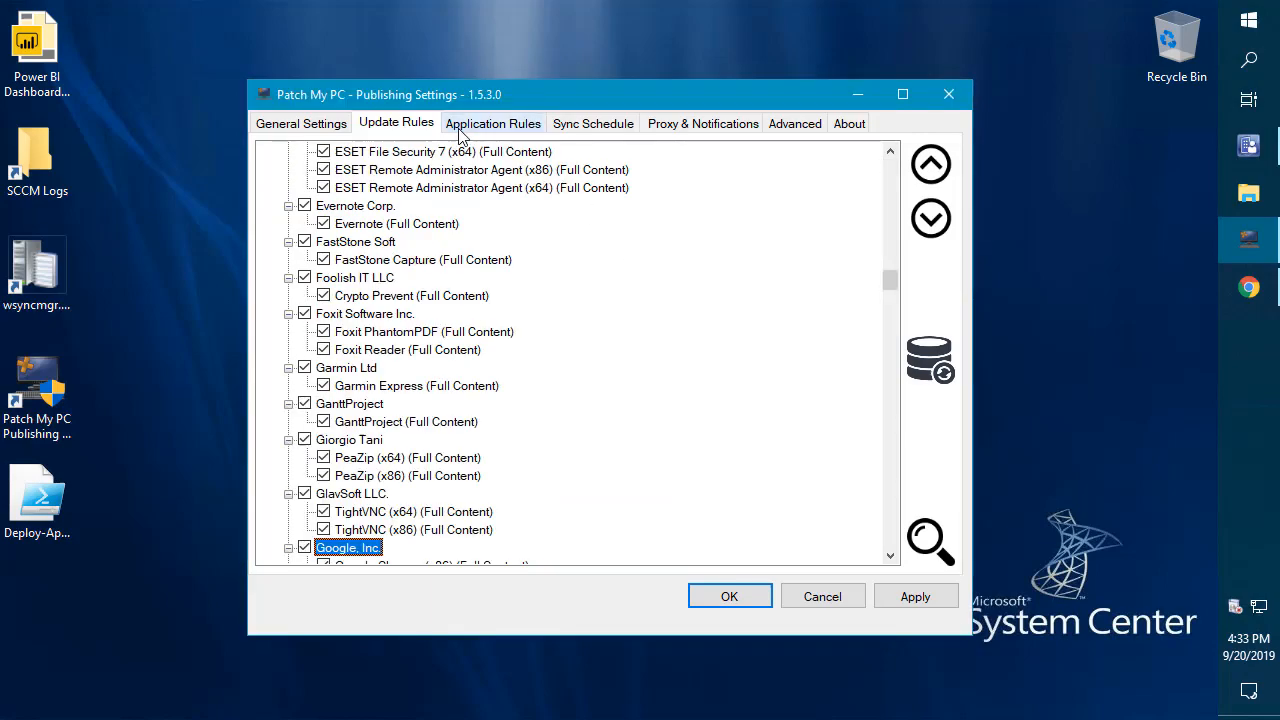
pyautogui.scroll(-3)
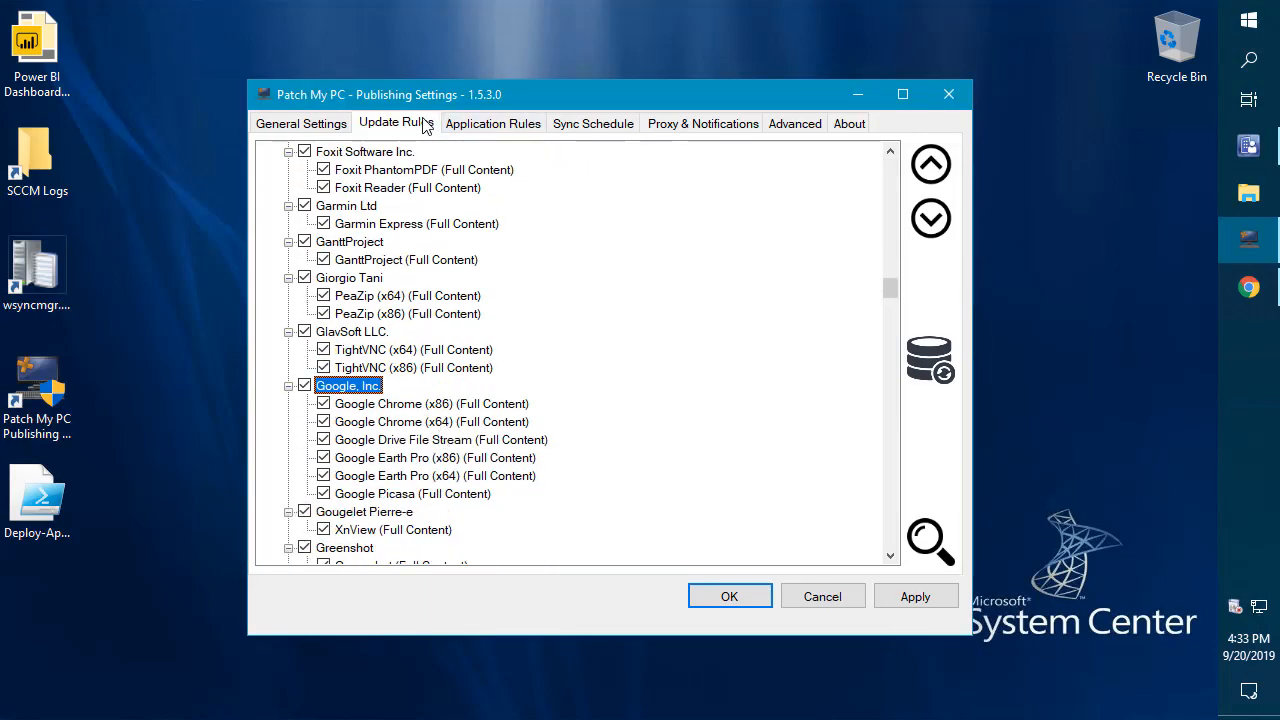
pyautogui.click(492, 123)
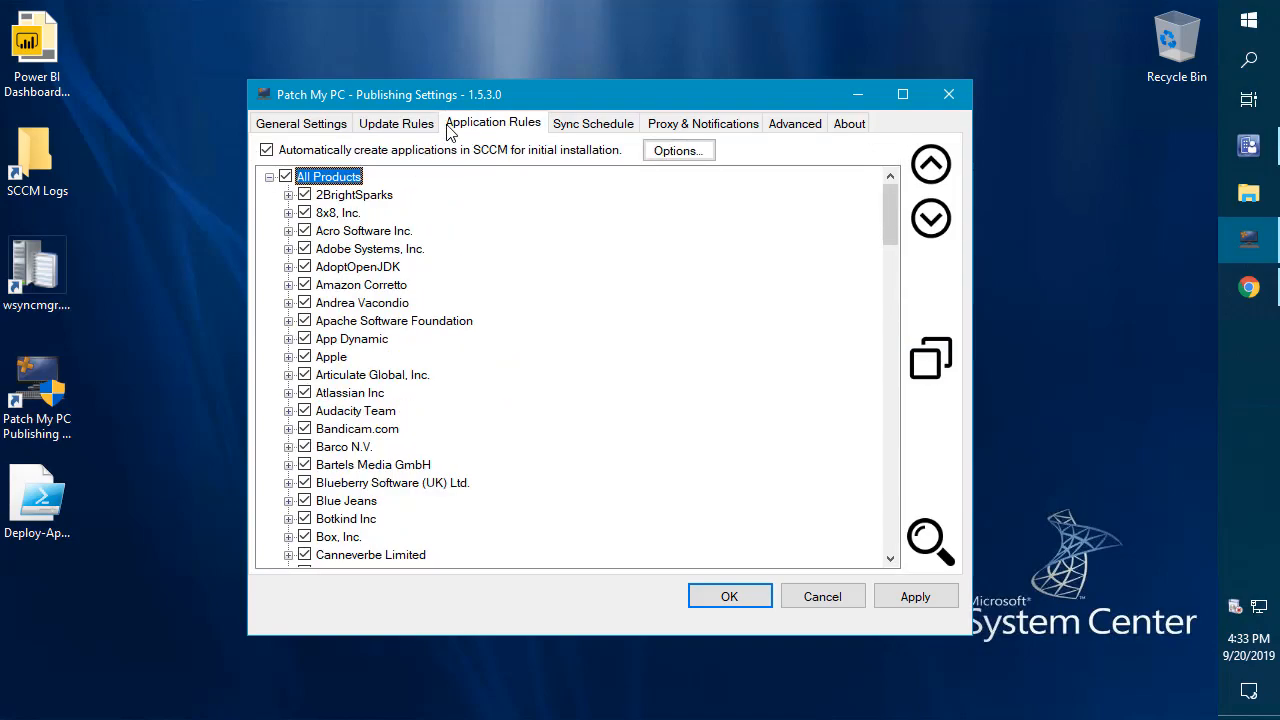
pyautogui.click(395, 123)
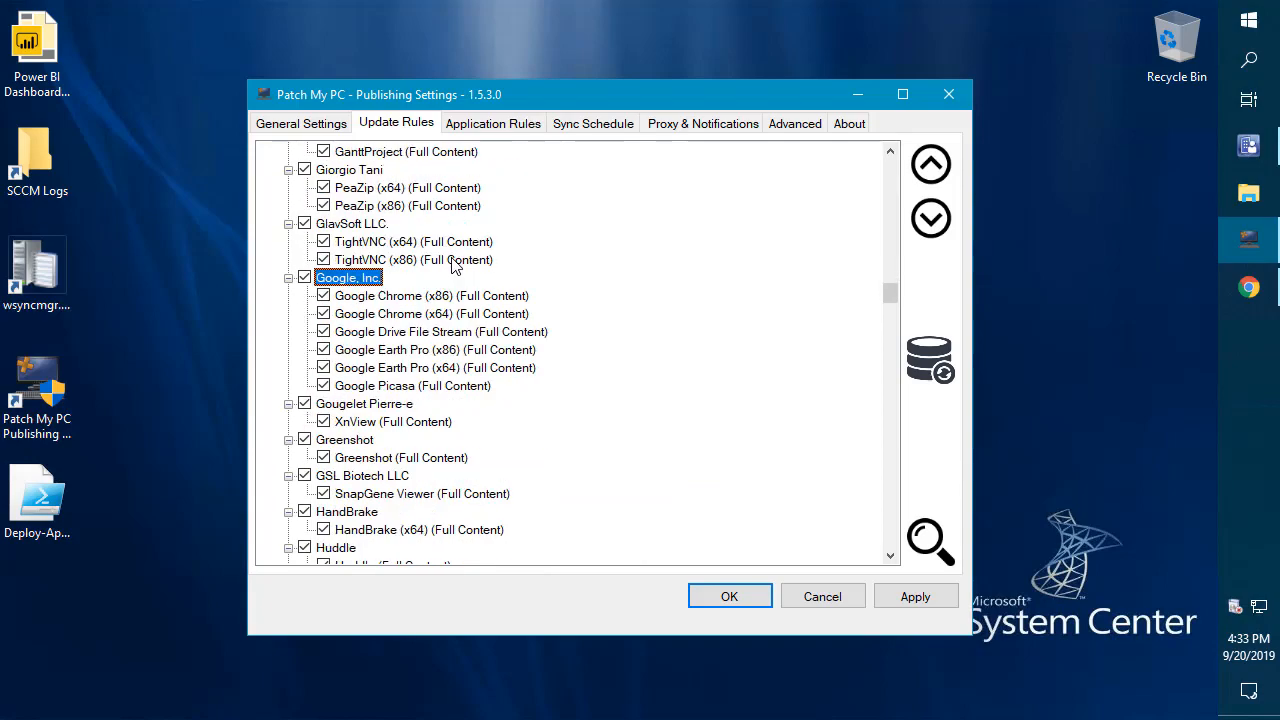
# Step: Open Google Chrome (x64)'s Manage custom pre/post update installation scripts dialog
pyautogui.rightClick(432, 313)
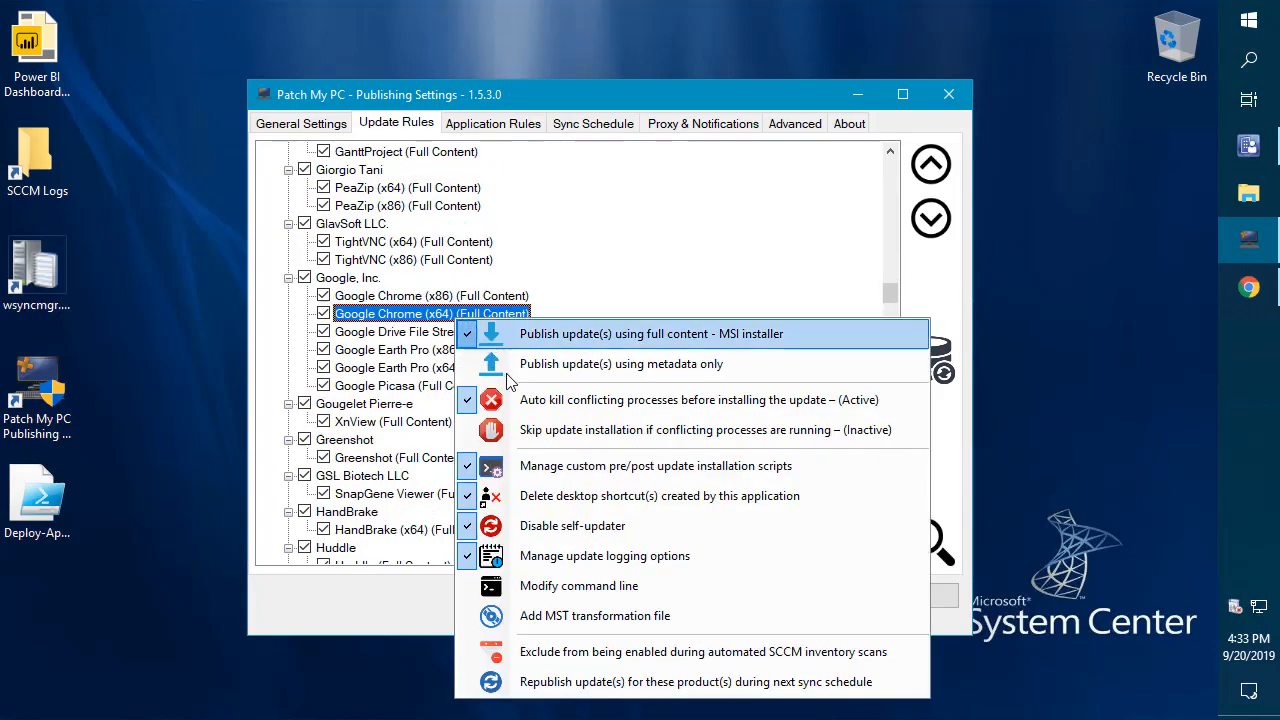
pyautogui.moveTo(623, 466)
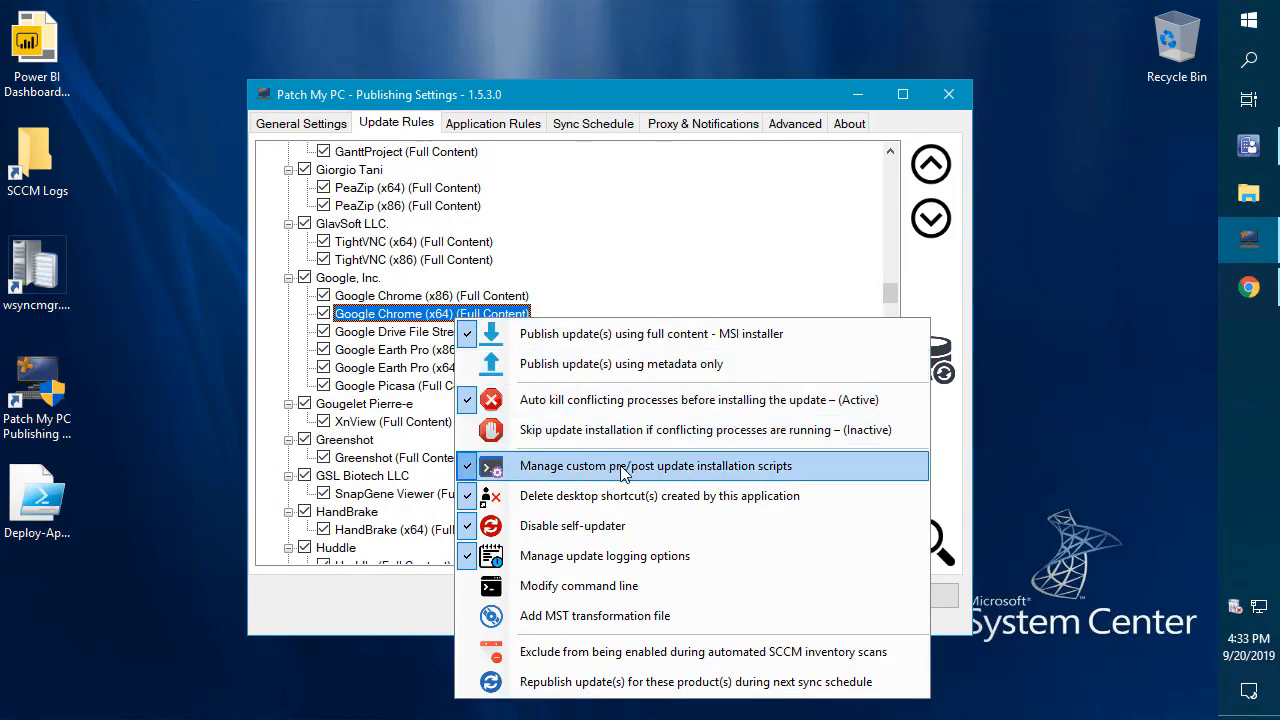
pyautogui.click(671, 466)
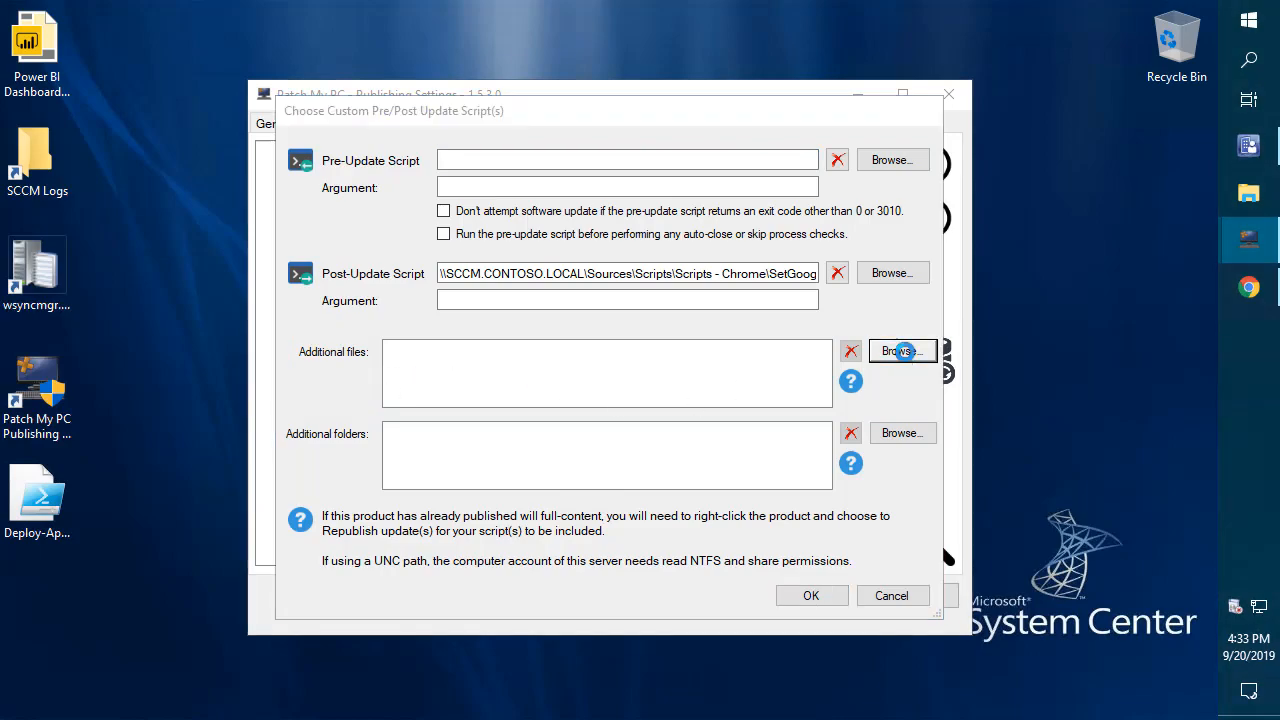
# Step: Browse additional files and folders, cancel the folder picker, then cancel Chrome's script dialog
pyautogui.click(902, 351)
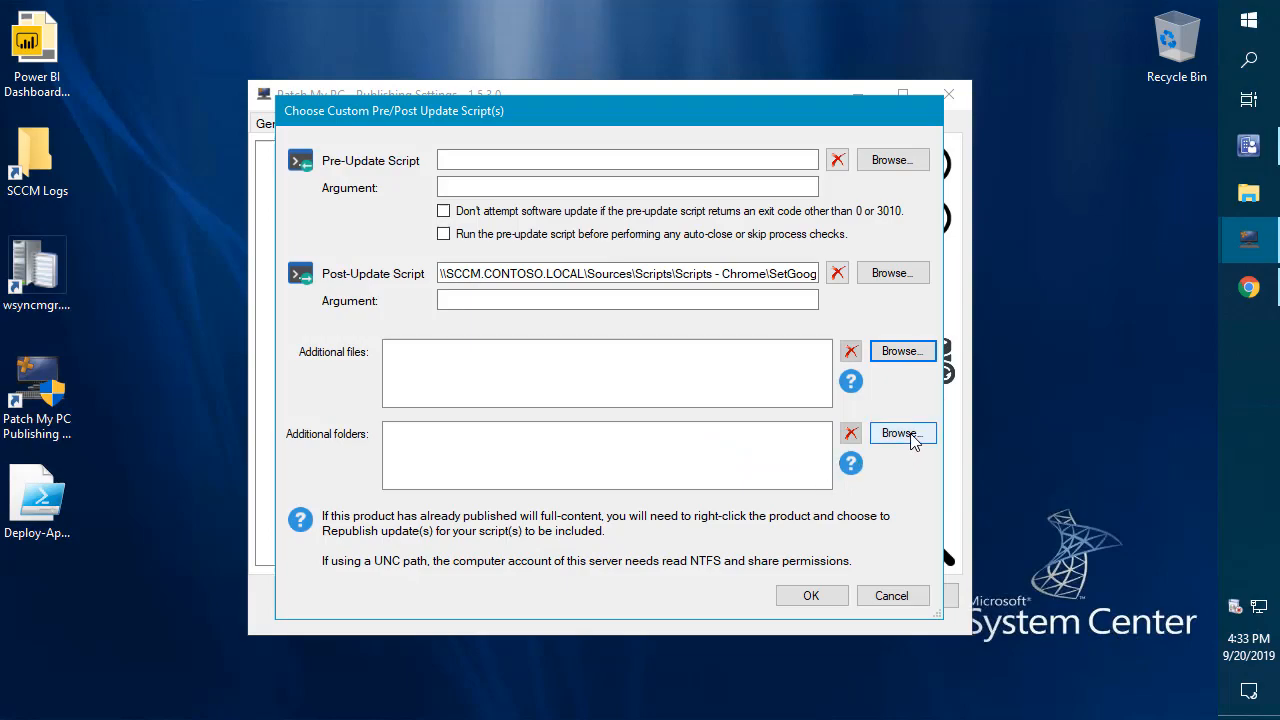
pyautogui.click(902, 433)
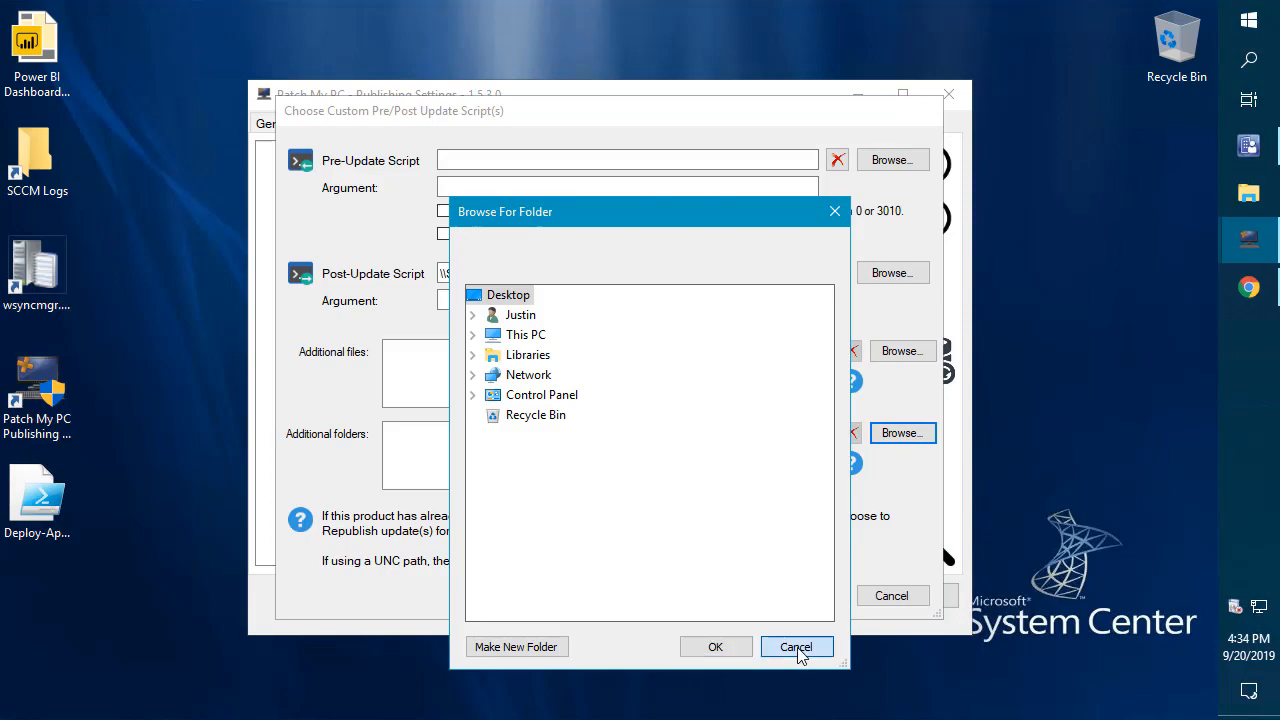
pyautogui.click(797, 646)
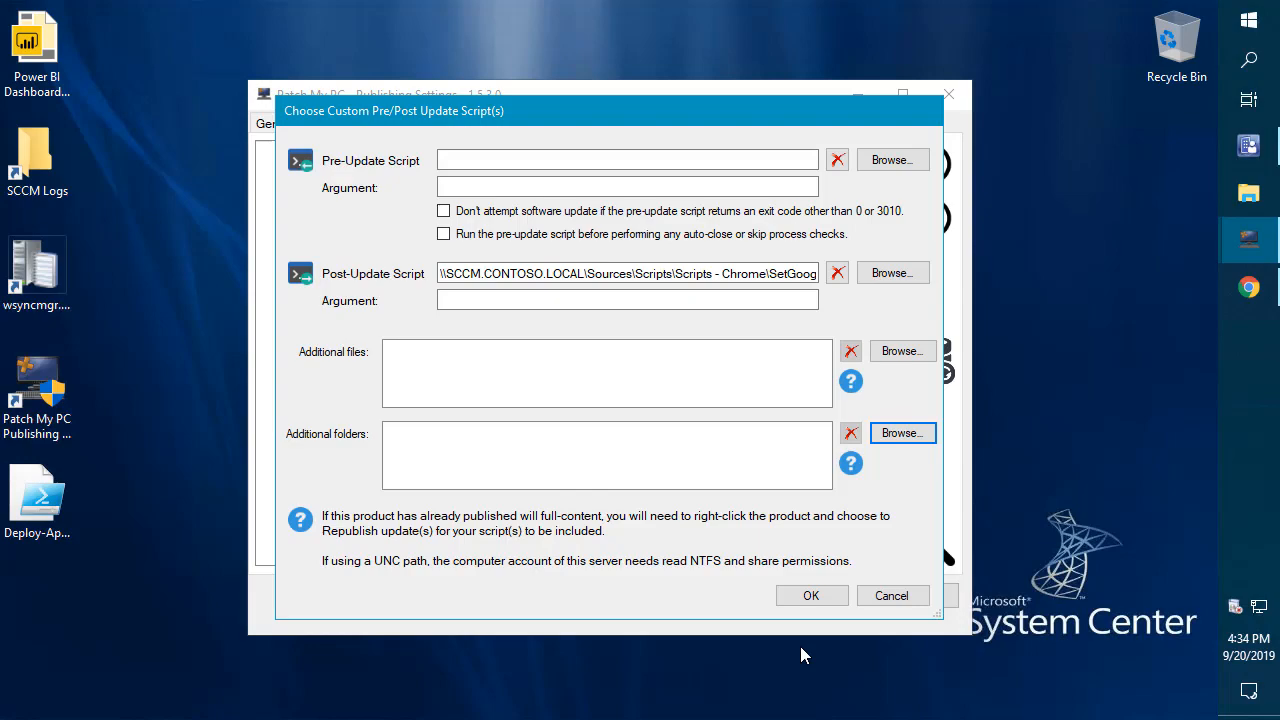
pyautogui.moveTo(848, 594)
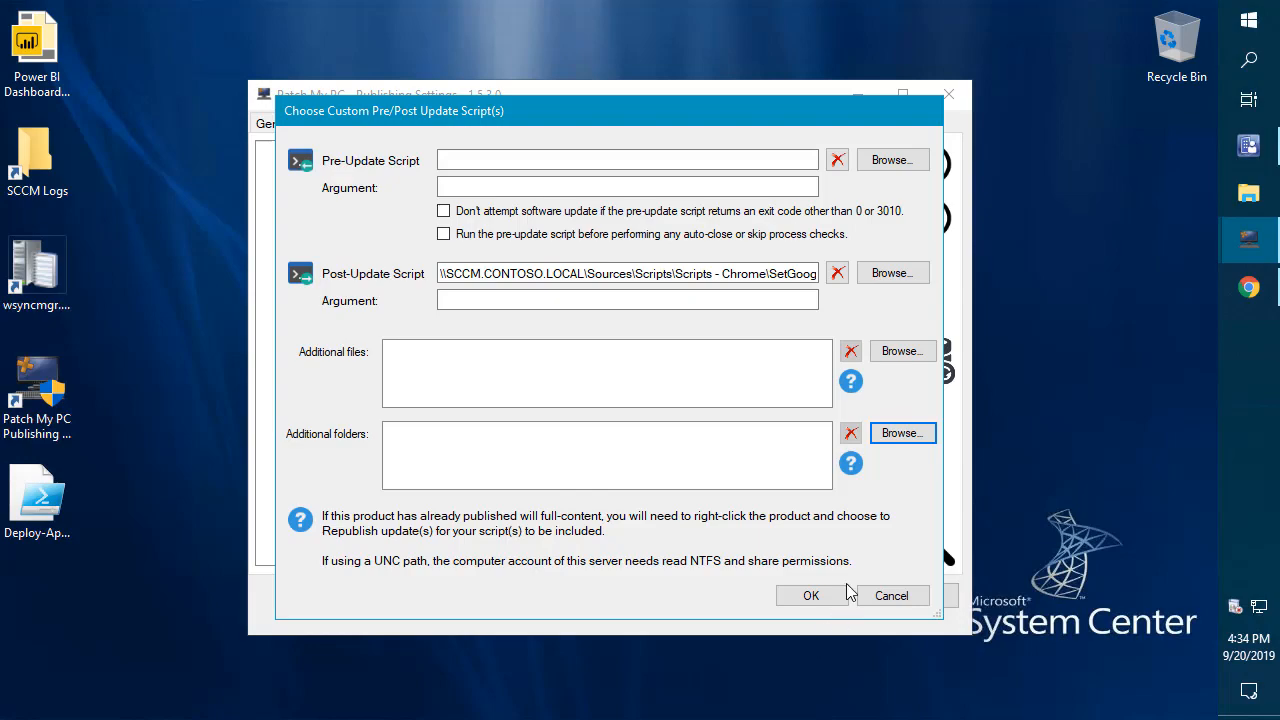
pyautogui.moveTo(890, 595)
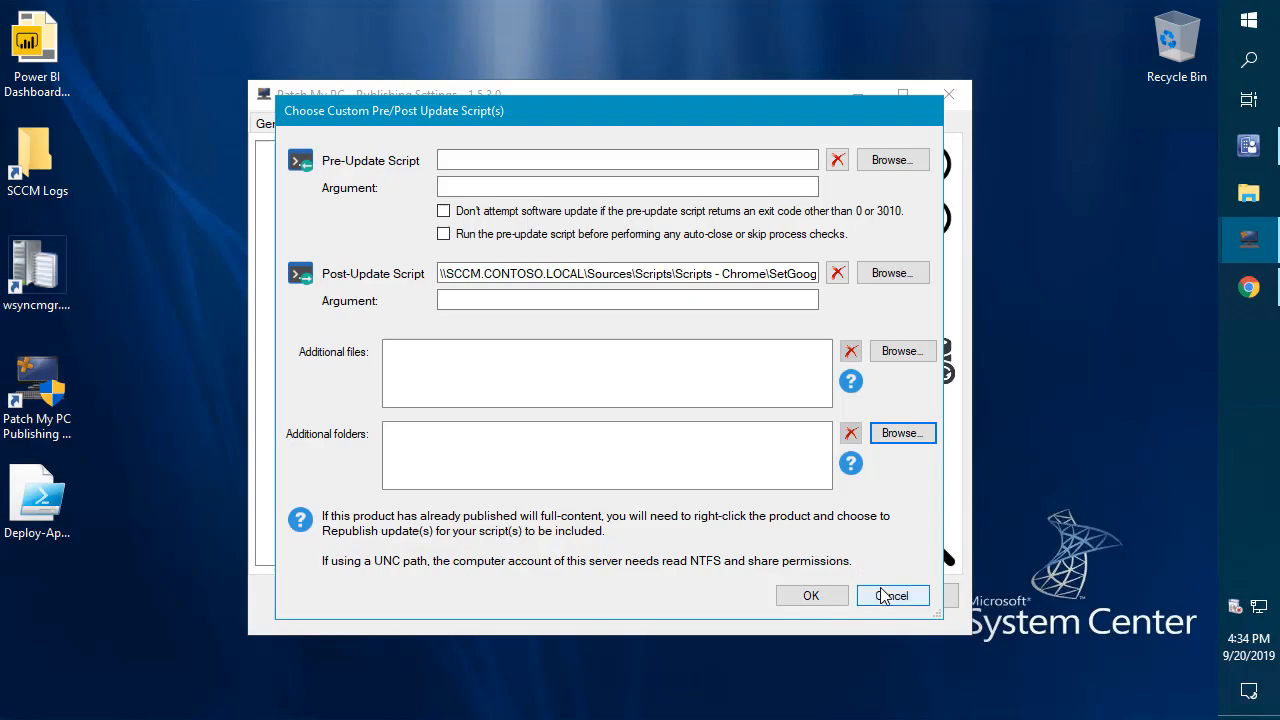
pyautogui.click(443, 233)
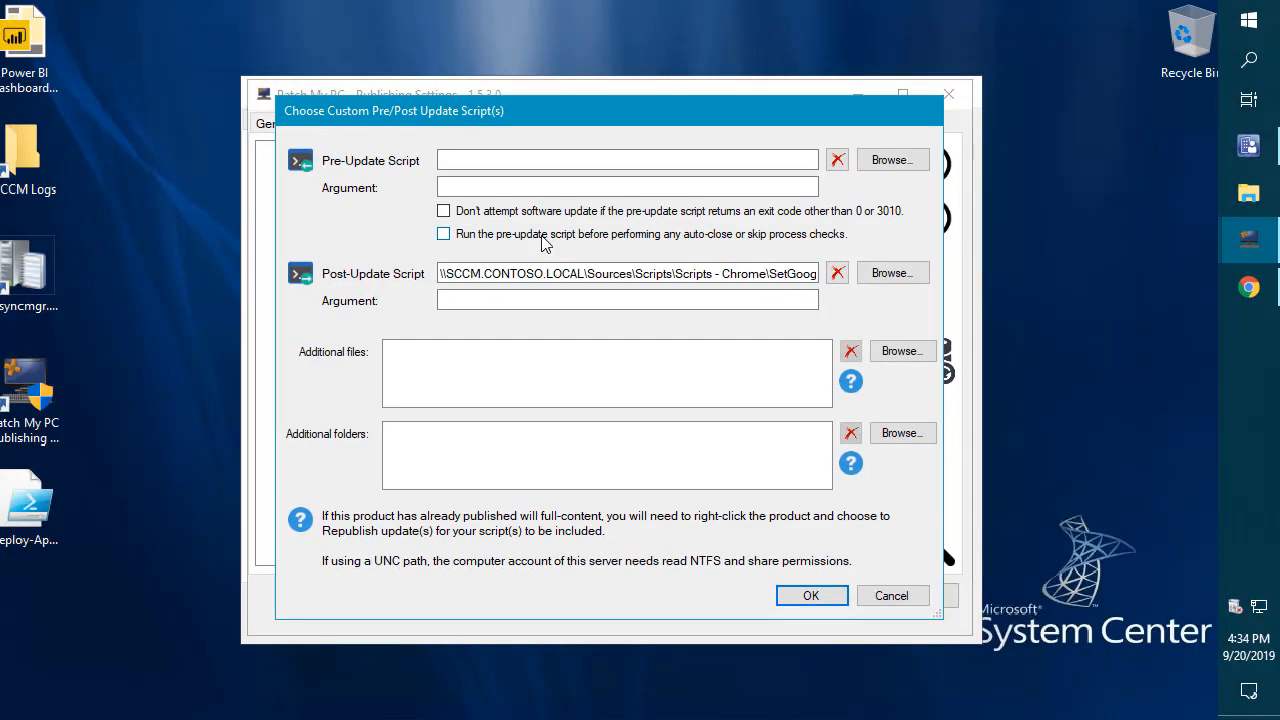
pyautogui.moveTo(640, 220)
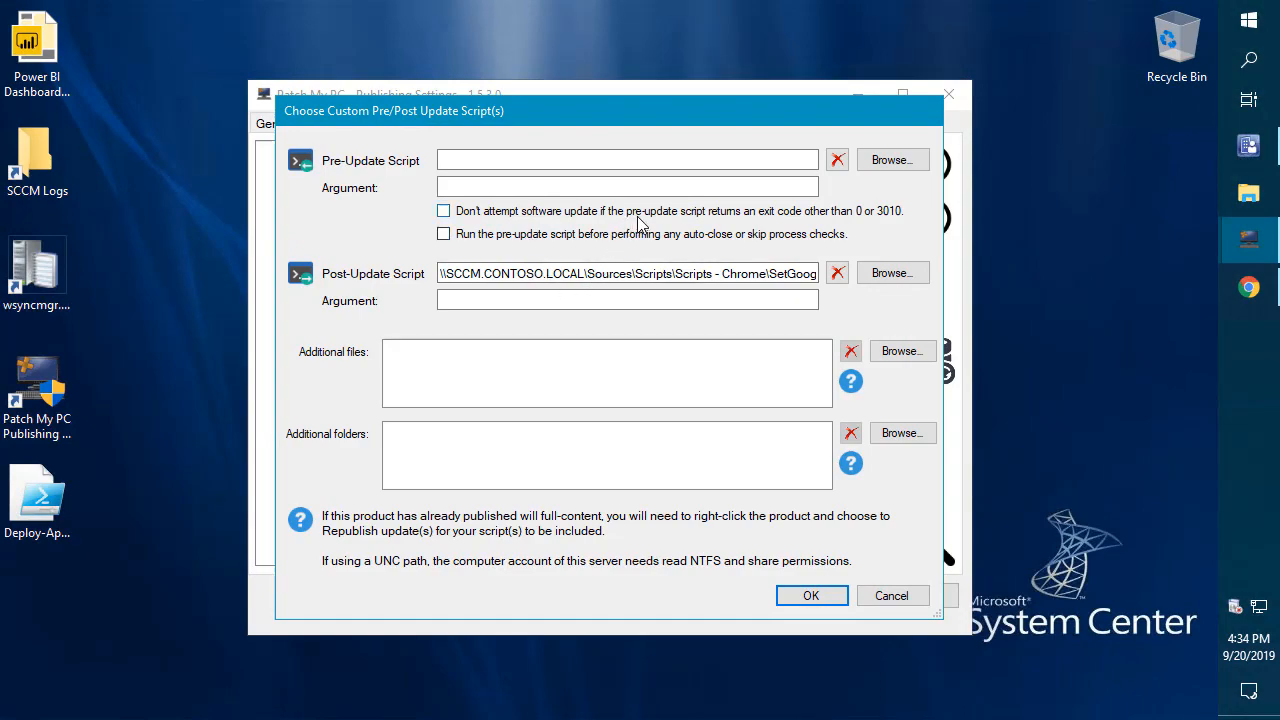
pyautogui.moveTo(890, 550)
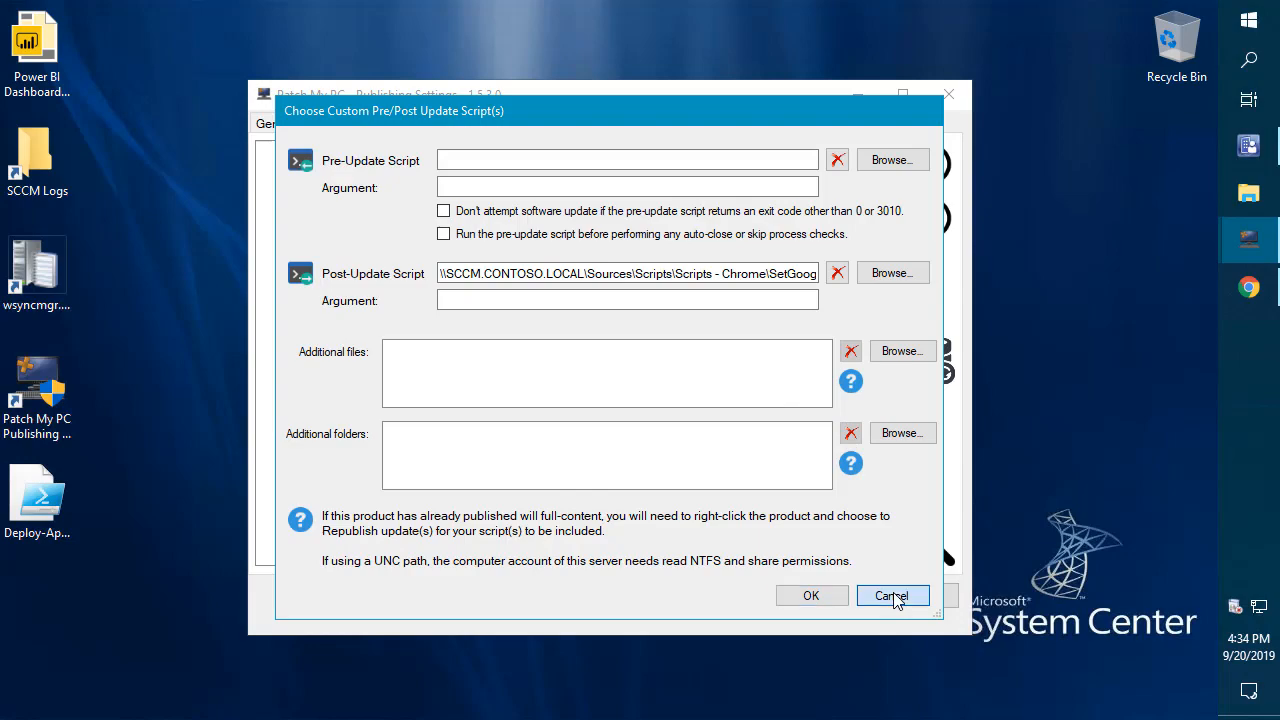
pyautogui.click(892, 595)
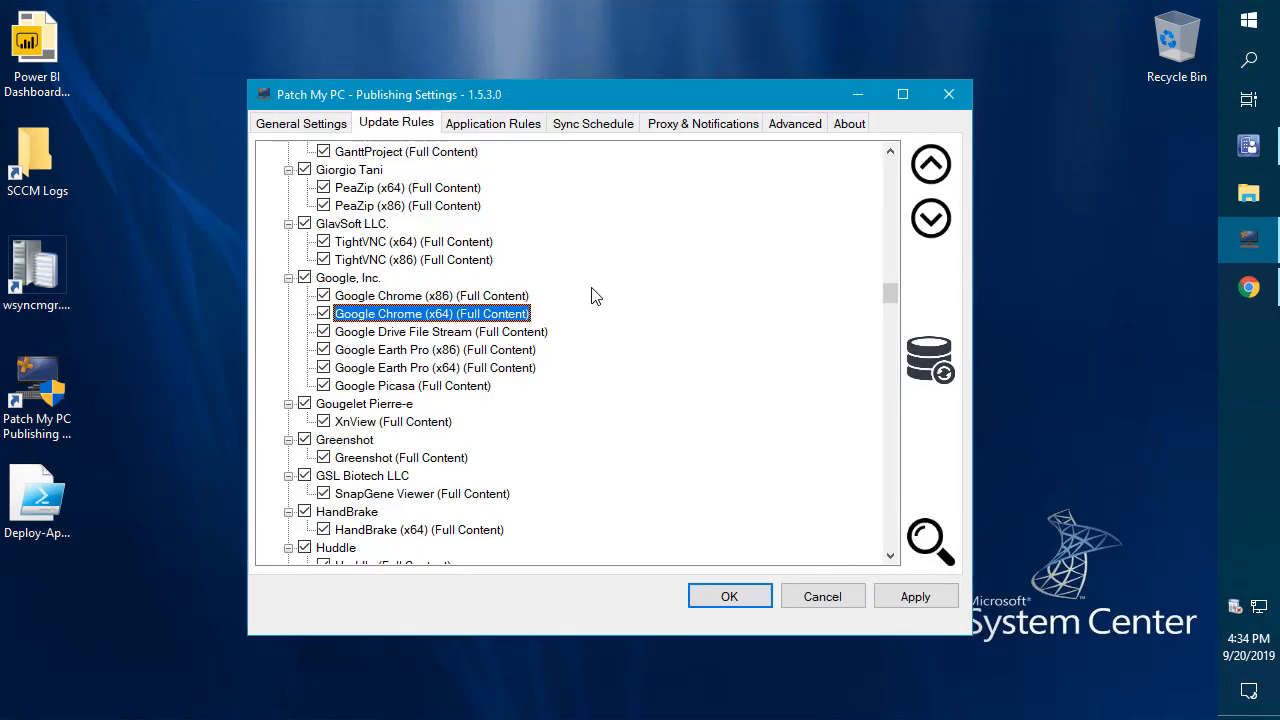
# Step: Open Google Chrome (x64)'s Manage update logging options from its context menu
pyautogui.rightClick(431, 313)
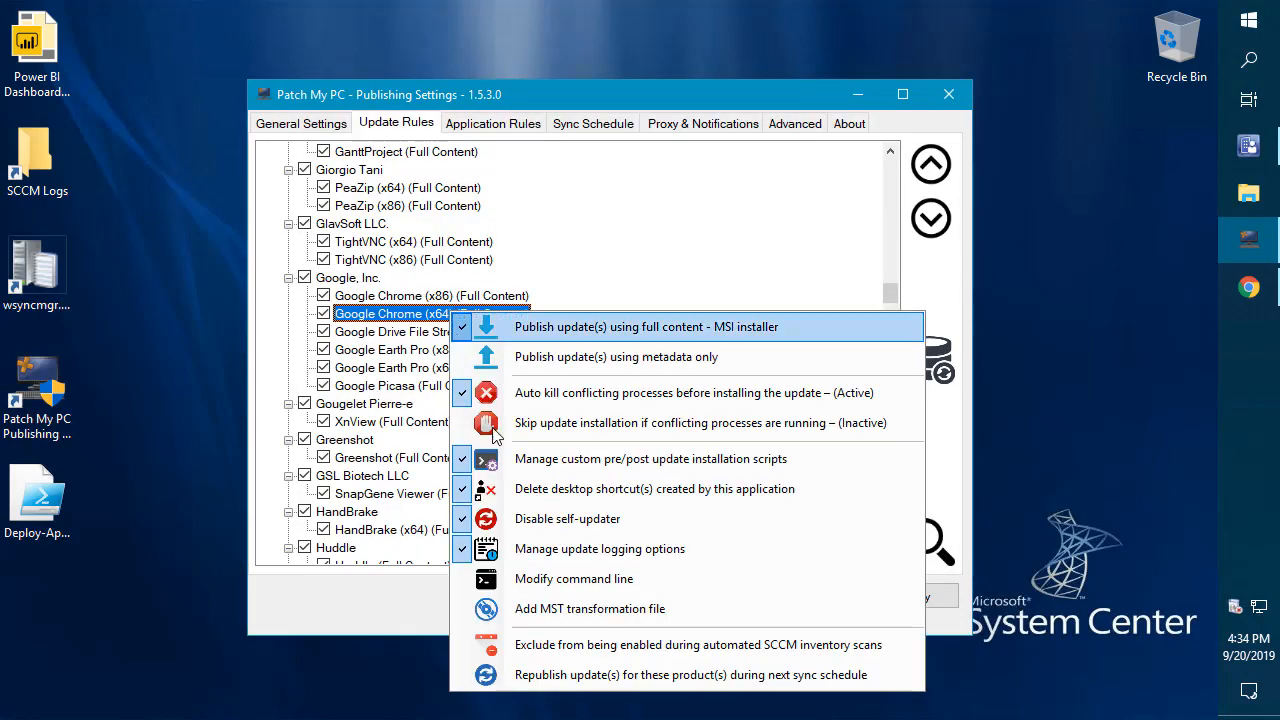
pyautogui.moveTo(573, 549)
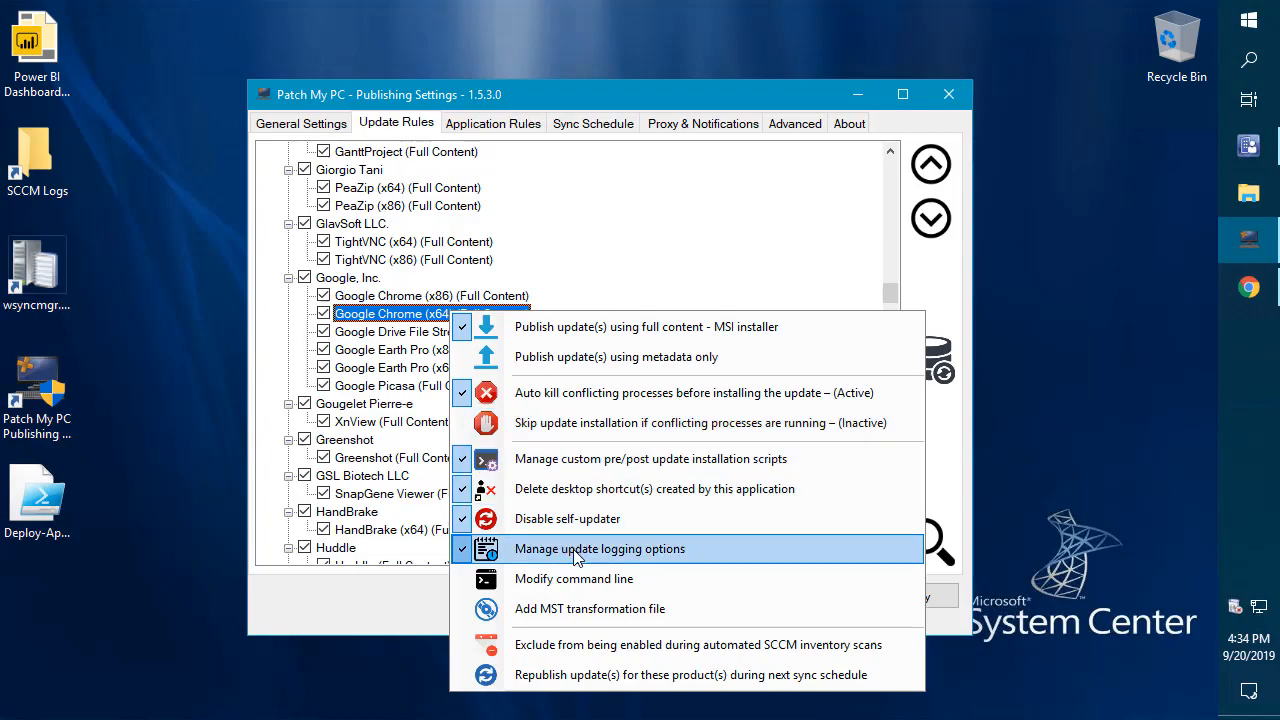
pyautogui.click(599, 548)
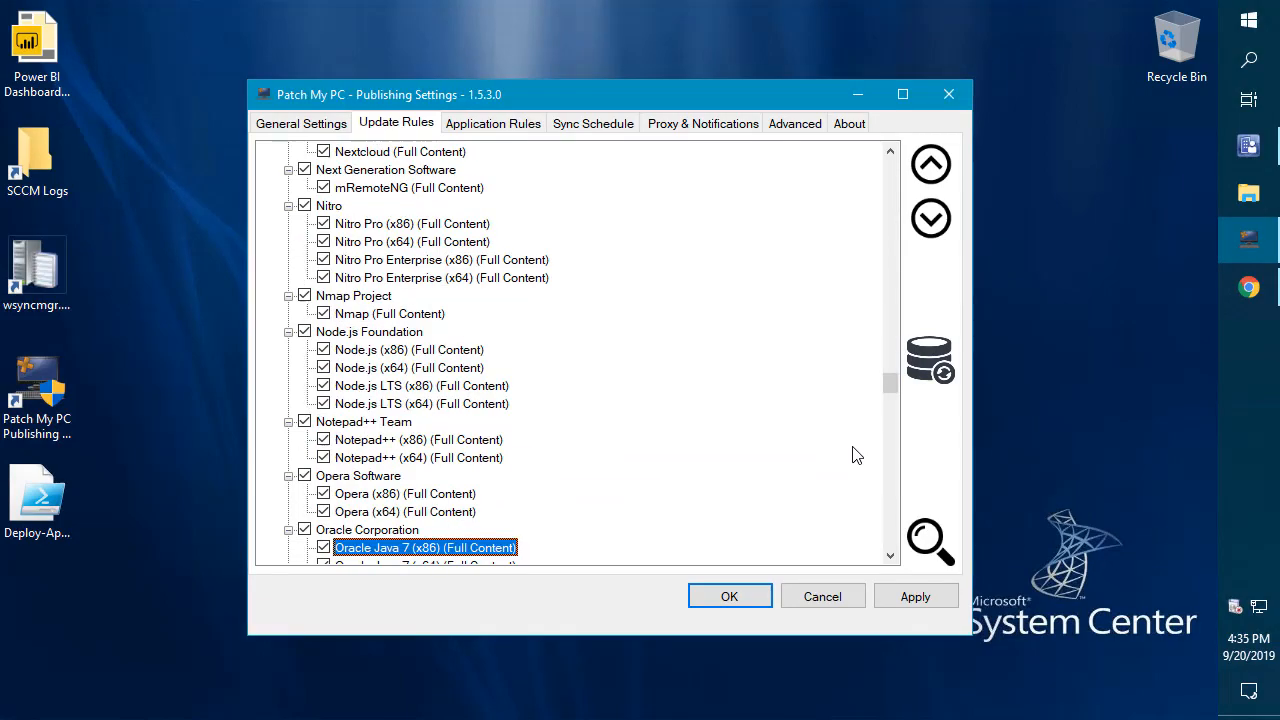
pyautogui.scroll(-3)
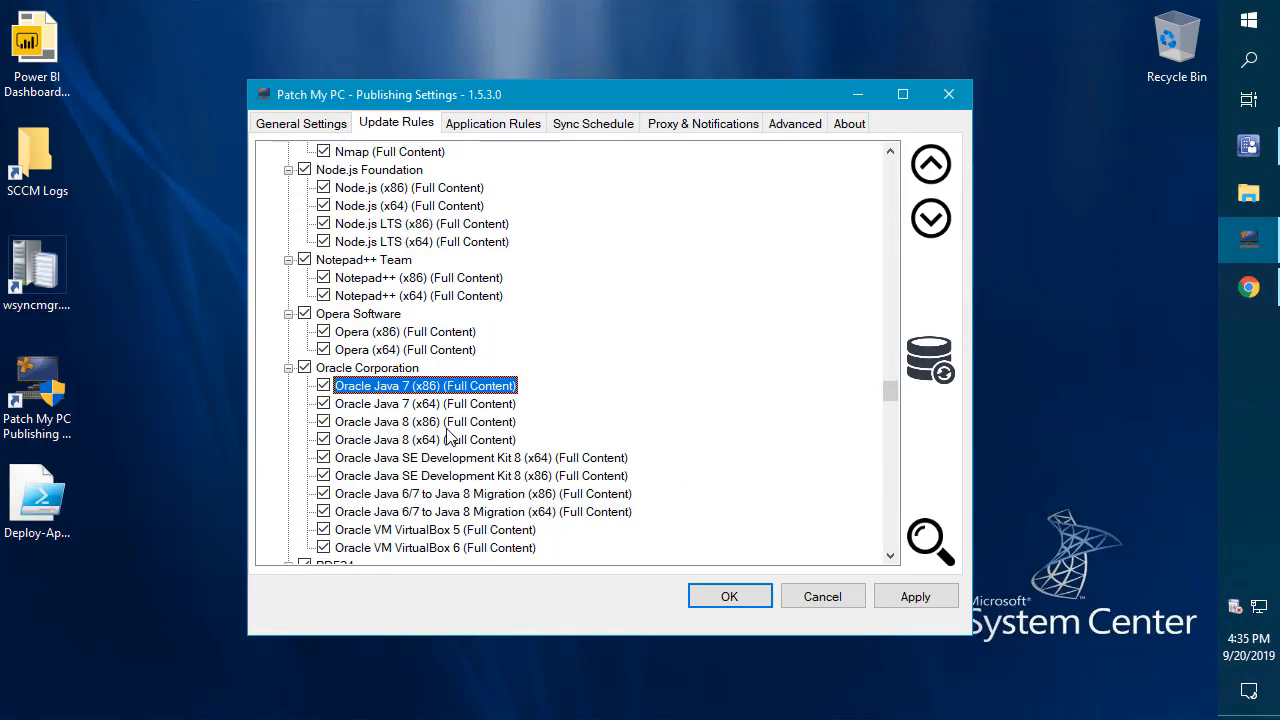
pyautogui.rightClick(423, 439)
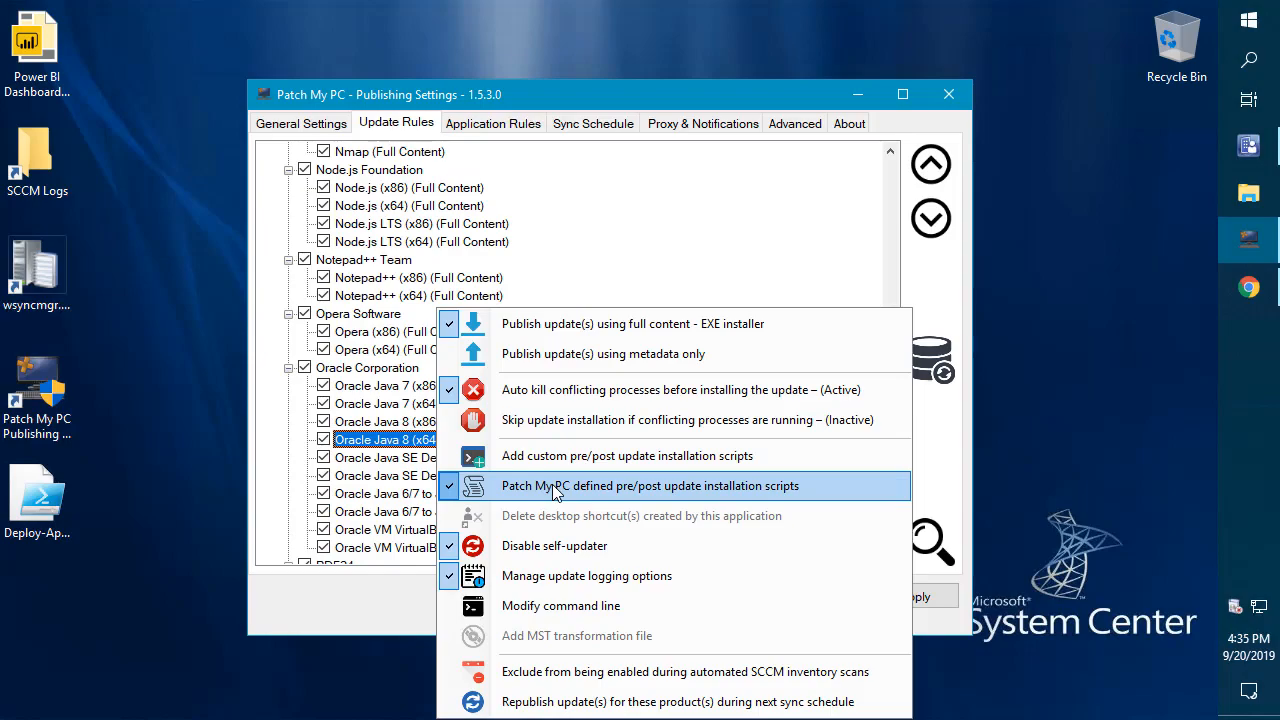
pyautogui.click(650, 486)
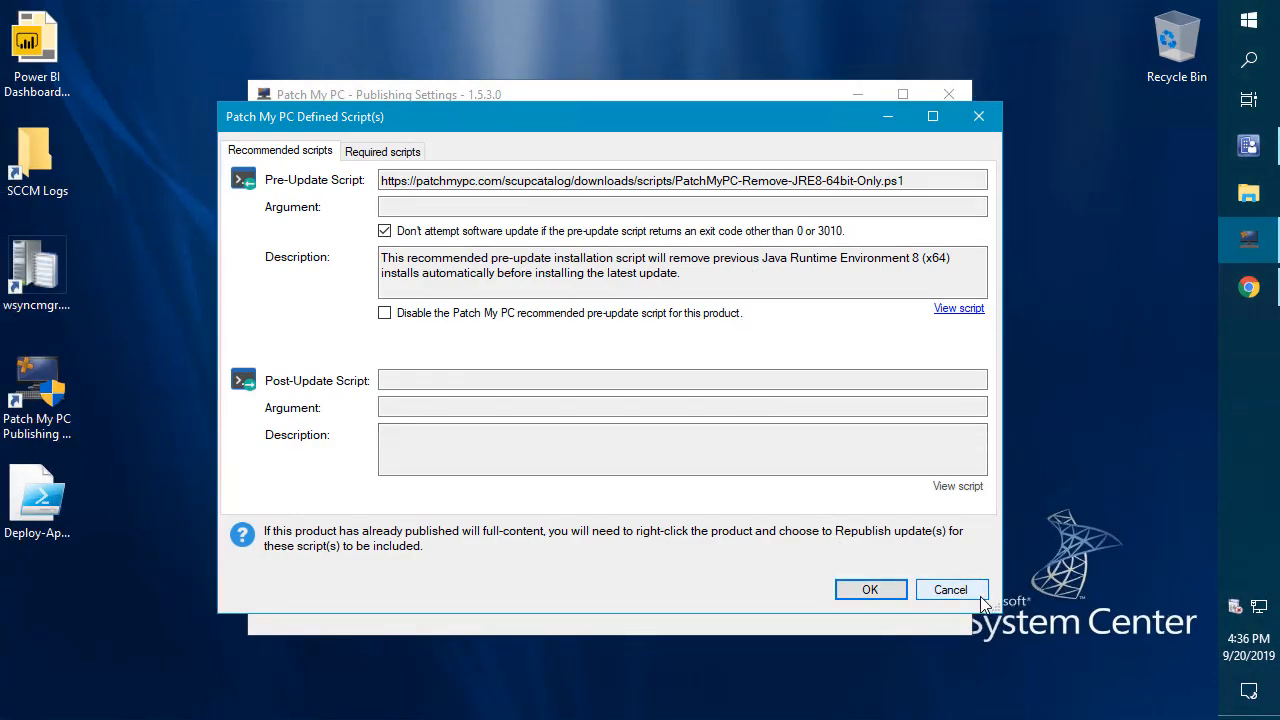
pyautogui.moveTo(983, 597)
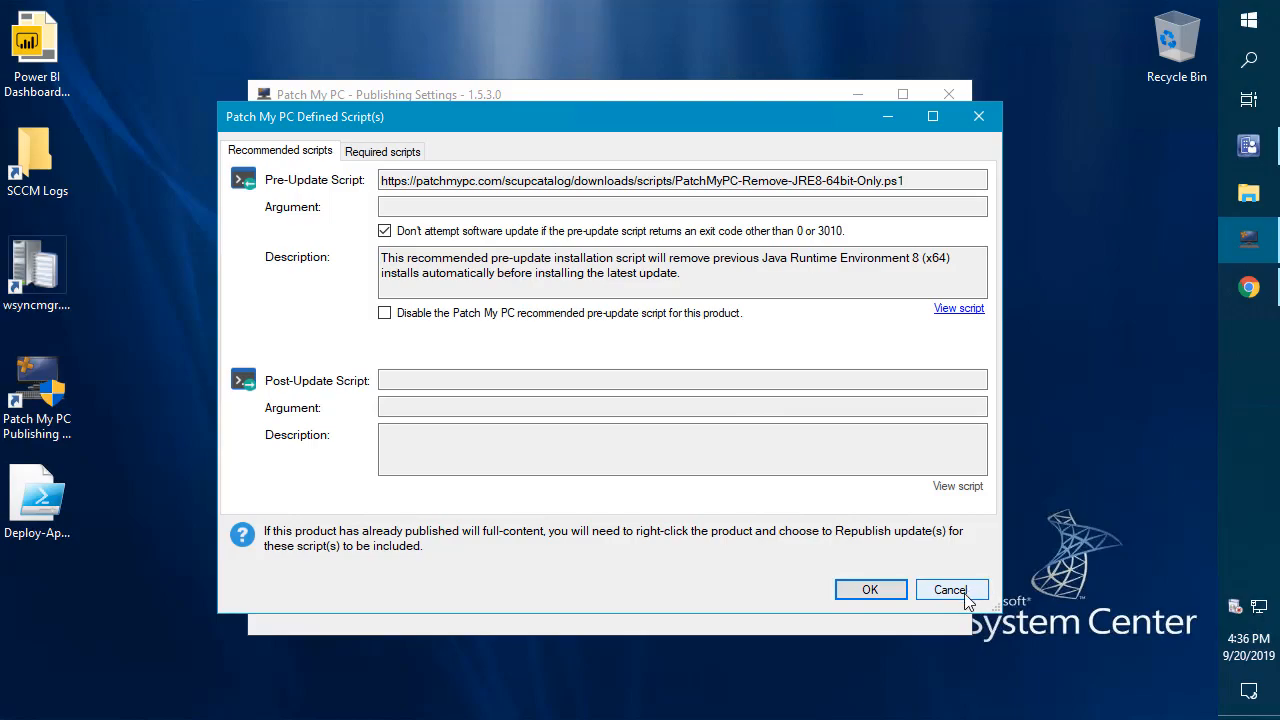
pyautogui.click(950, 589)
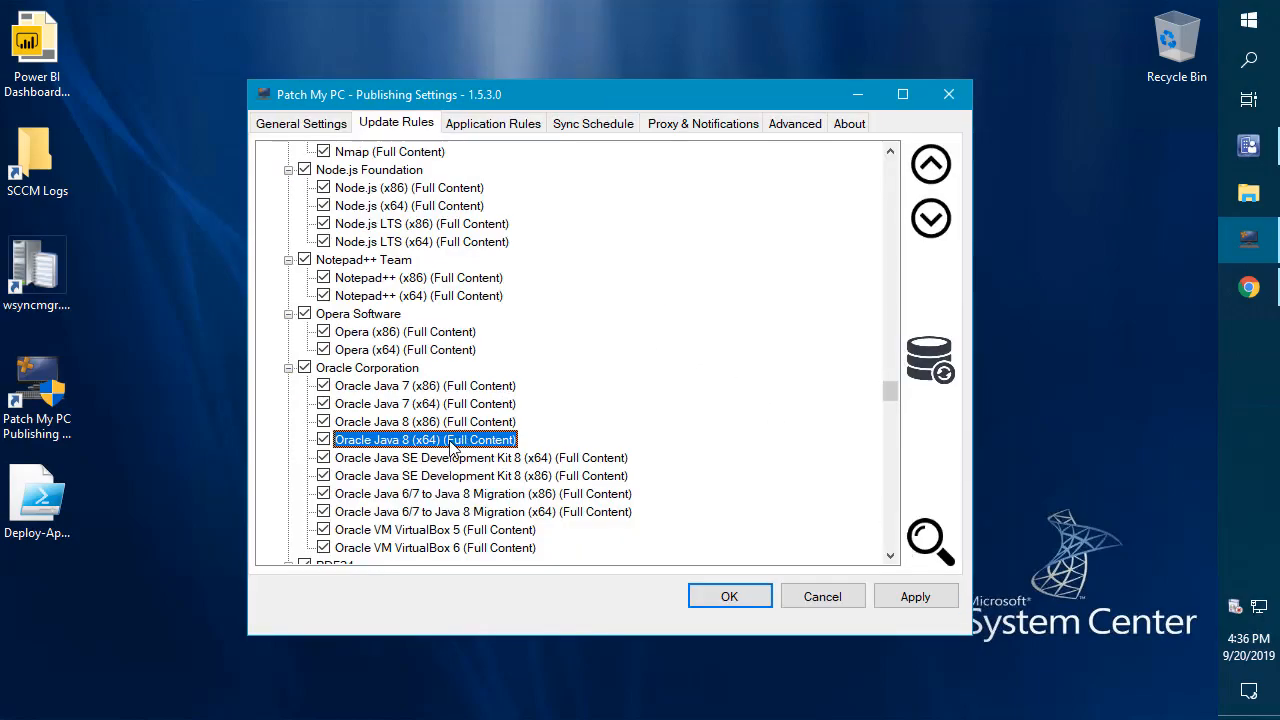
# Step: Show Oracle Java 8 (x64)'s context menu with Patch My PC defined scripts checked, then dismiss it
pyautogui.rightClick(420, 439)
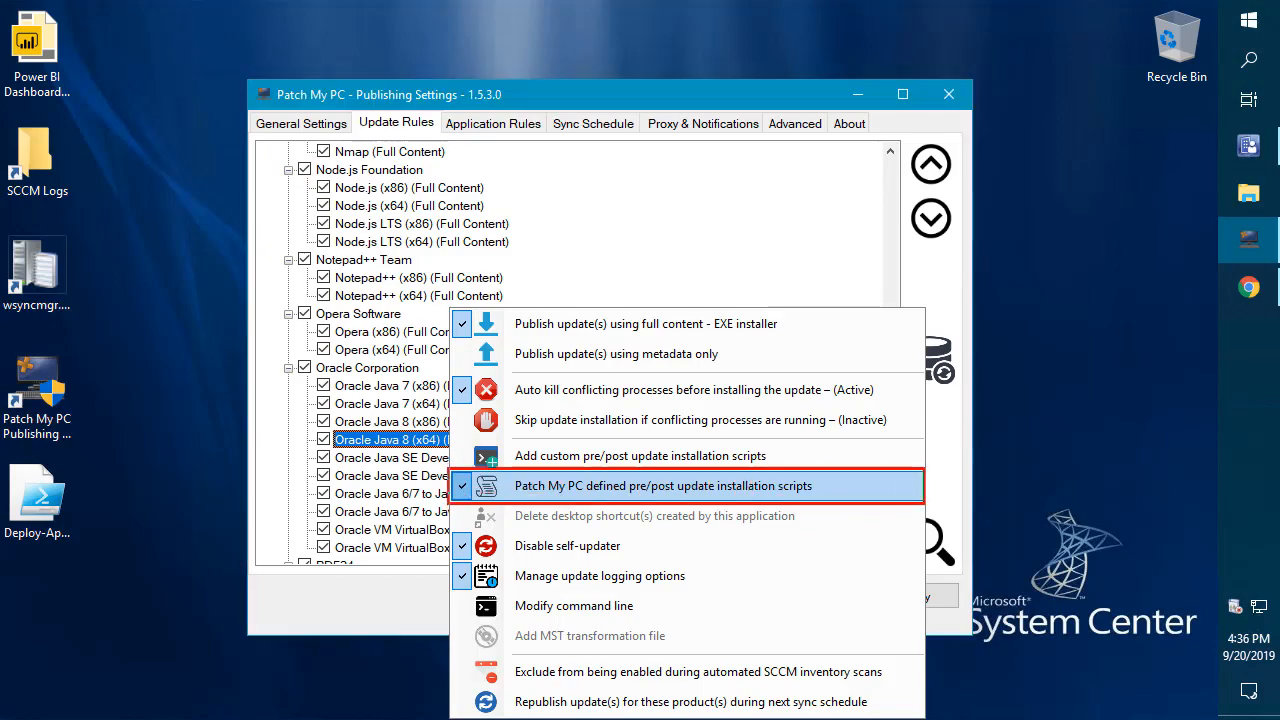
pyautogui.moveTo(896, 486)
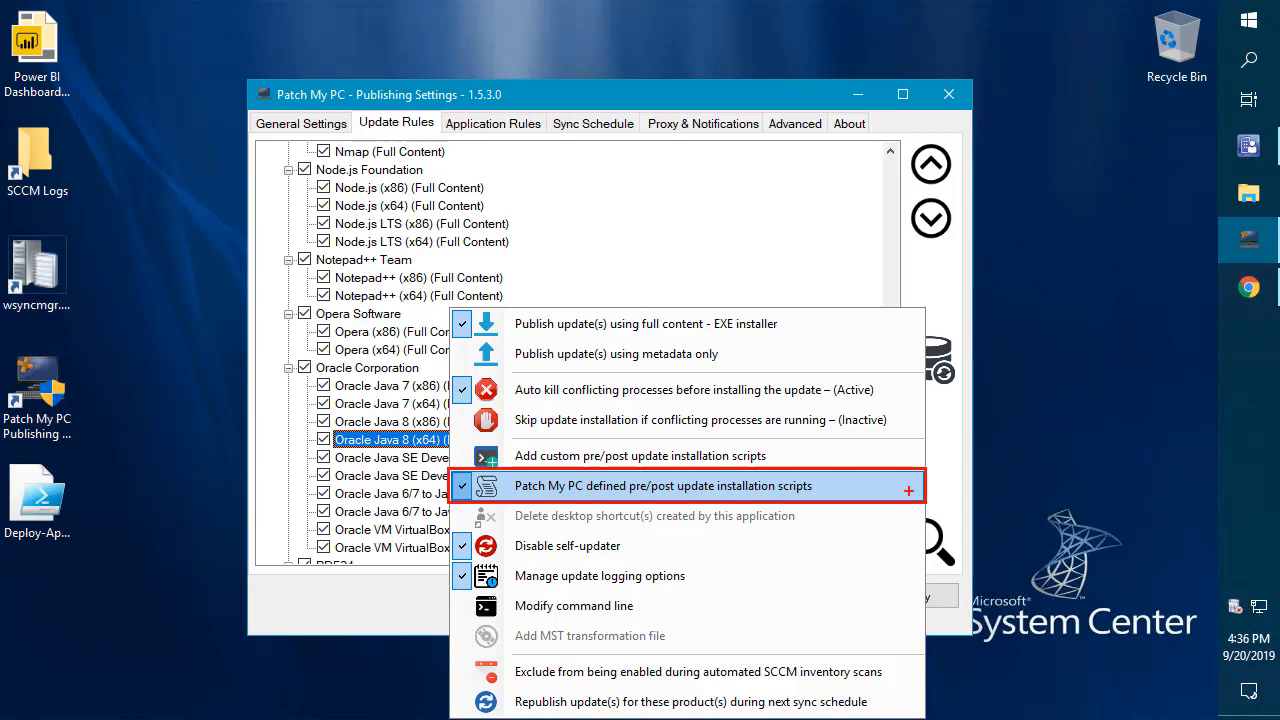
pyautogui.click(663, 485)
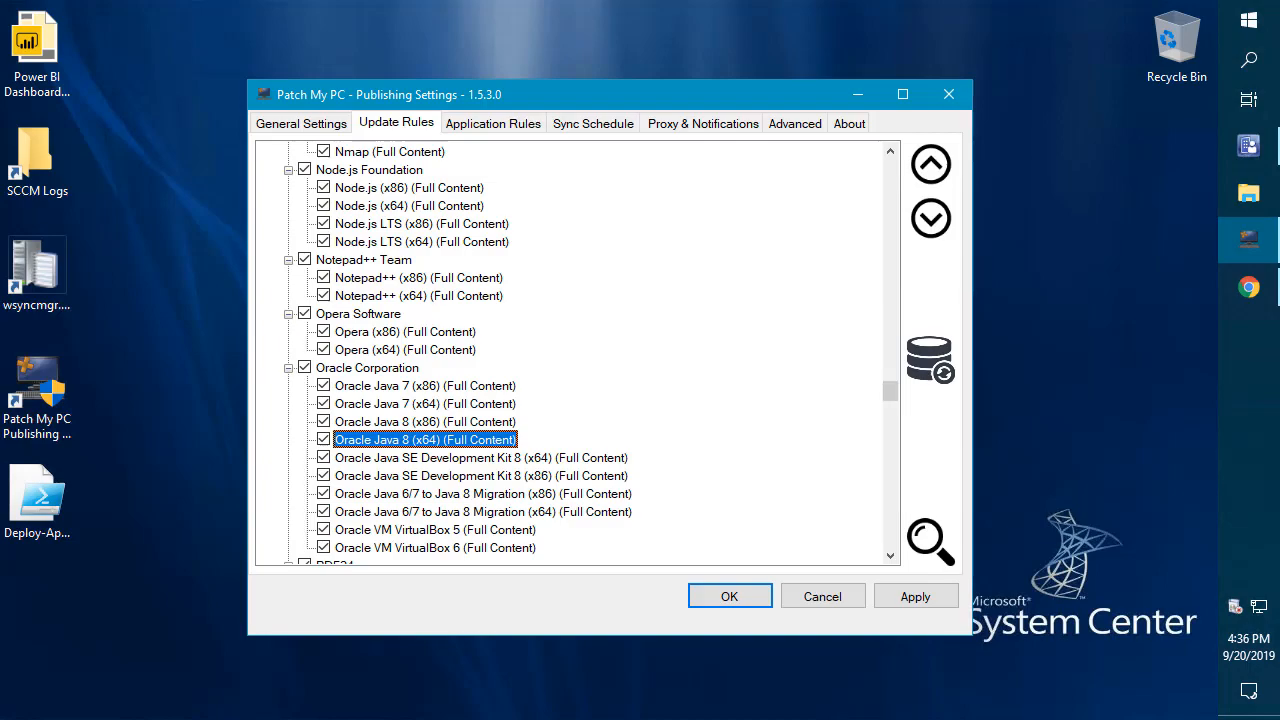
pyautogui.moveTo(489, 135)
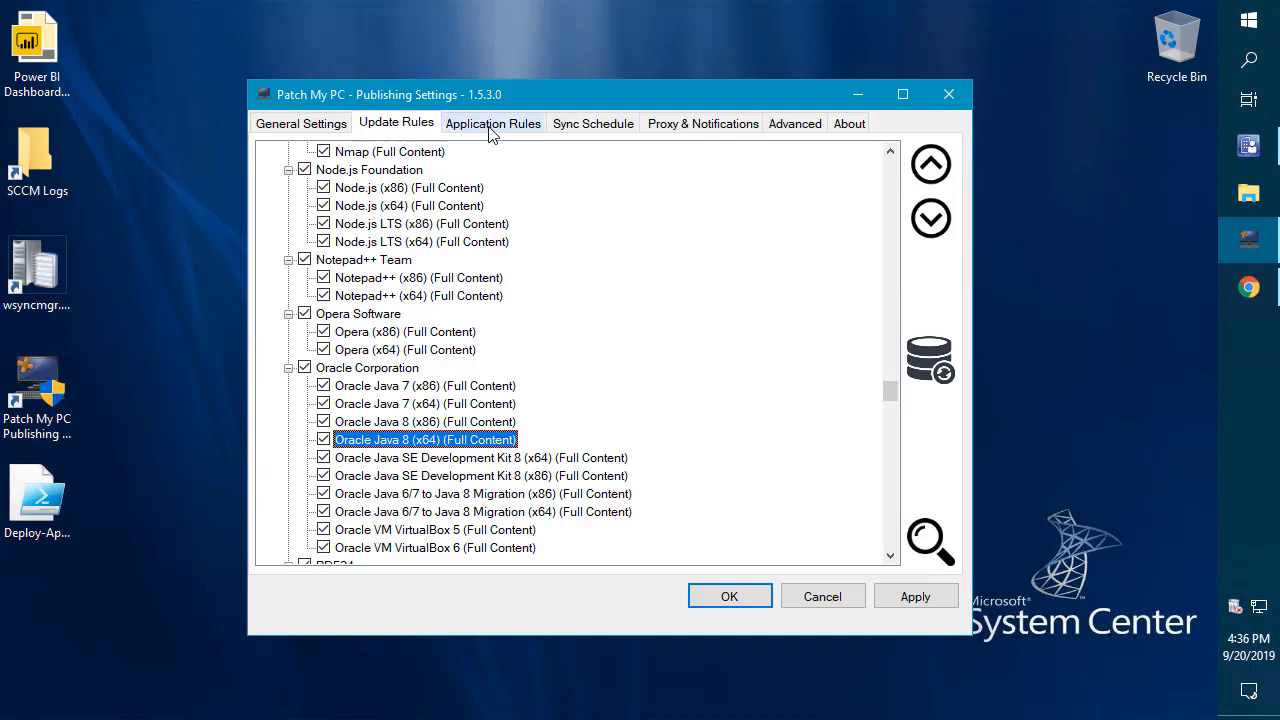
# Step: Switch to the Application Rules tab in Publishing Settings
pyautogui.click(492, 122)
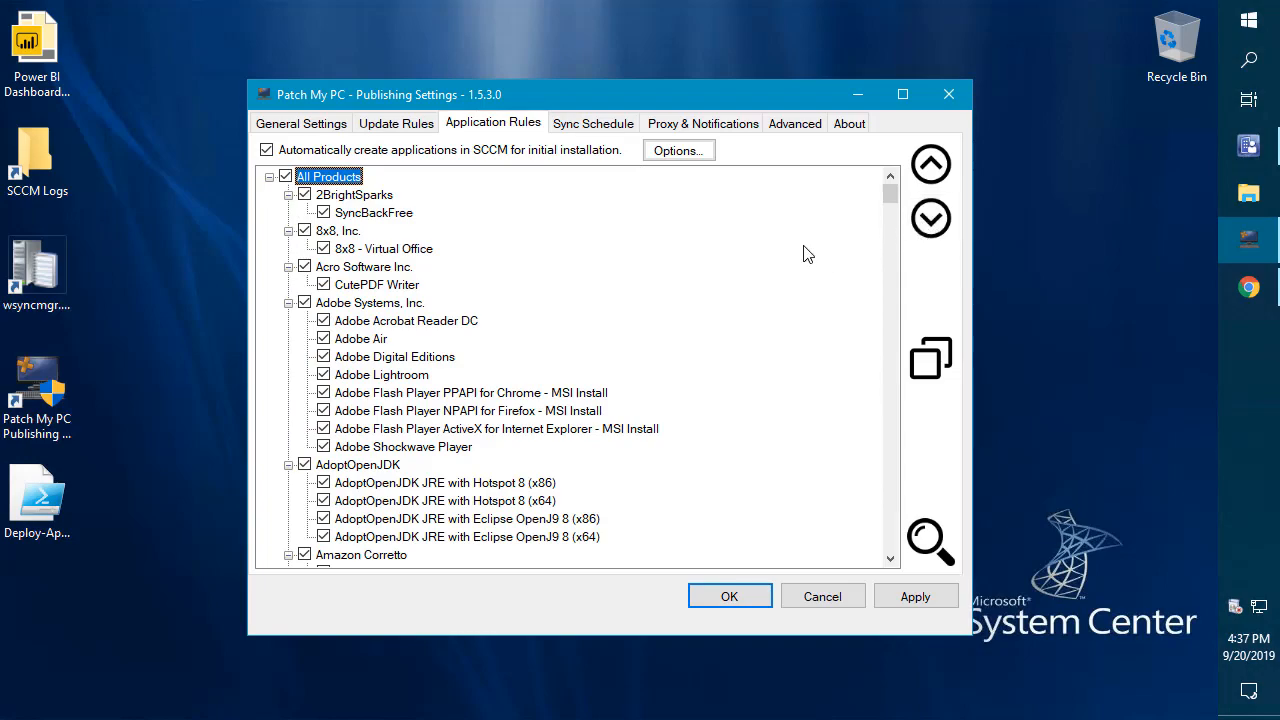
pyautogui.moveTo(673, 153)
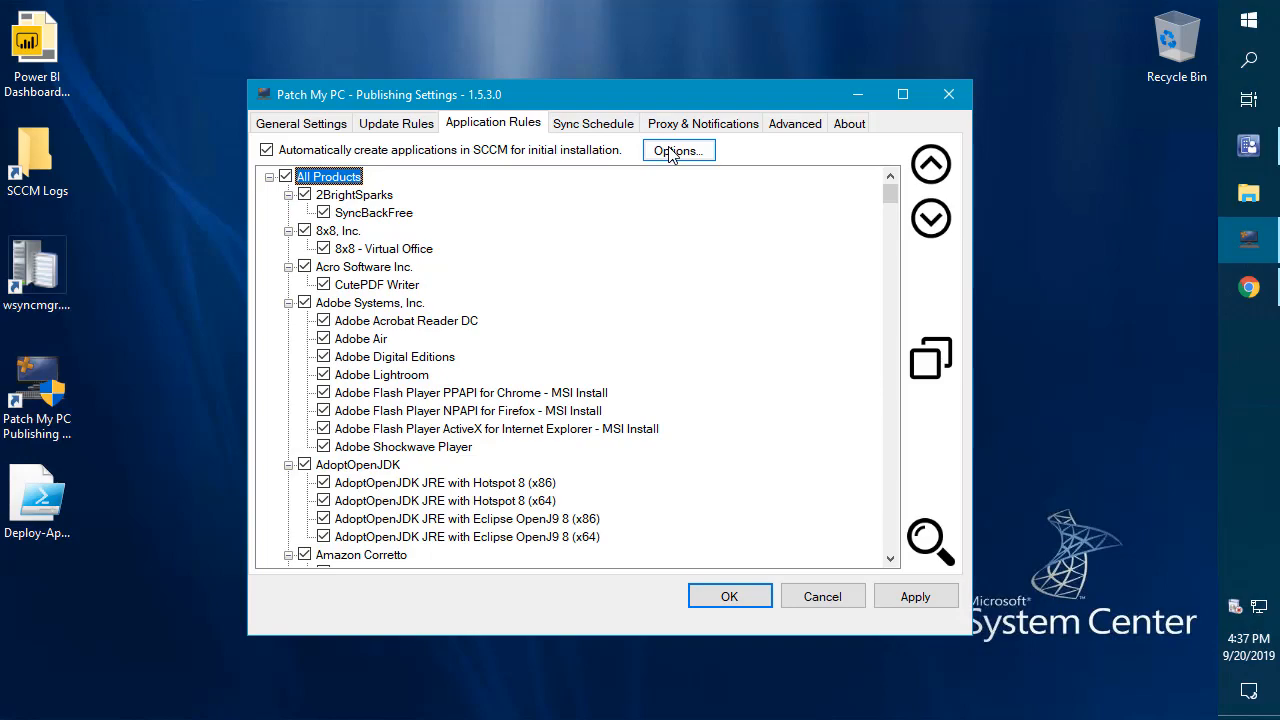
# Step: Review the base install options and set Applications\Patch My PC as the target console folder
pyautogui.click(679, 150)
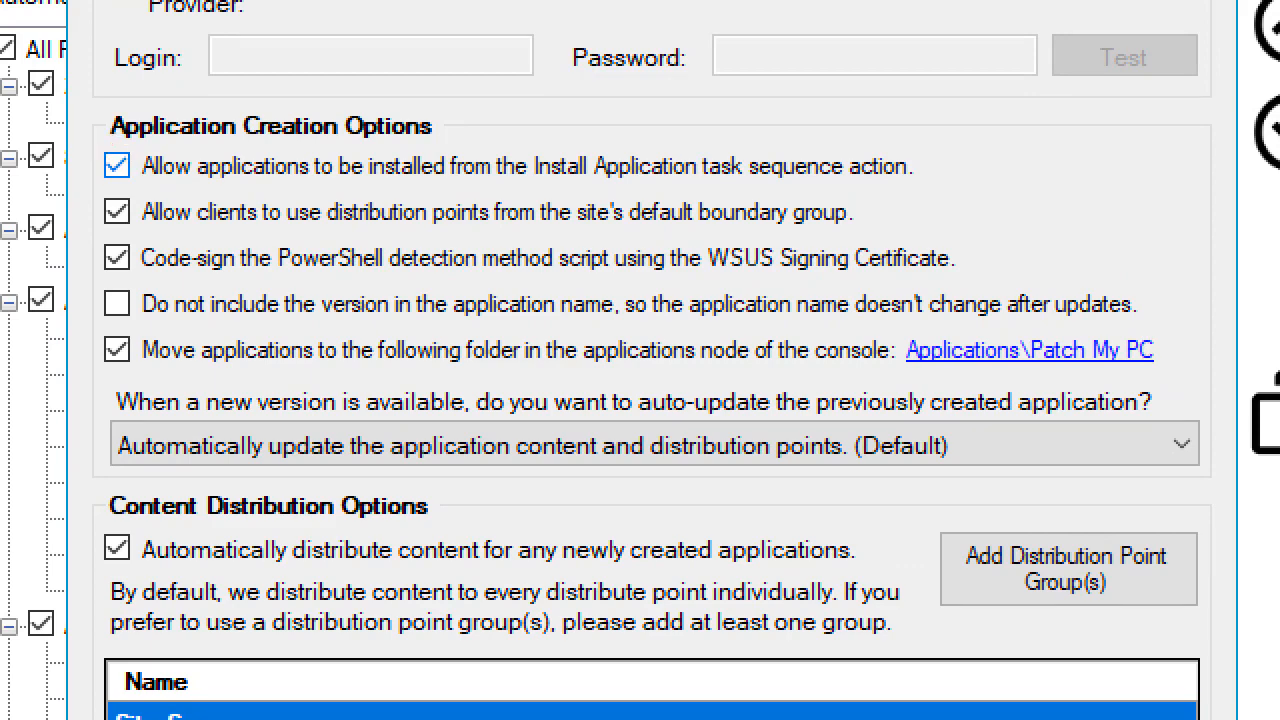
pyautogui.click(117, 165)
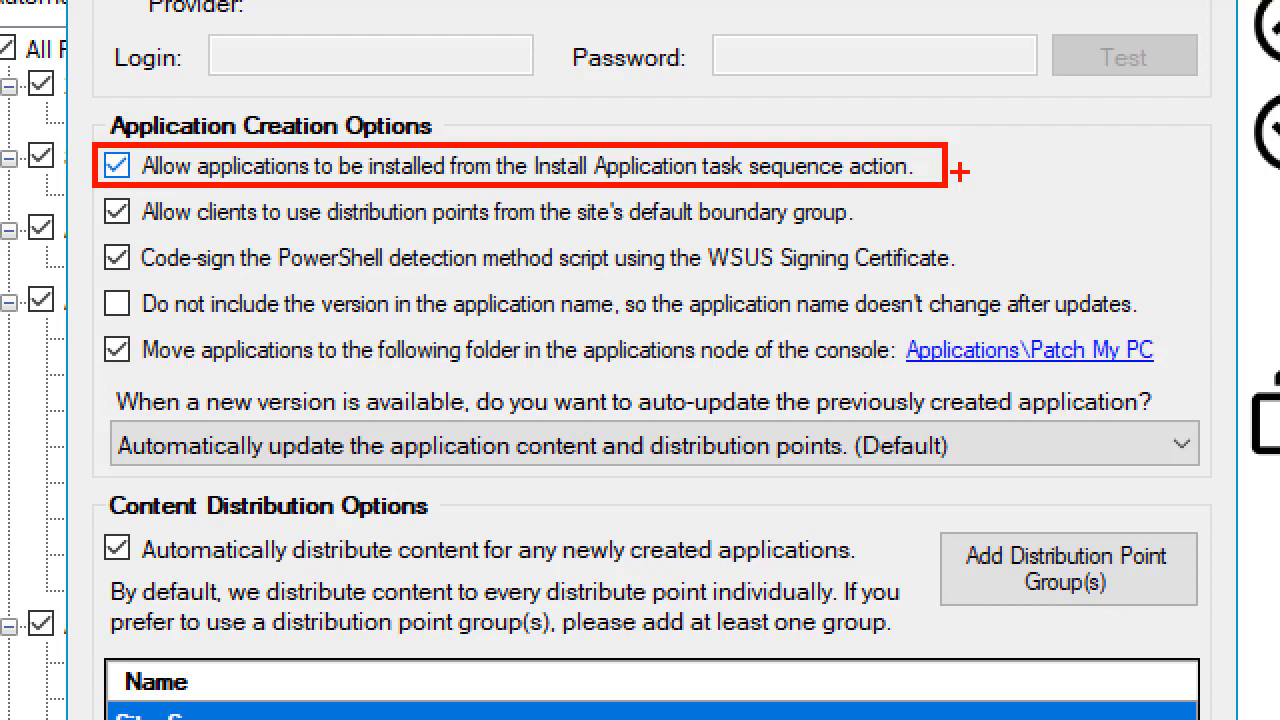
pyautogui.moveTo(380, 240)
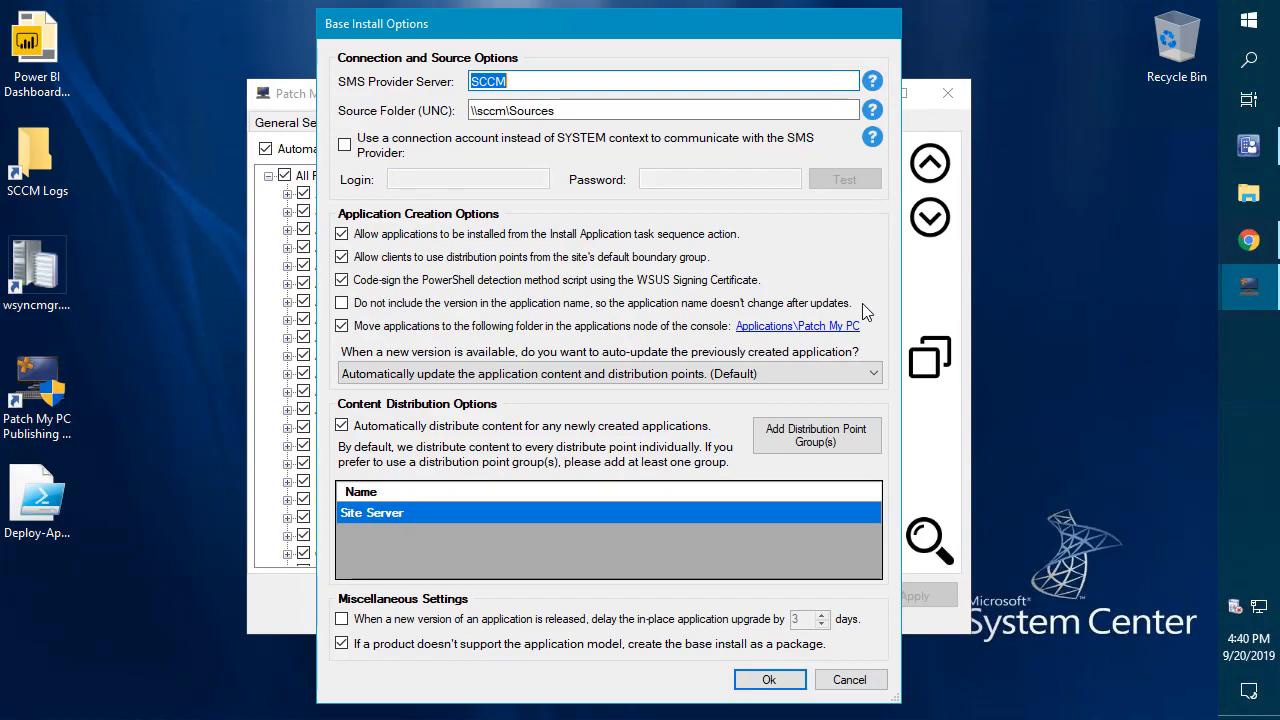
pyautogui.click(797, 325)
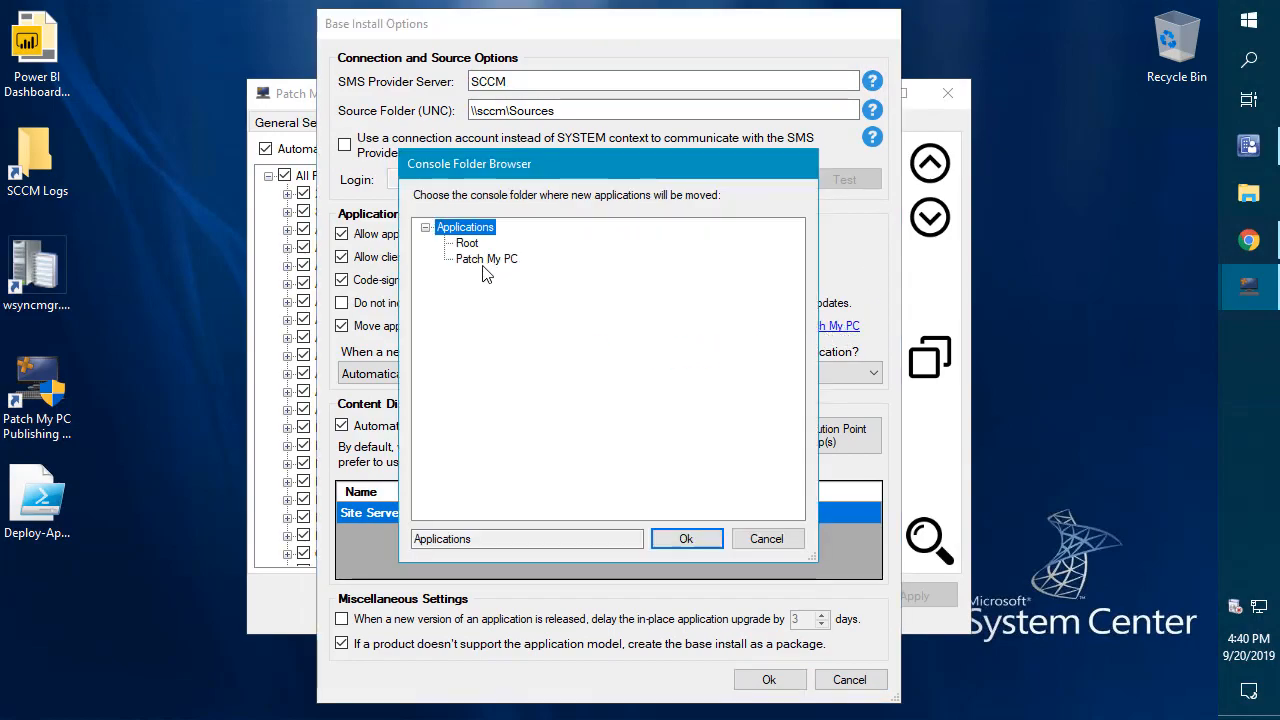
pyautogui.click(487, 258)
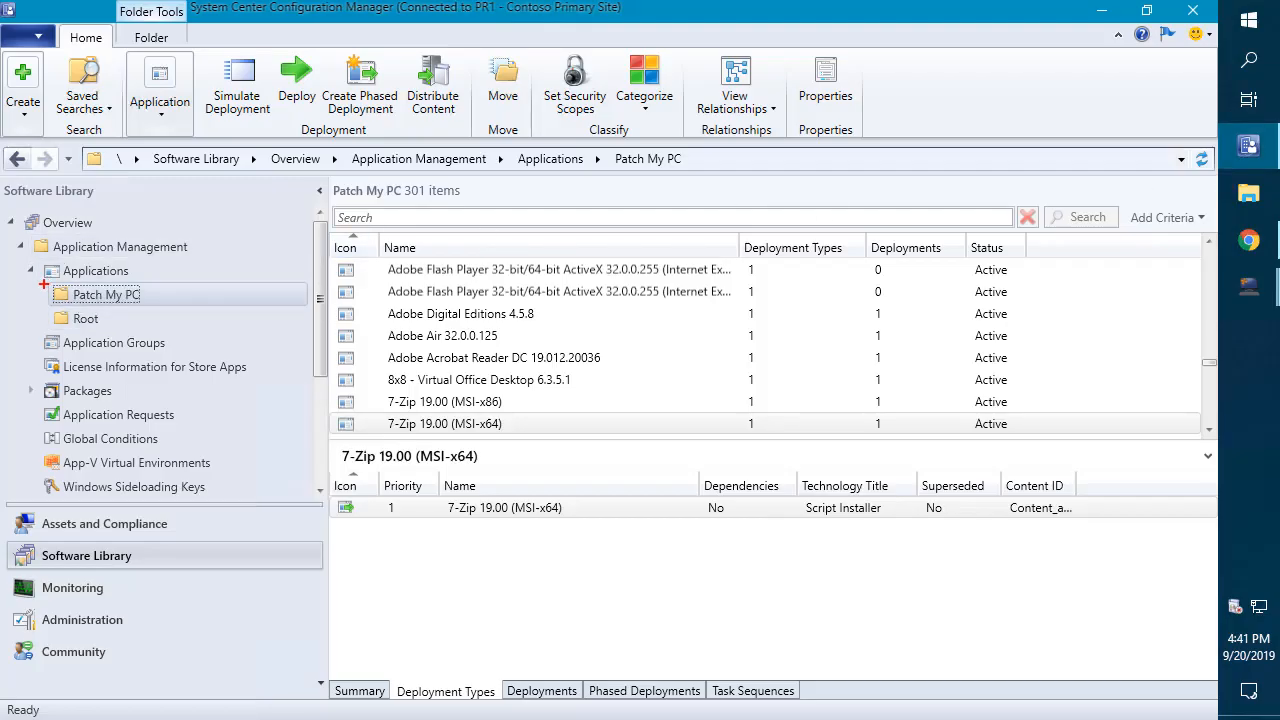
pyautogui.click(105, 294)
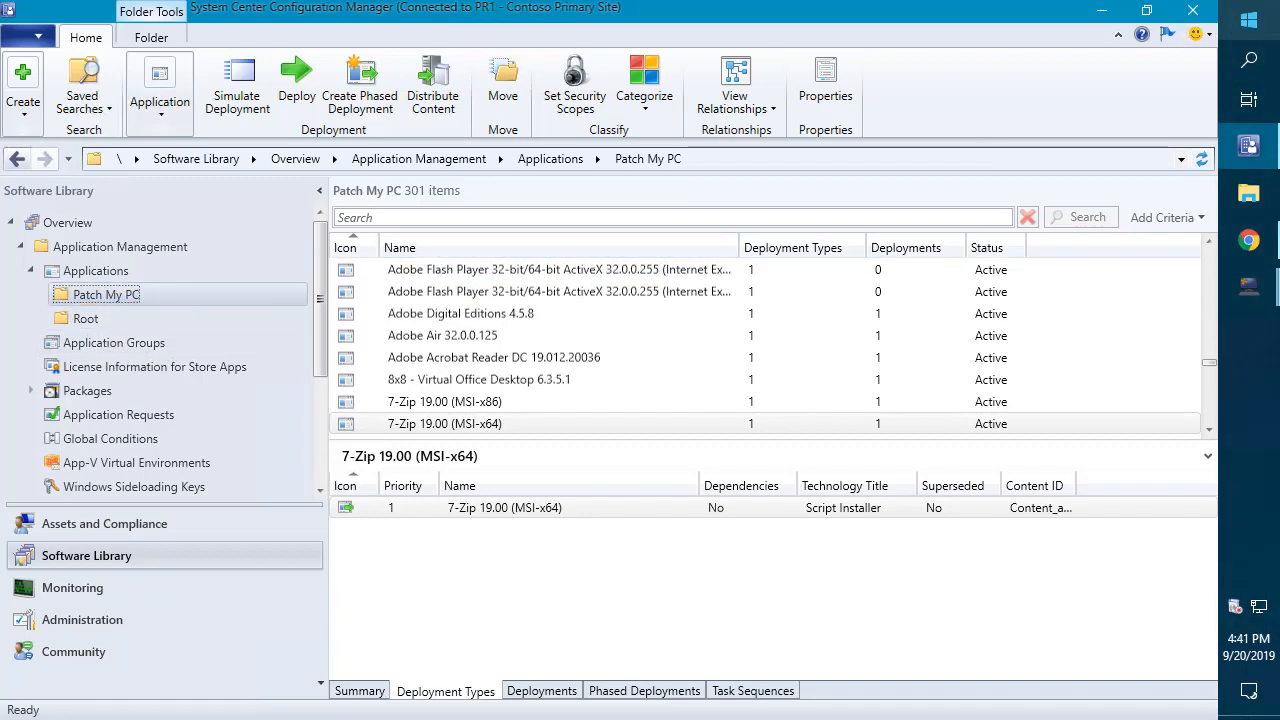
pyautogui.moveTo(1101, 11)
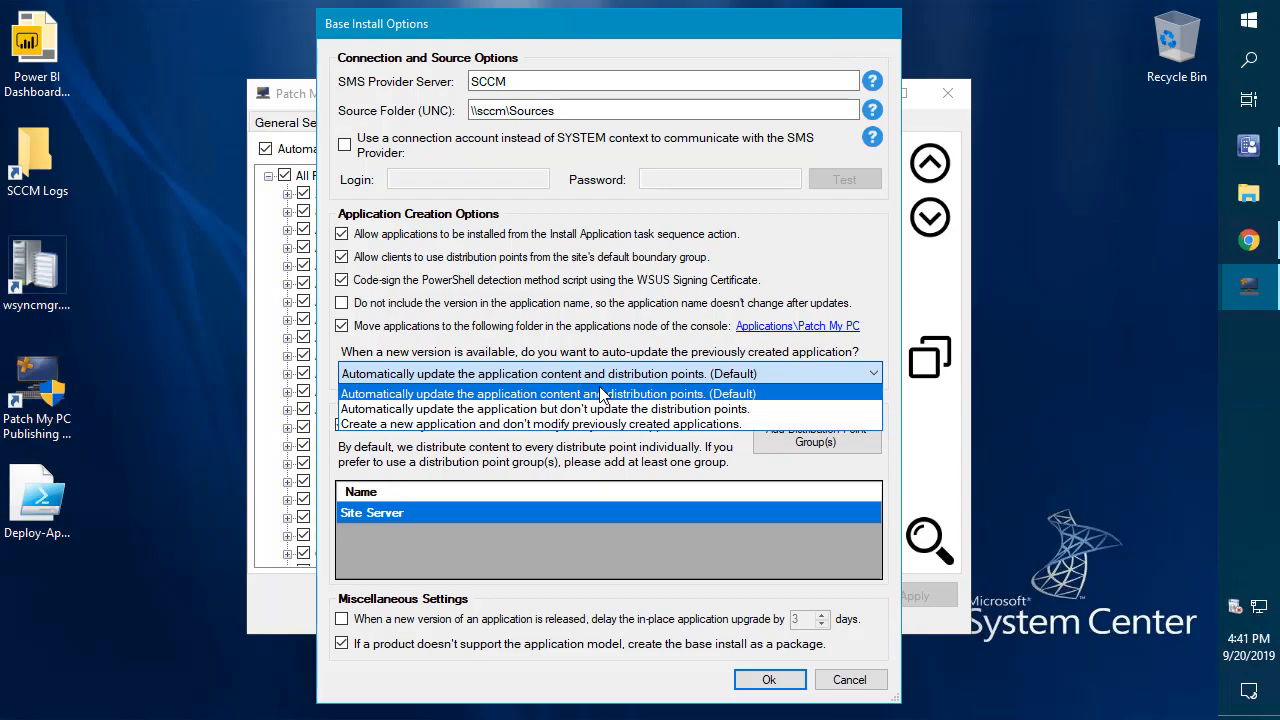
pyautogui.moveTo(597, 409)
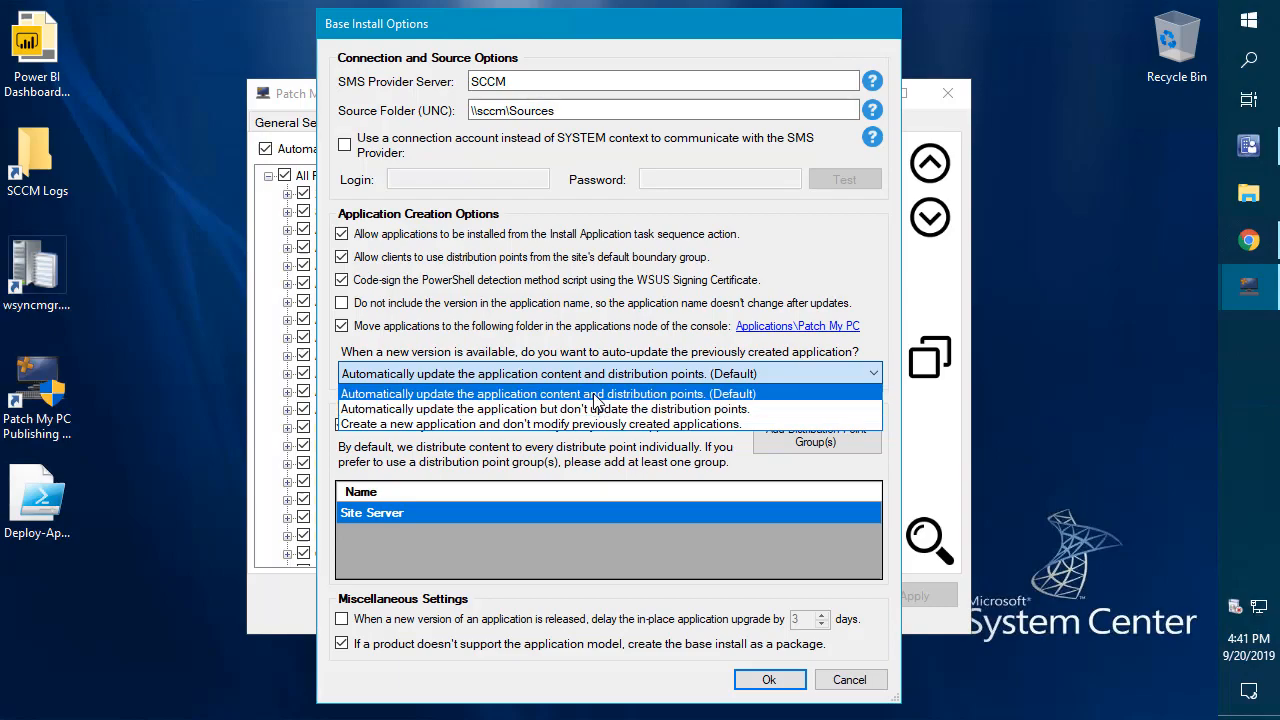
pyautogui.moveTo(600, 408)
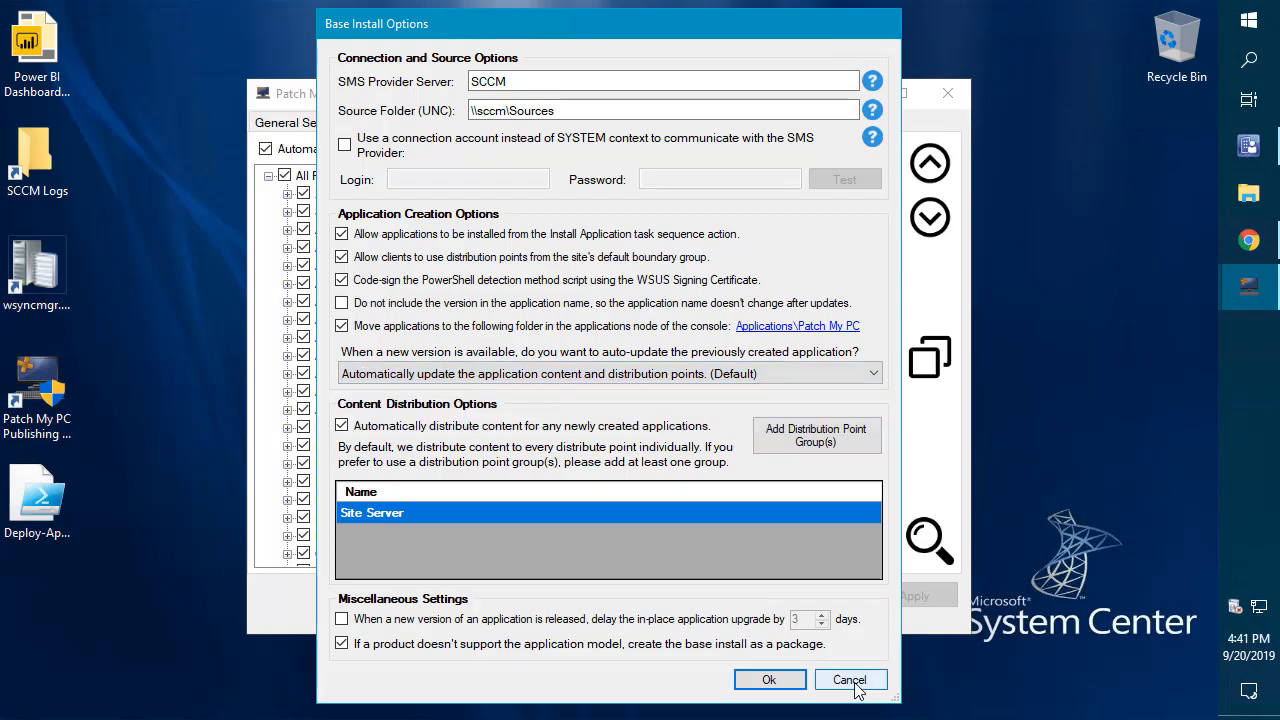
# Step: Cancel the application creation options without saving changes
pyautogui.click(851, 679)
pyautogui.write('goo')
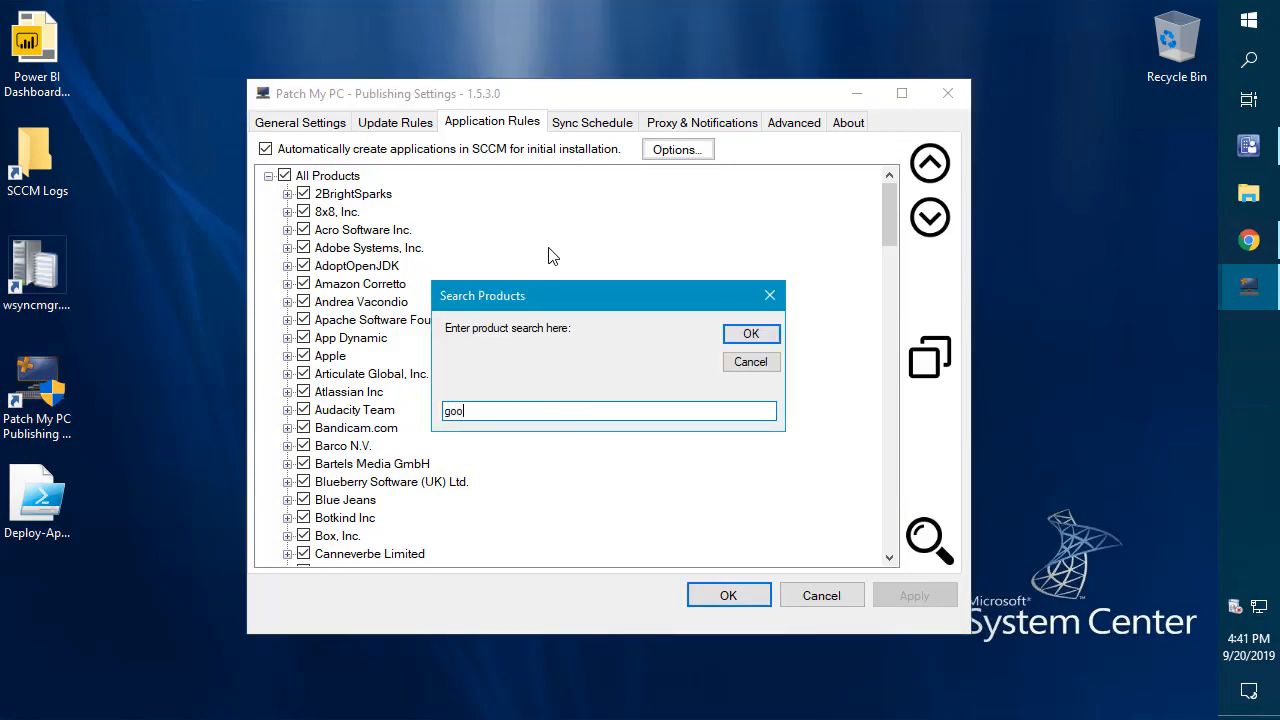
# Step: Run the 'goo' search and view Google Chrome (x64)'s right-click options, then dismiss them
pyautogui.click(751, 333)
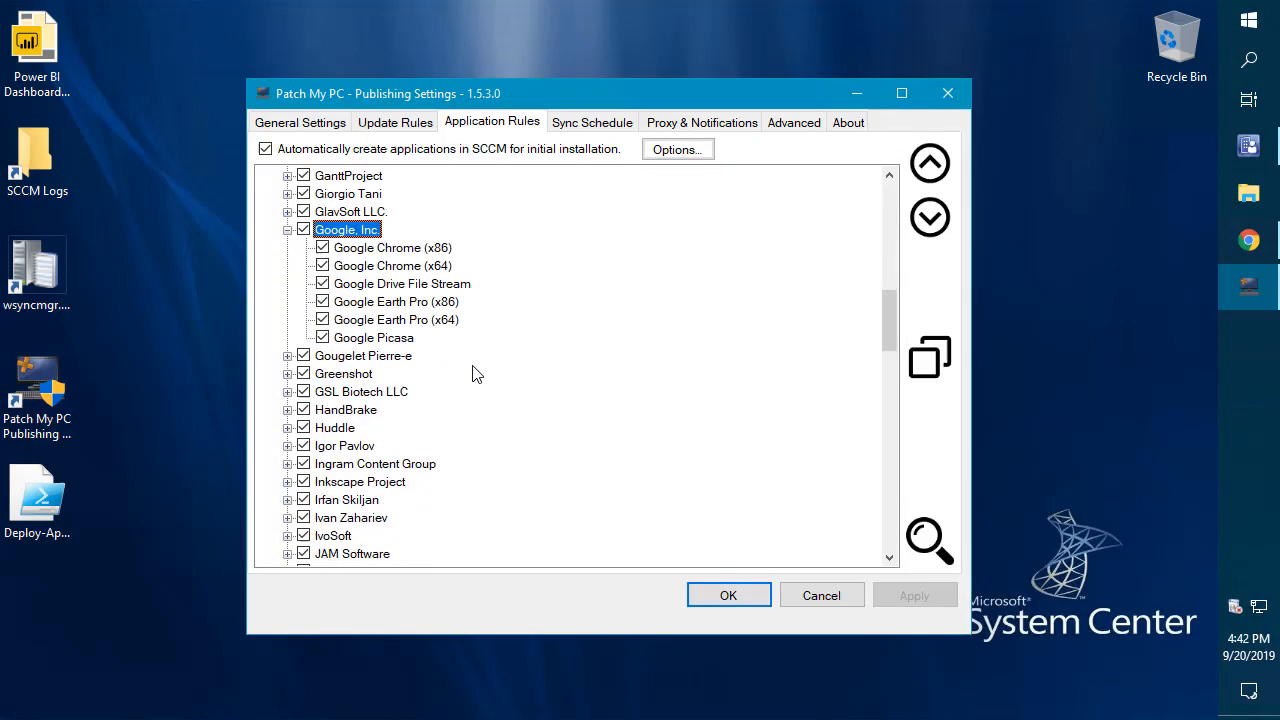
pyautogui.rightClick(392, 265)
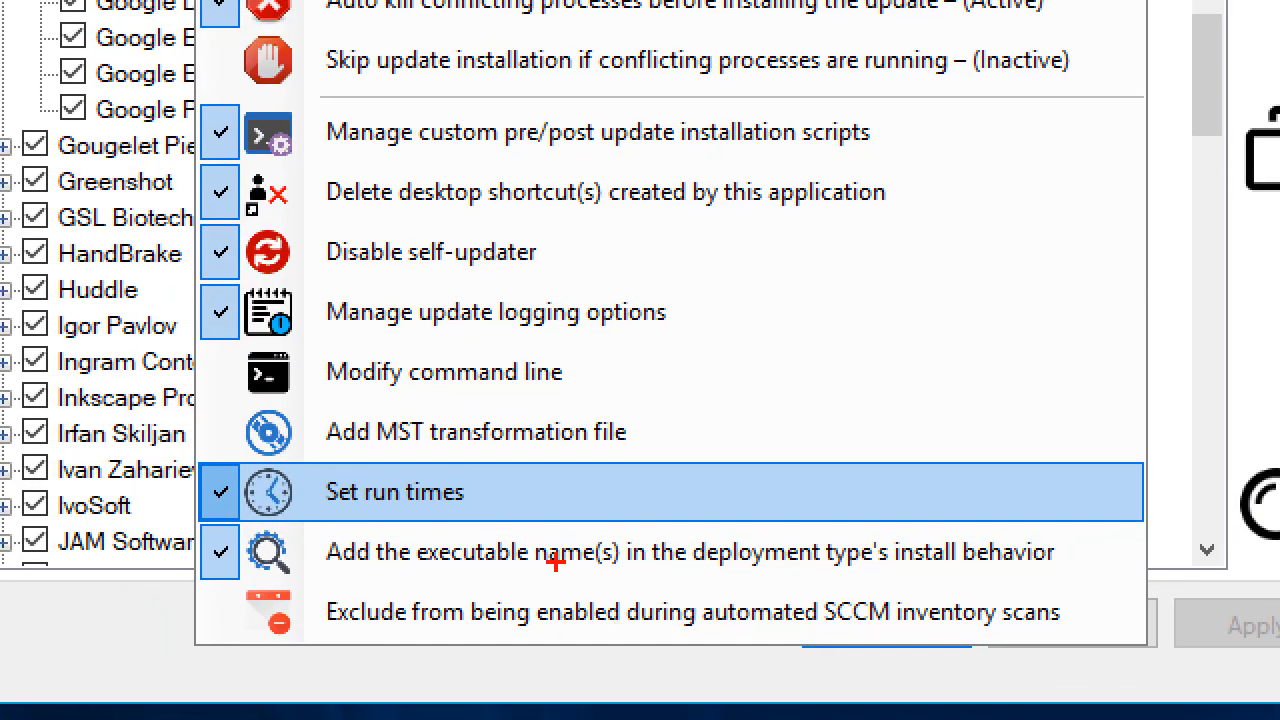
pyautogui.click(219, 492)
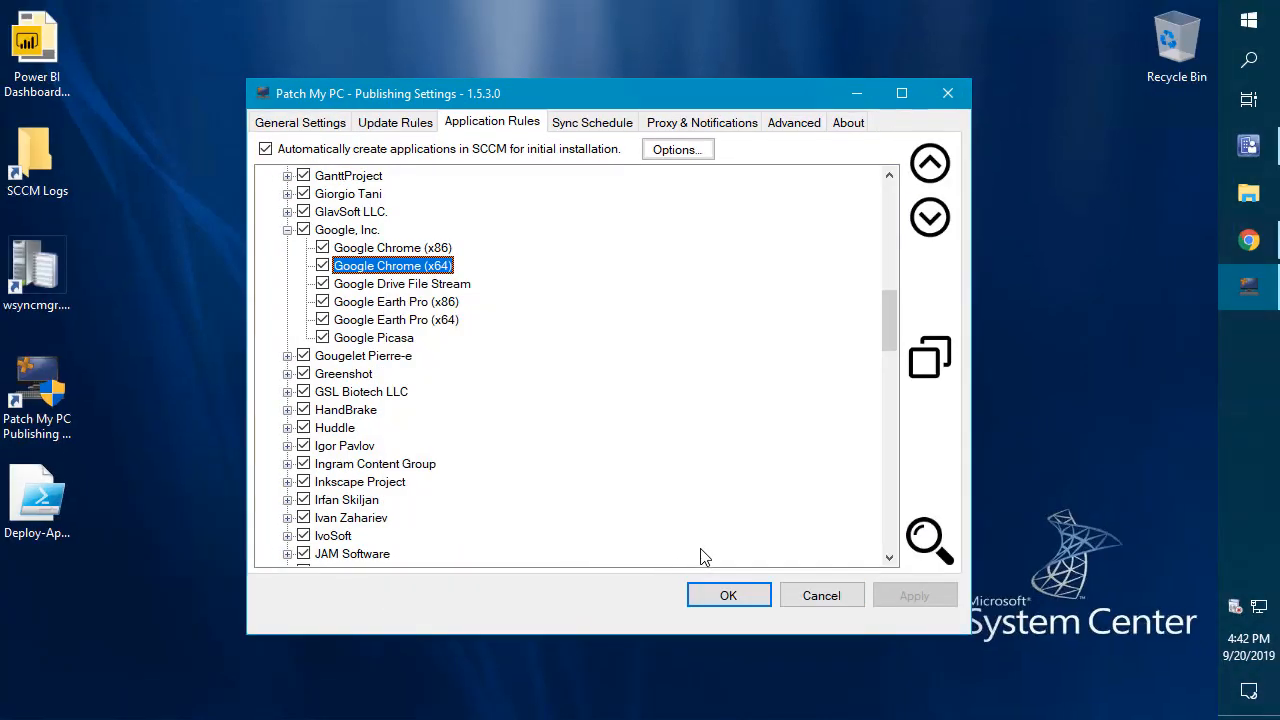
pyautogui.moveTo(592, 122)
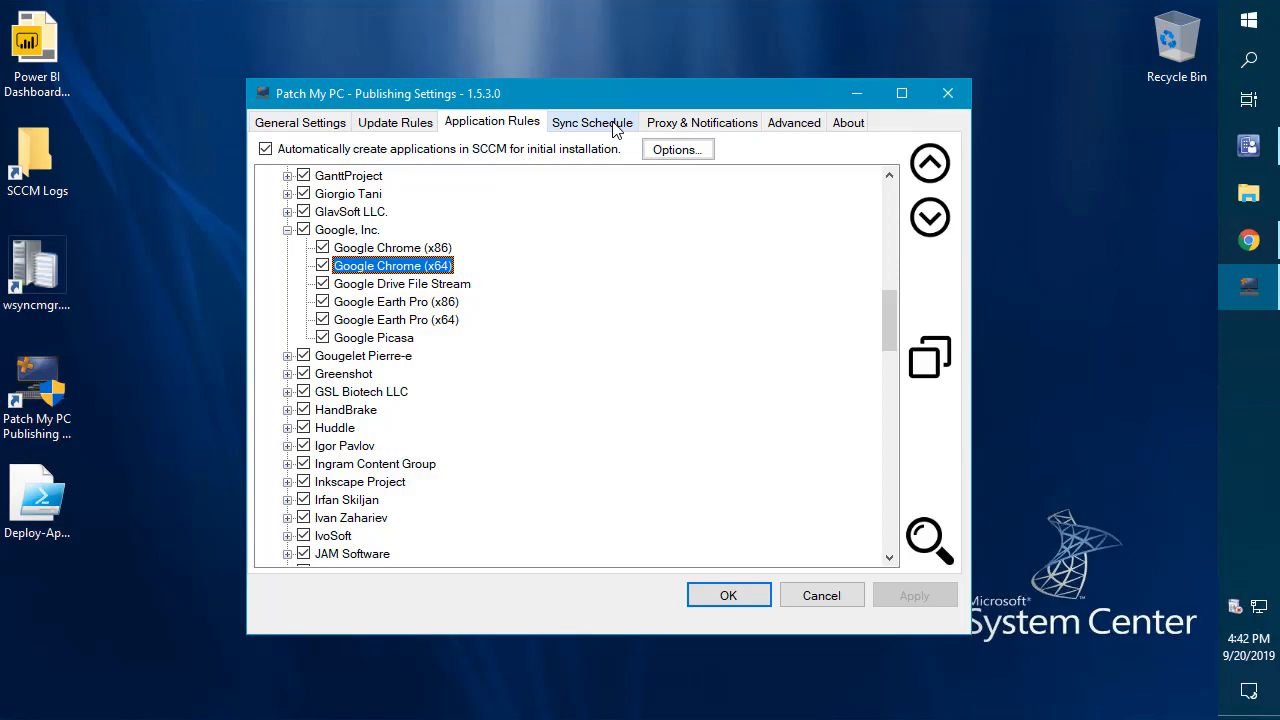
# Step: Check the Sync Schedule Offset (days) option, then view Proxy & Notifications settings
pyautogui.click(592, 122)
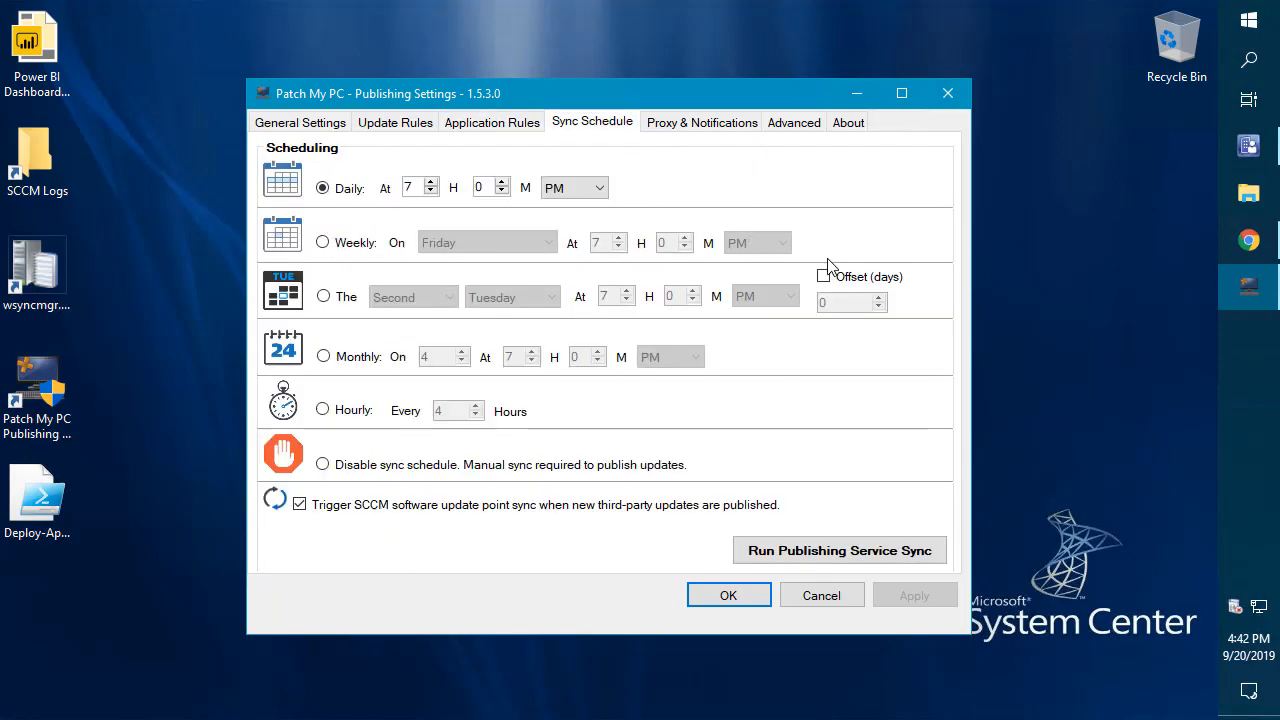
pyautogui.moveTo(814, 265)
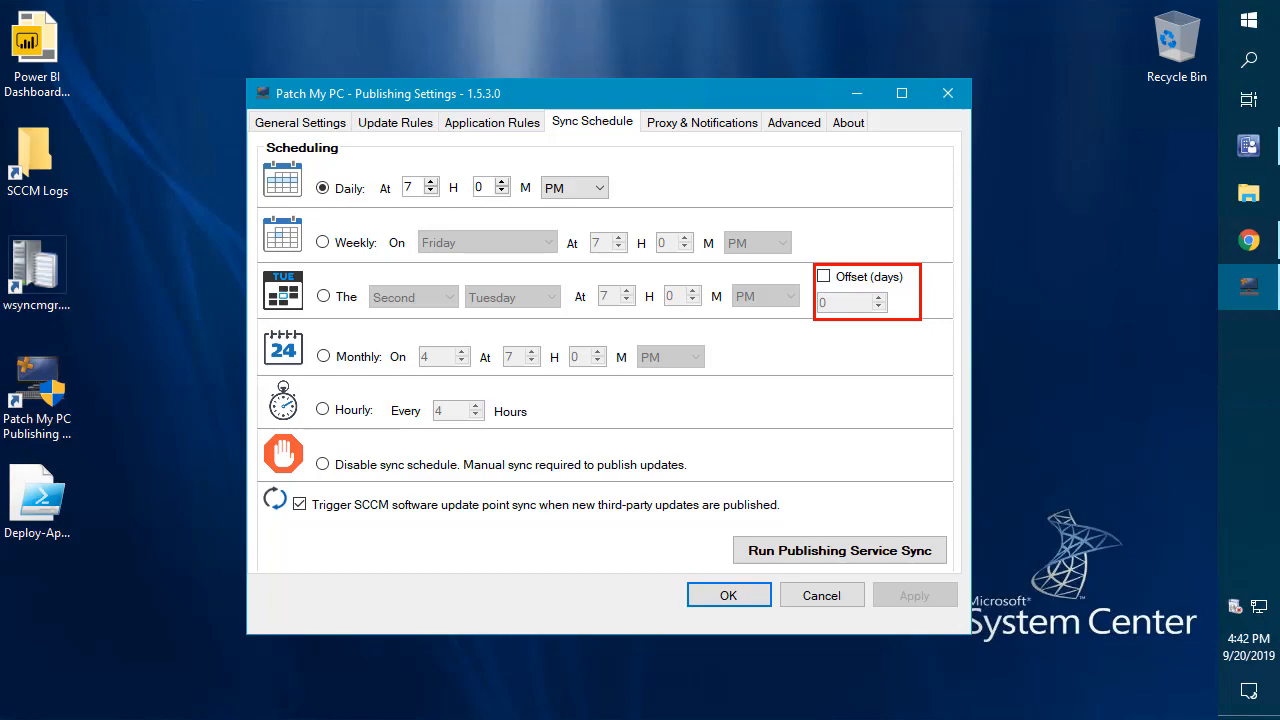
pyautogui.click(701, 122)
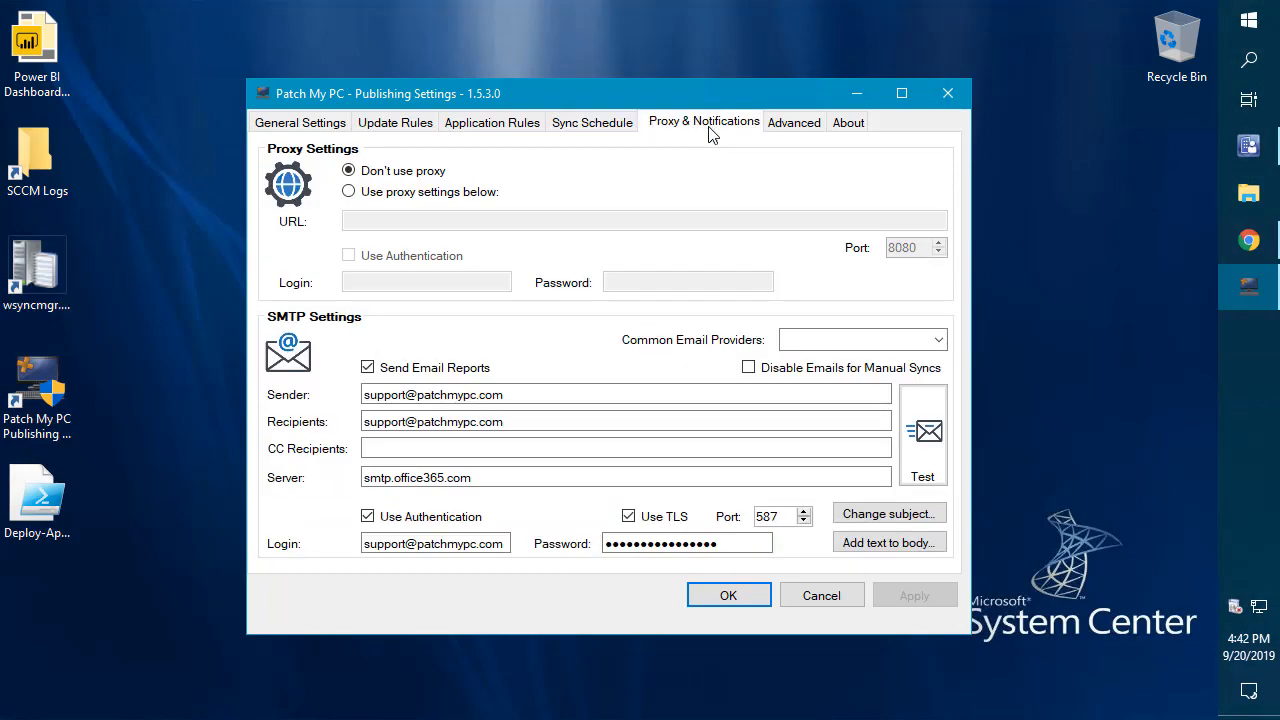
pyautogui.moveTo(547, 348)
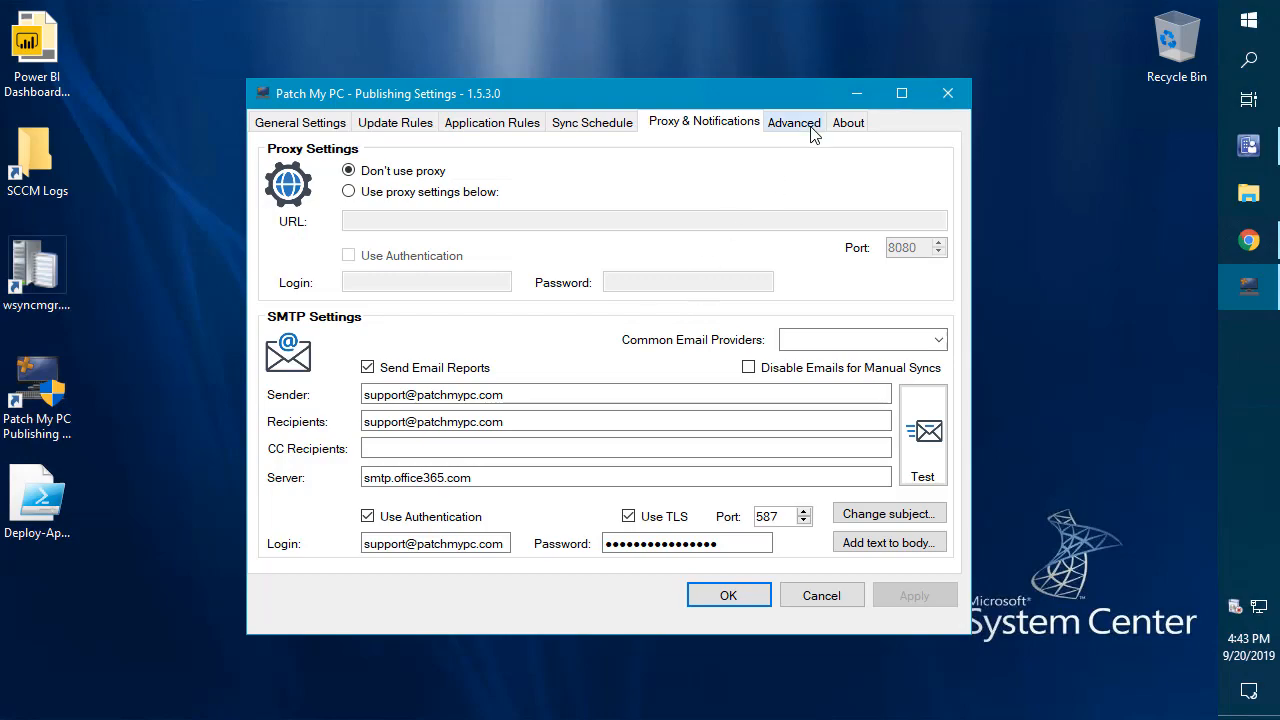
# Step: Launch the Modify Updates Wizard from the Advanced tab, with 7-Zip 19.00 (EXE-x64) checked
pyautogui.click(794, 122)
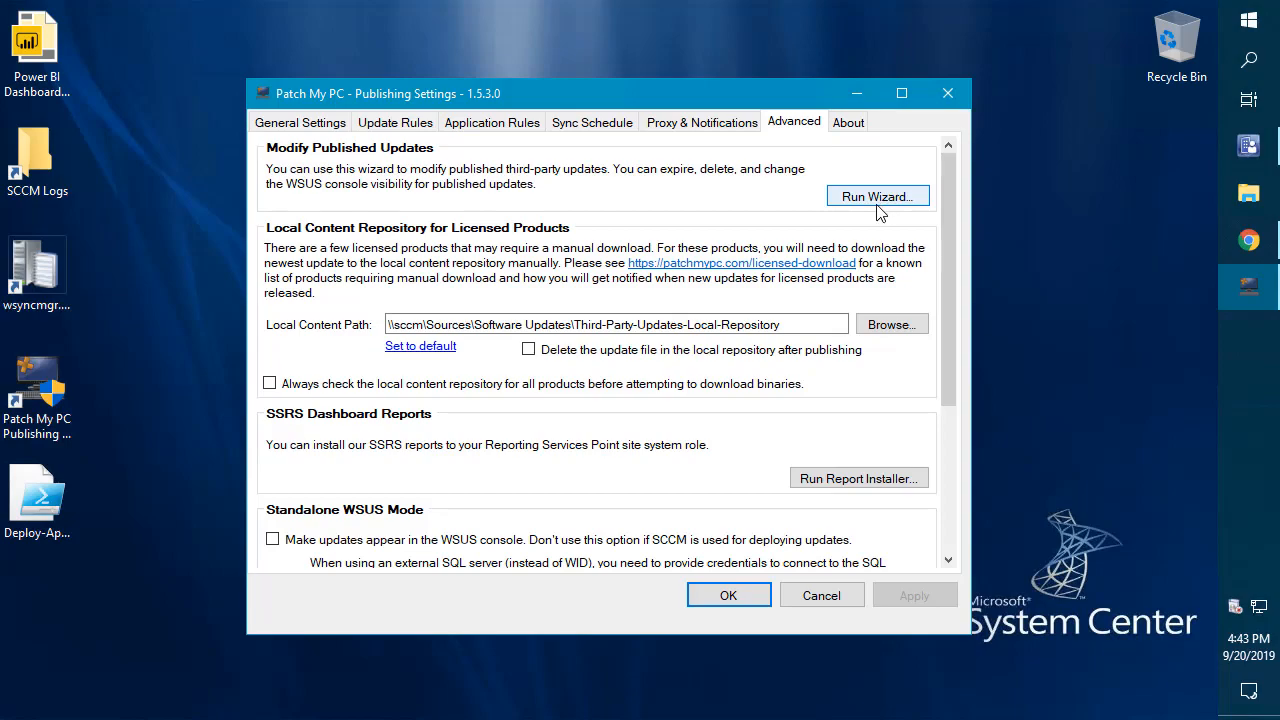
pyautogui.click(877, 195)
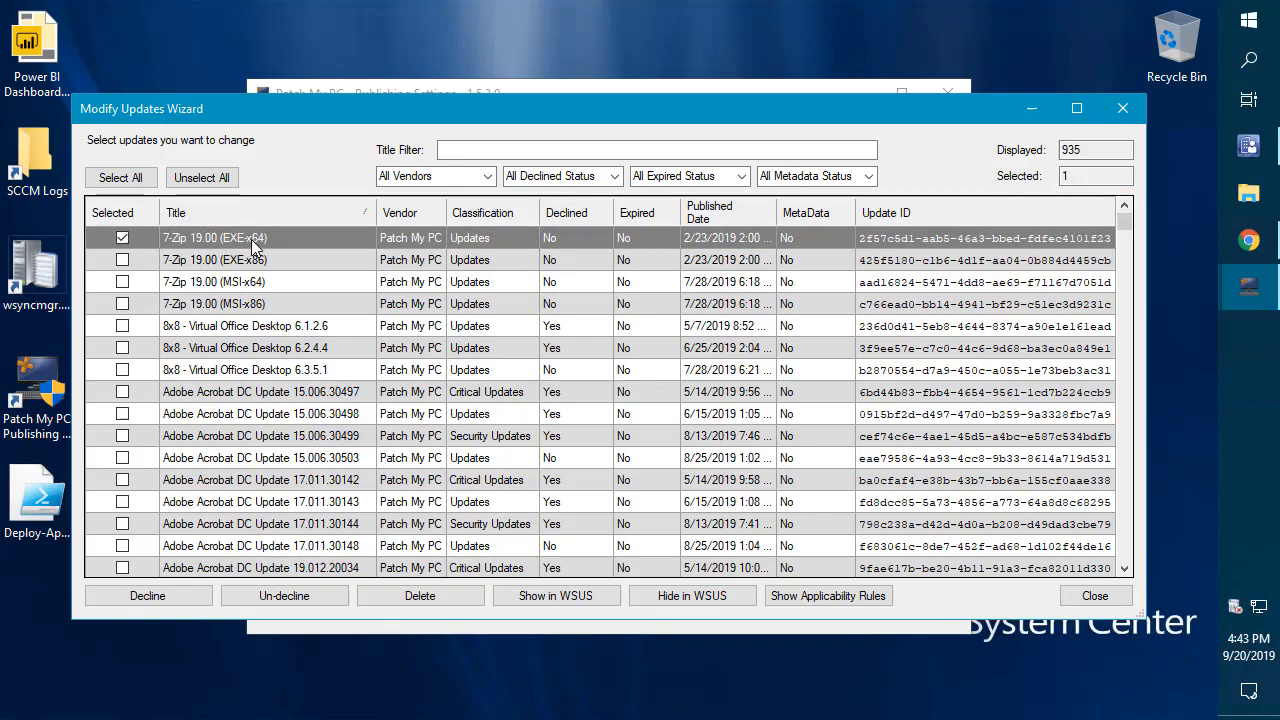
# Step: View 7-Zip 19.00 (EXE-x64)'s IsInstalled and IsInstallable applicability rules, then close them
pyautogui.click(828, 596)
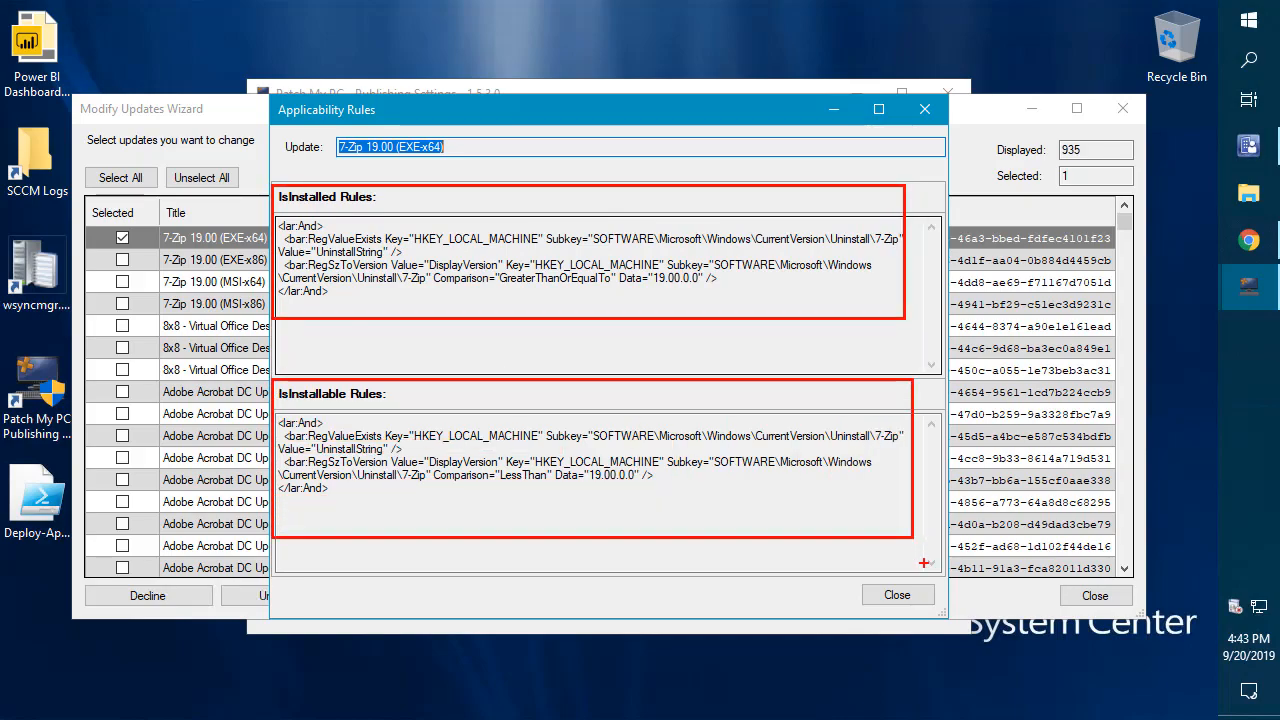
pyautogui.click(898, 595)
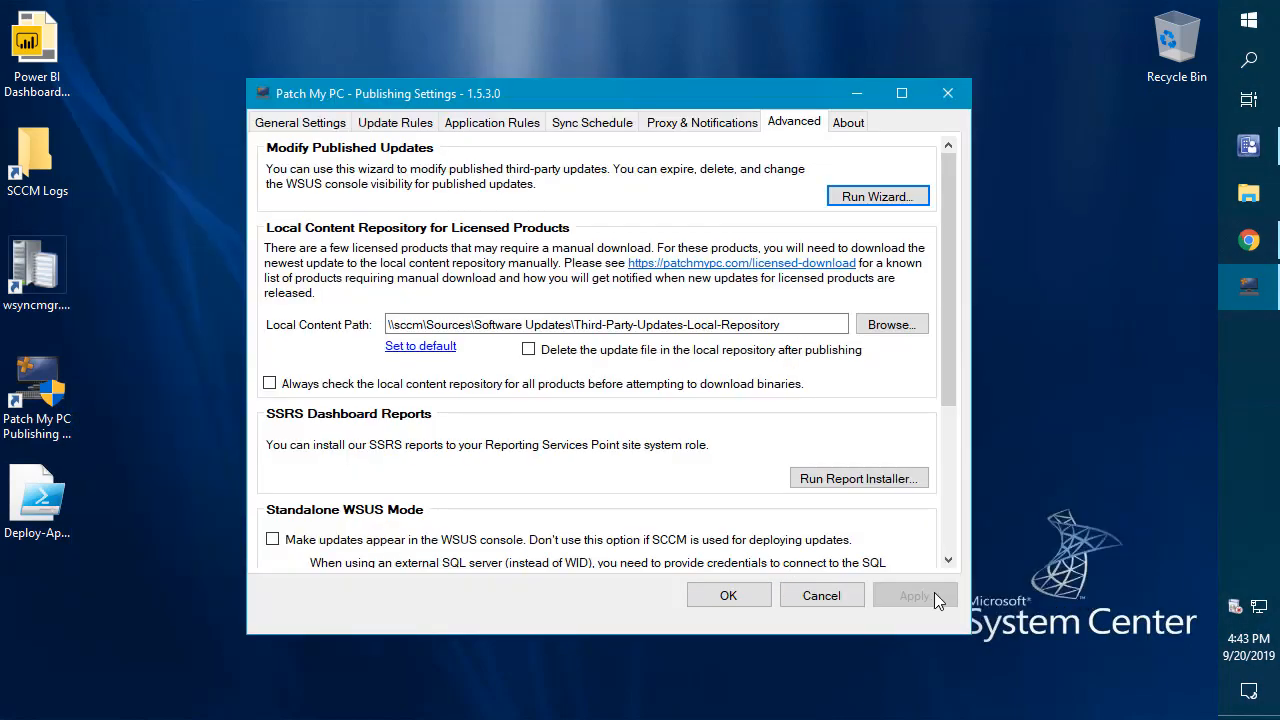
pyautogui.moveTo(285, 379)
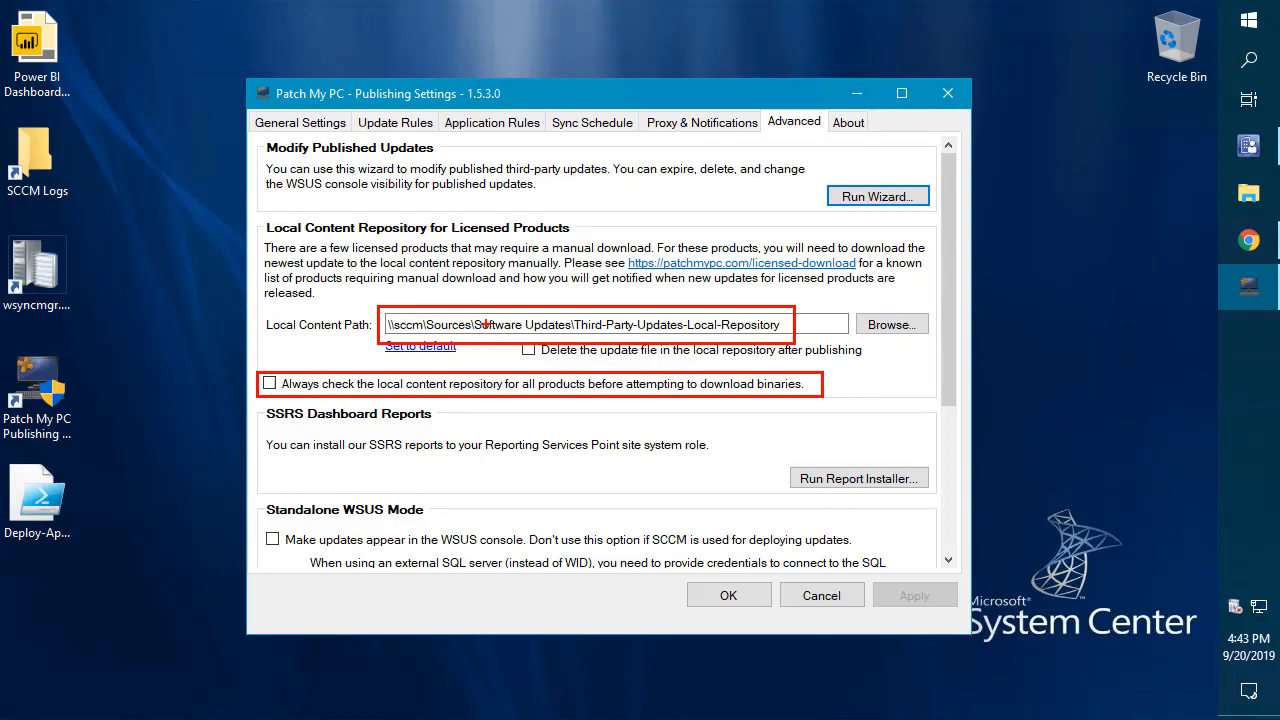
pyautogui.scroll(-3)
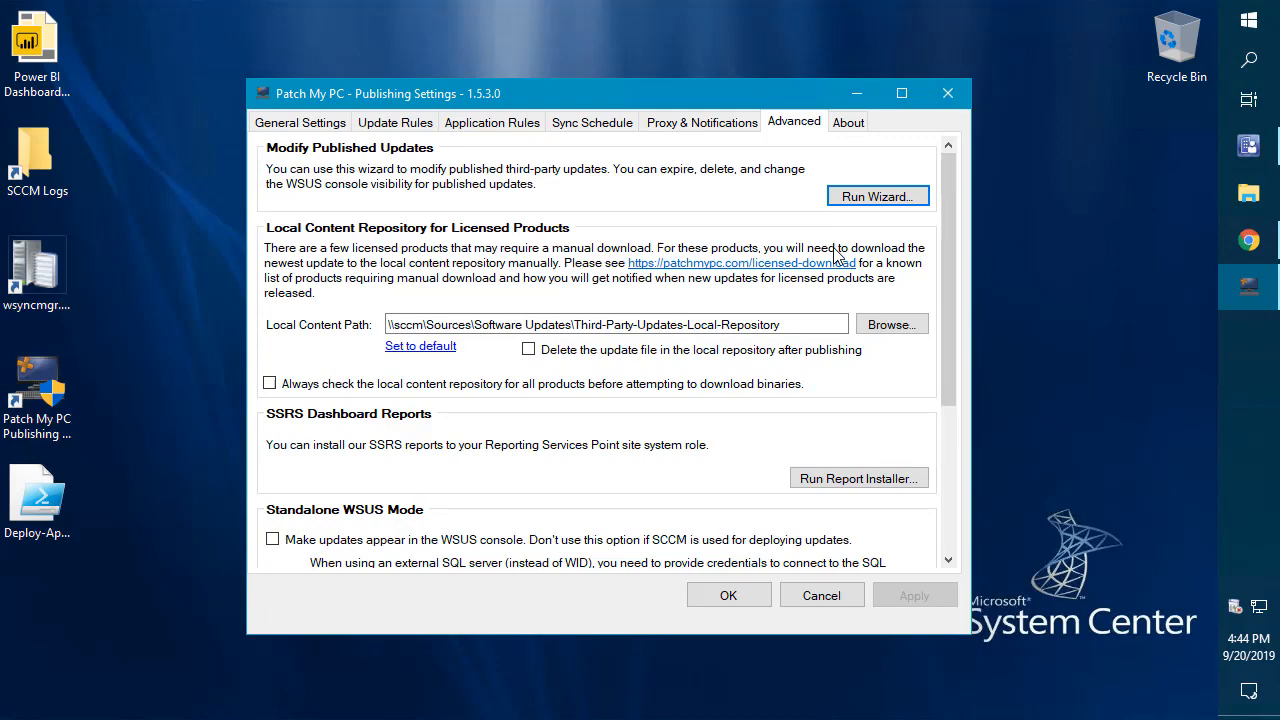
pyautogui.moveTo(762, 262)
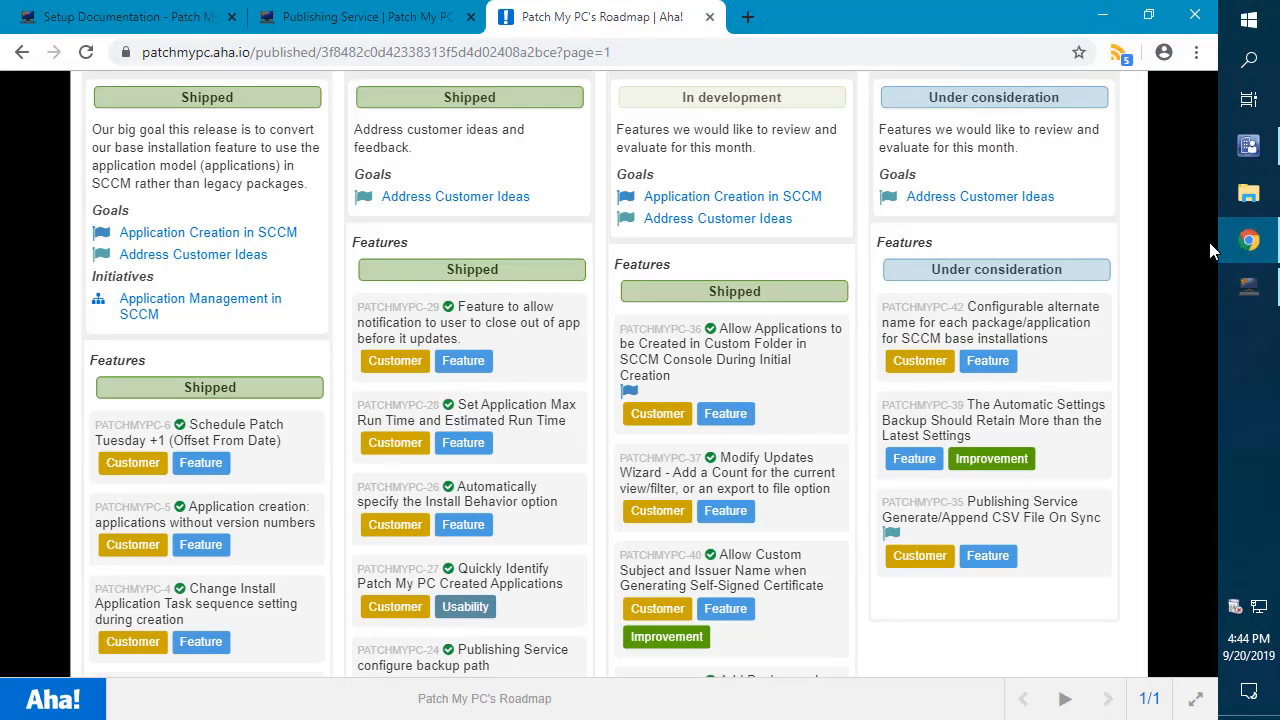
pyautogui.scroll(-3)
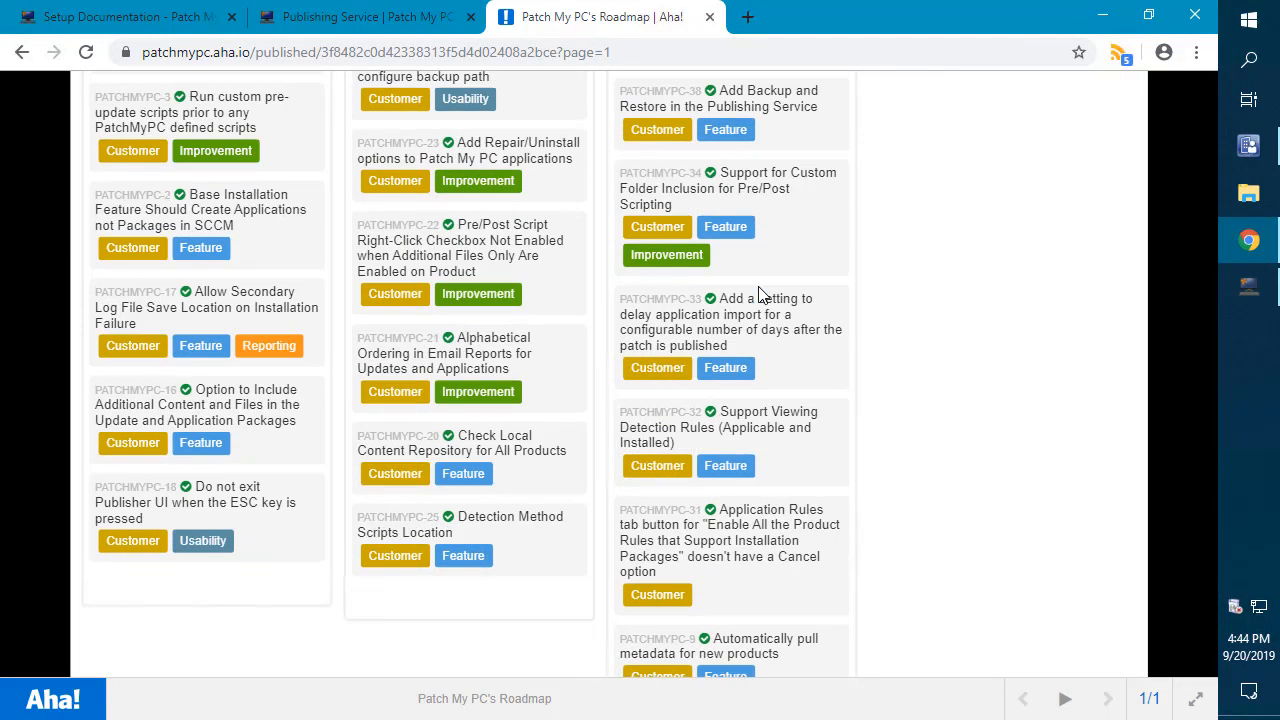
pyautogui.scroll(-3)
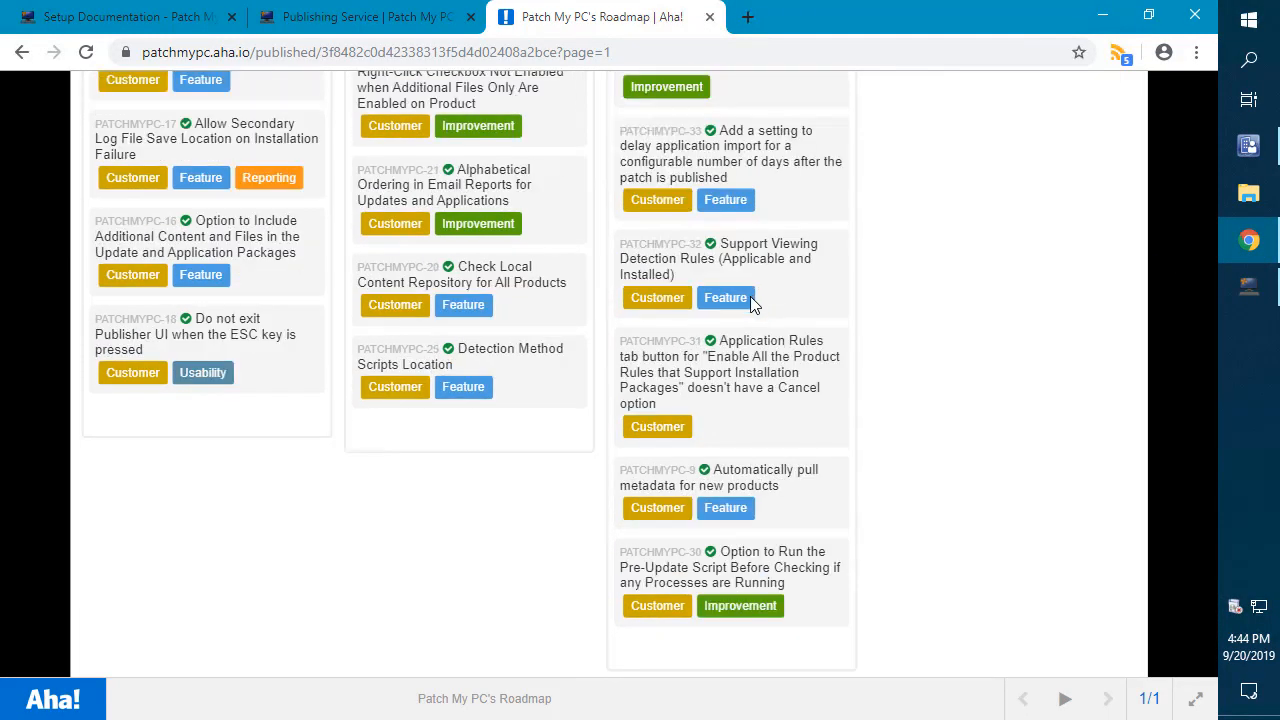